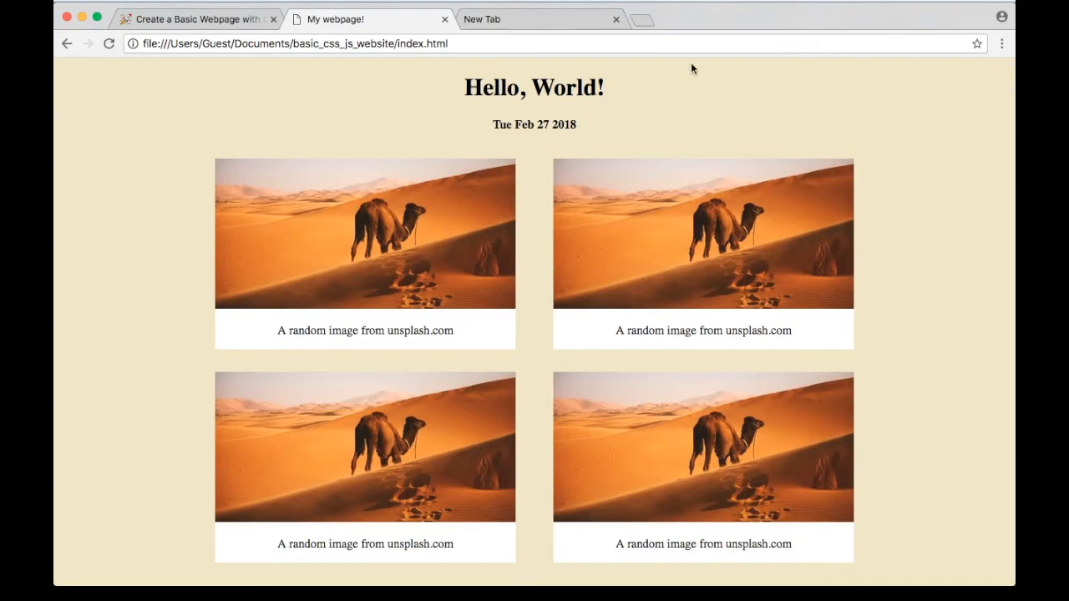
mouse_move(595, 94)
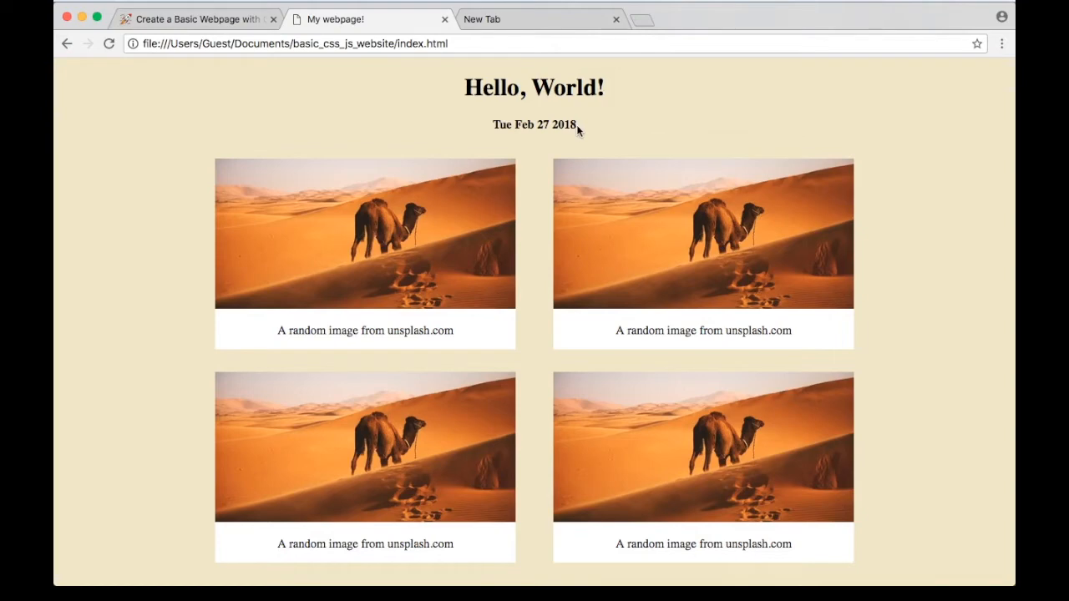
mouse_move(522, 275)
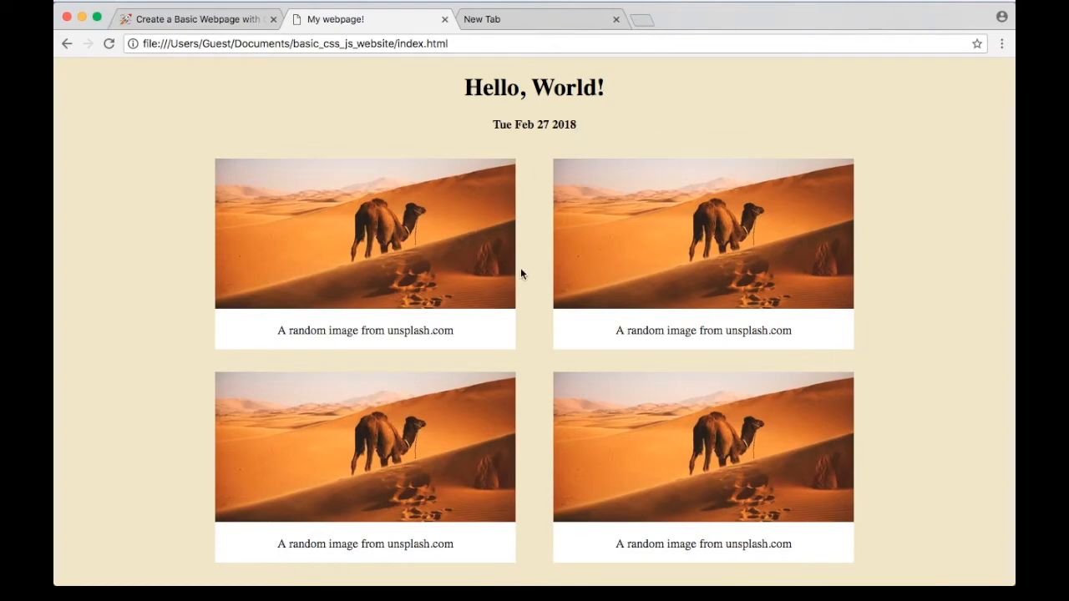
mouse_move(636, 327)
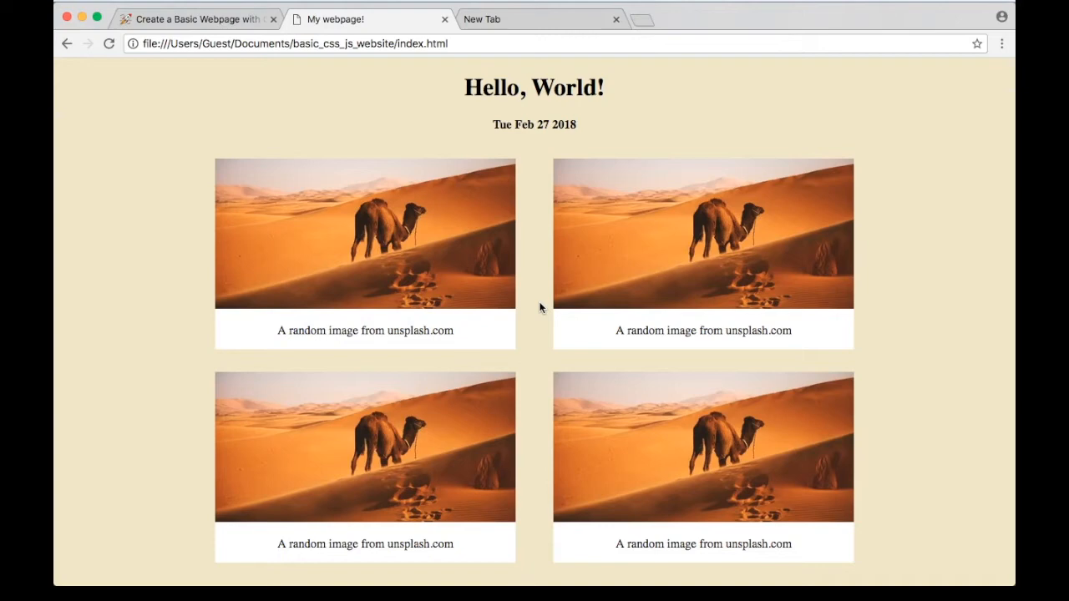
mouse_move(513, 186)
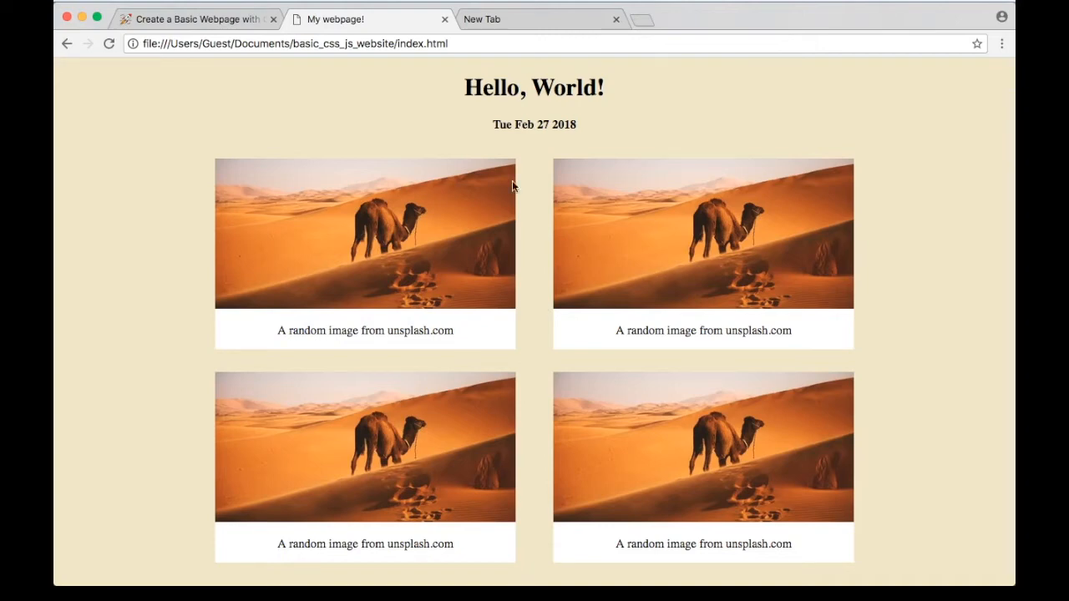
Delete every file in the basic_css_js_website project, leaving the folder empty.
left_click(444, 19)
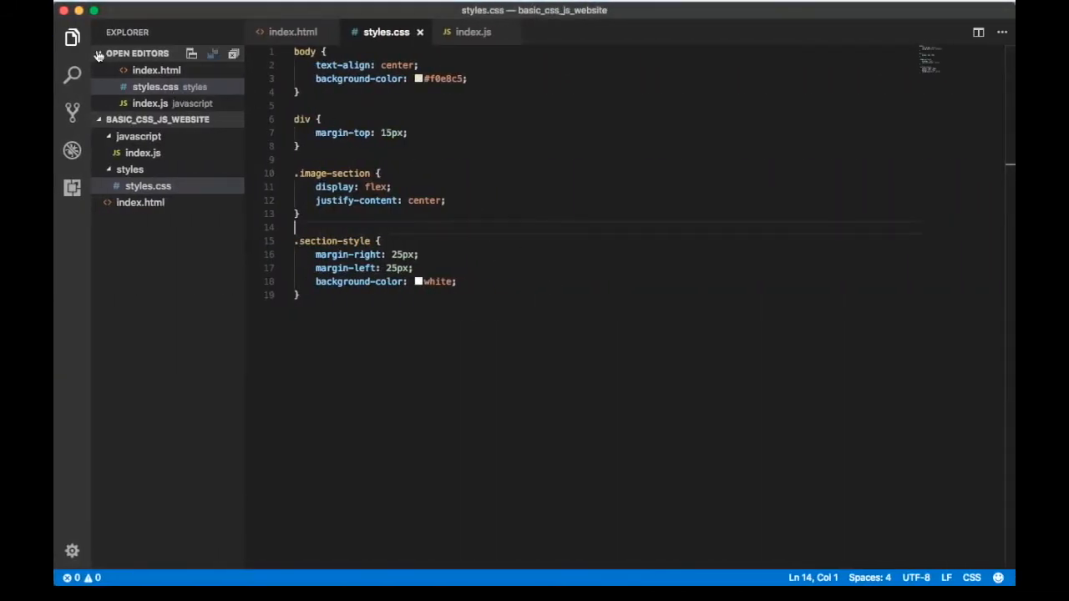
left_click(137, 52)
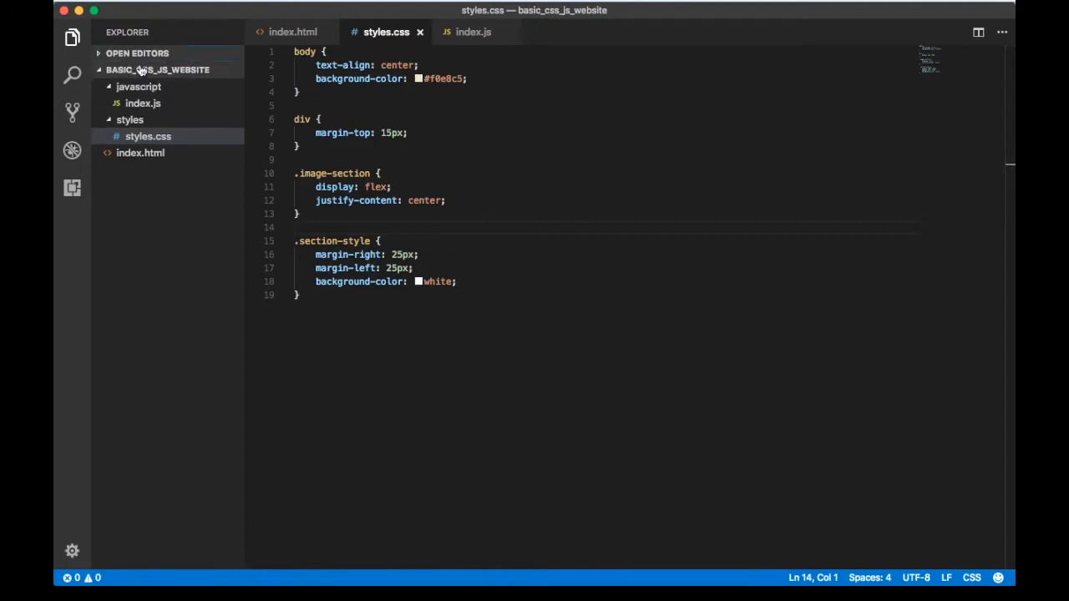
left_click(140, 137)
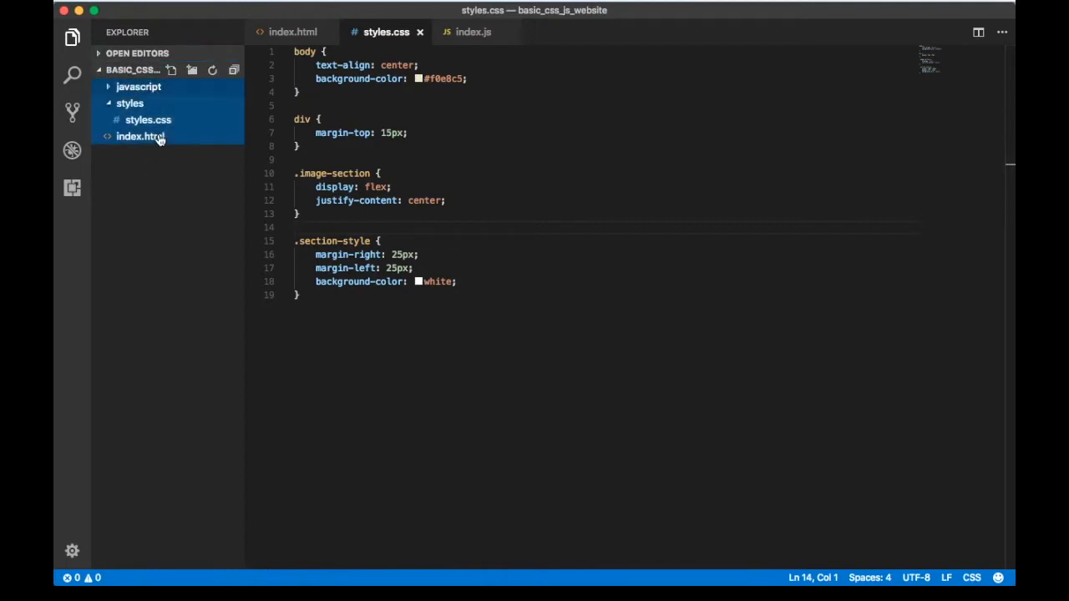
right_click(141, 136)
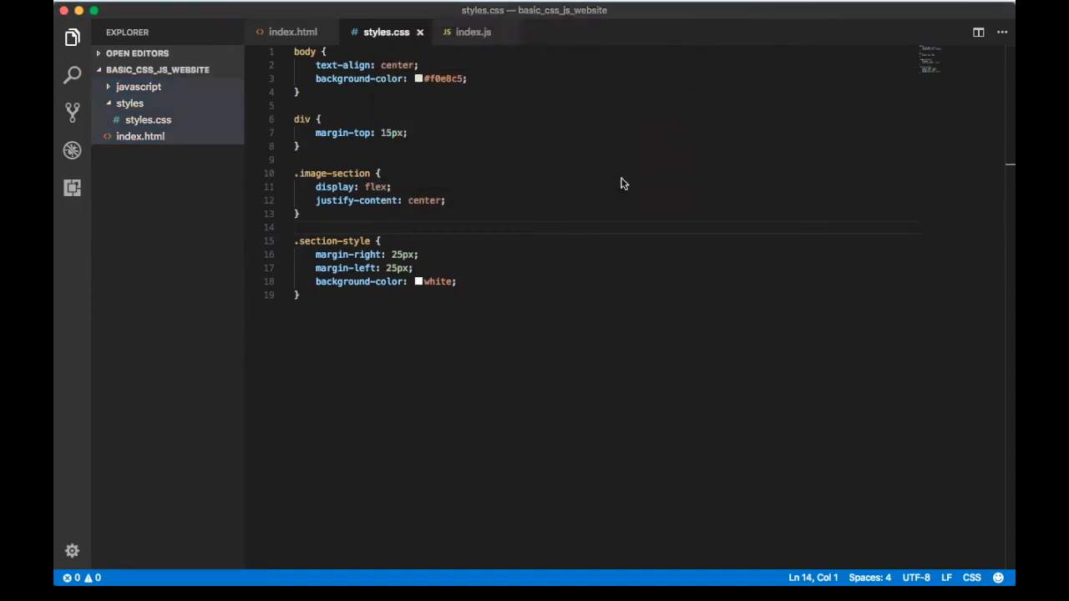
left_click(420, 32)
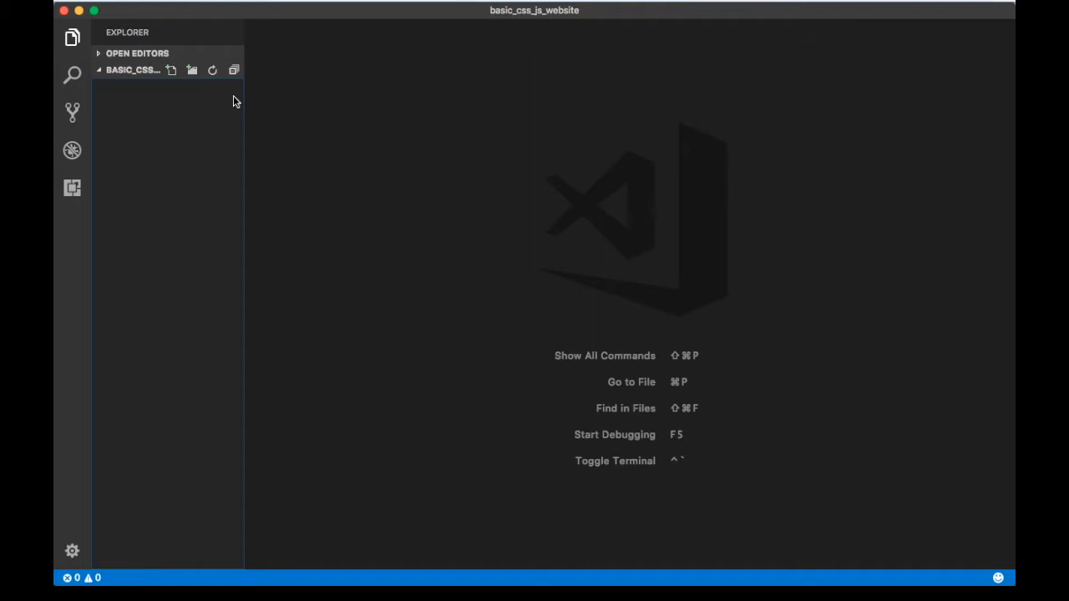
mouse_move(139, 75)
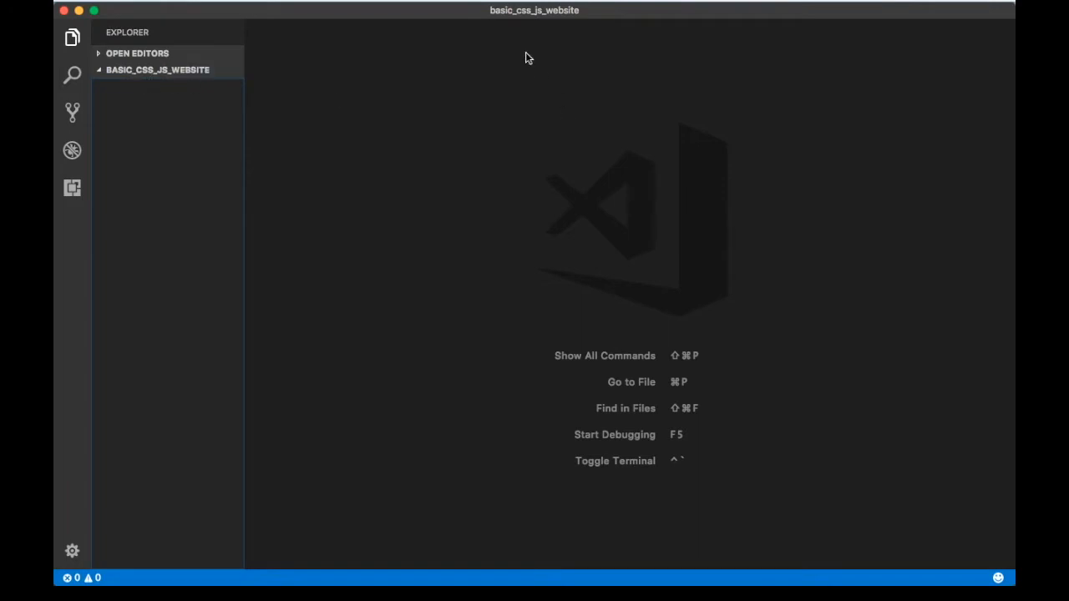
mouse_move(547, 27)
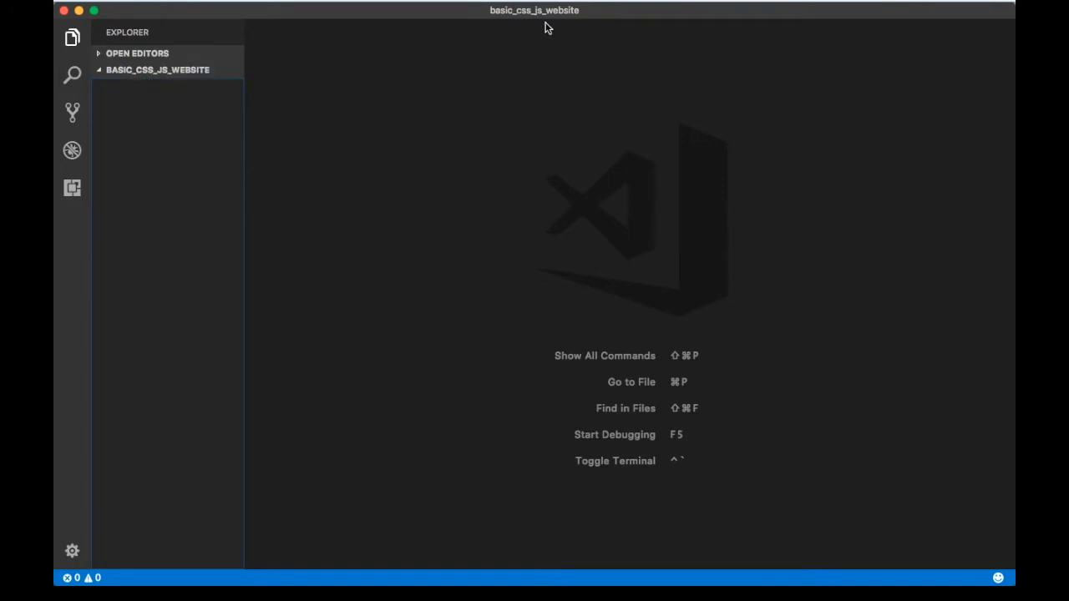
Create a new index.html file at the project root.
left_click(171, 70)
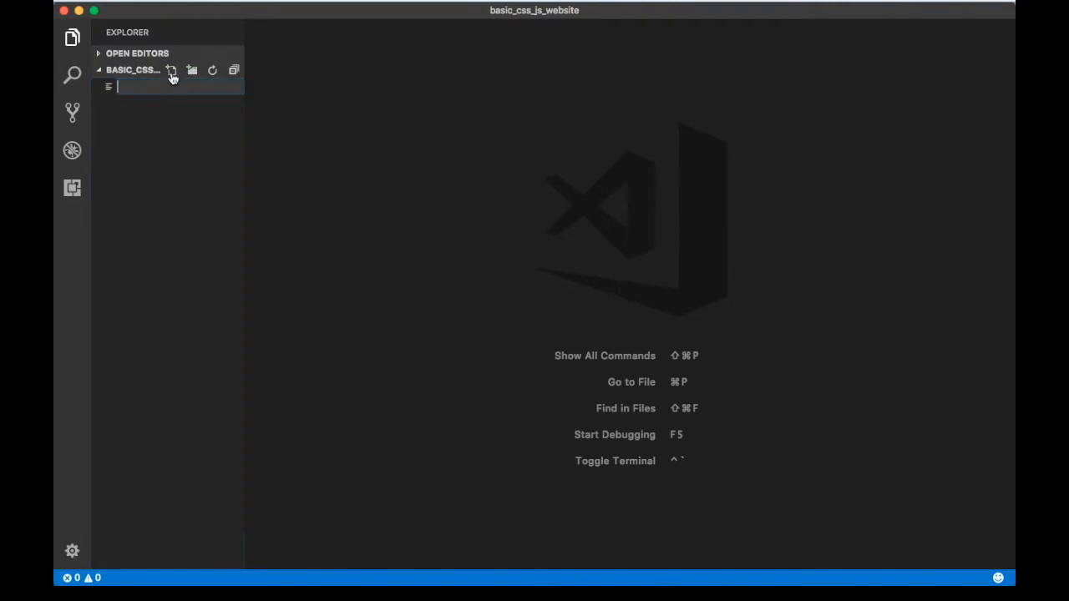
type("in")
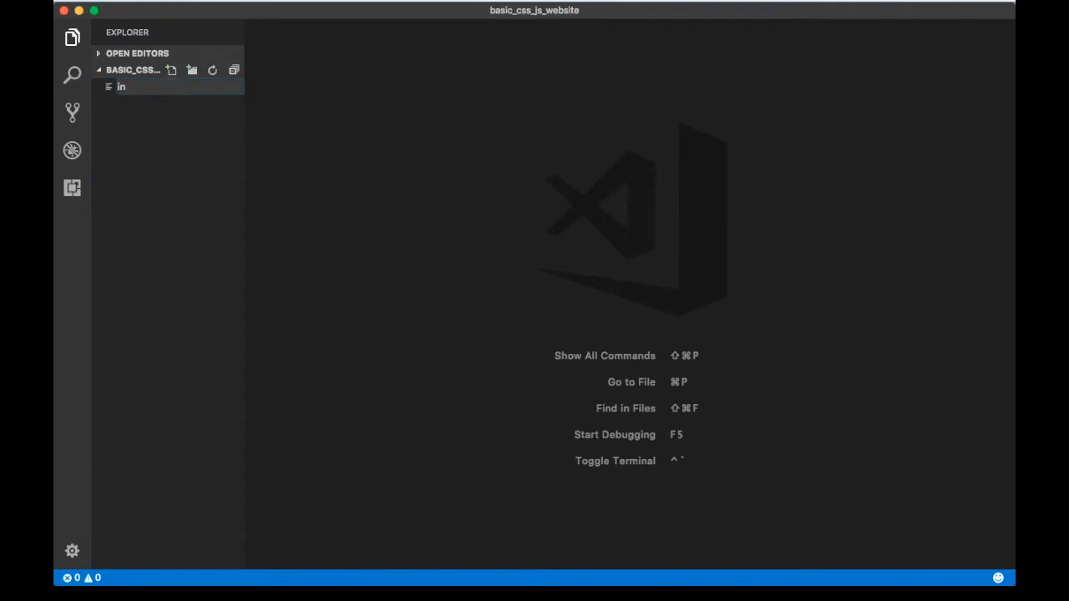
type("index.html")
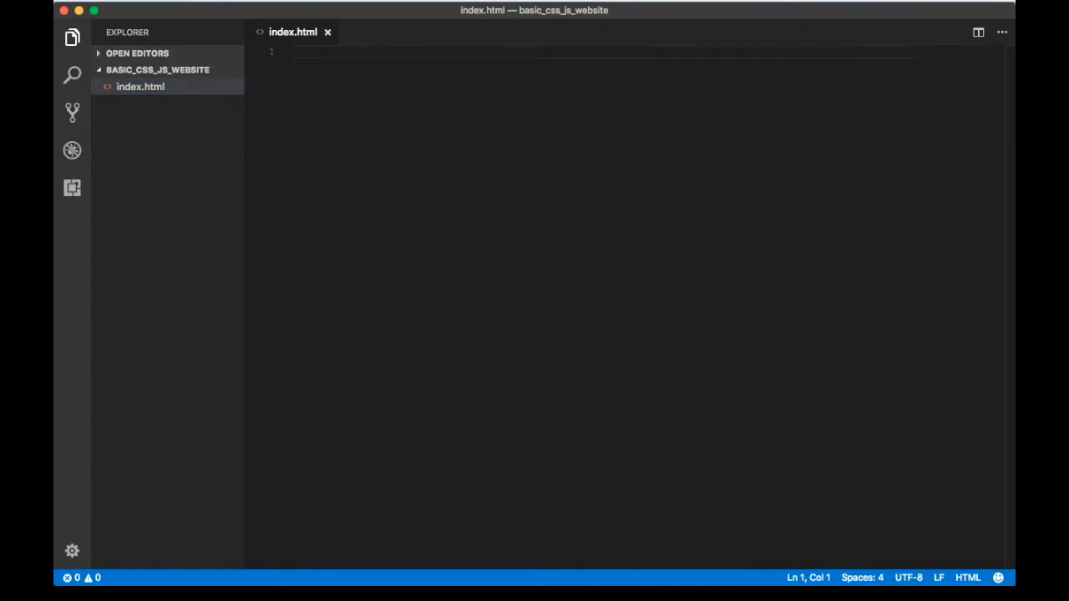
mouse_move(772, 569)
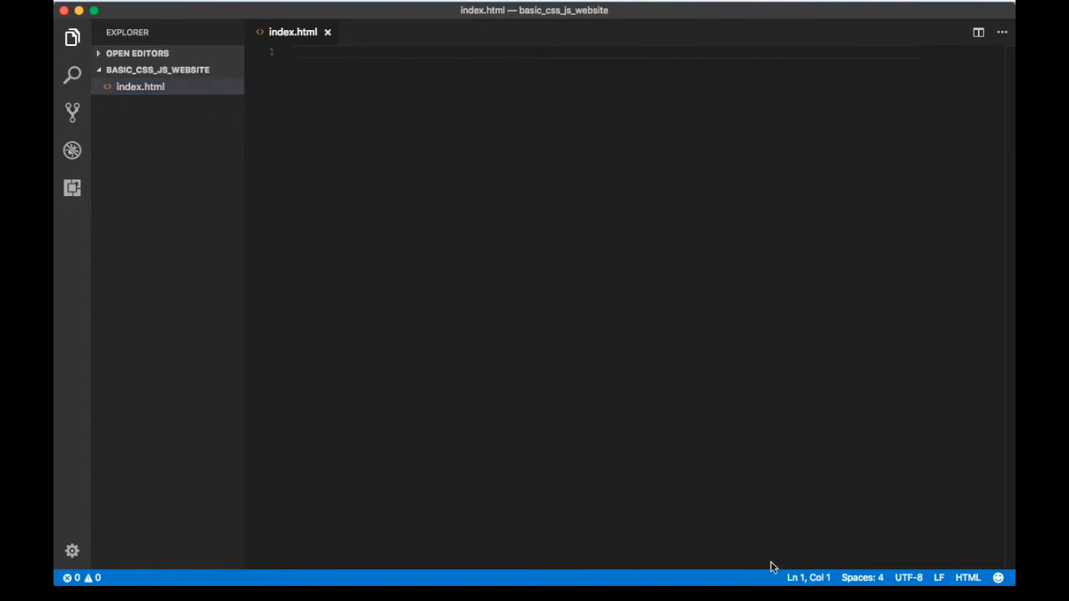
Write the DOCTYPE and html skeleton with the title 'My webpage!' in index.html.
type("<")
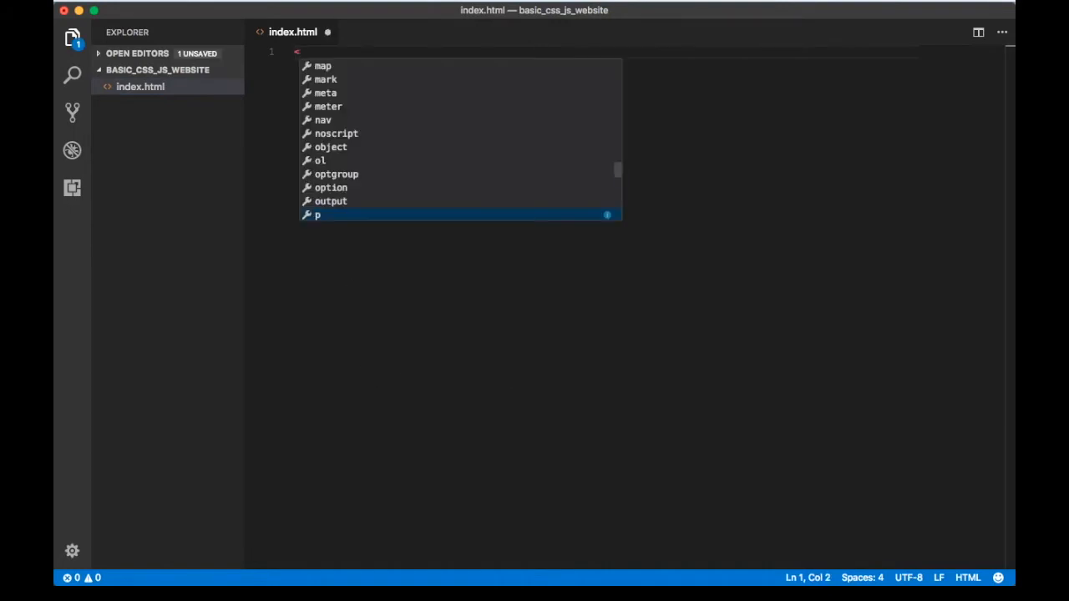
type("!")
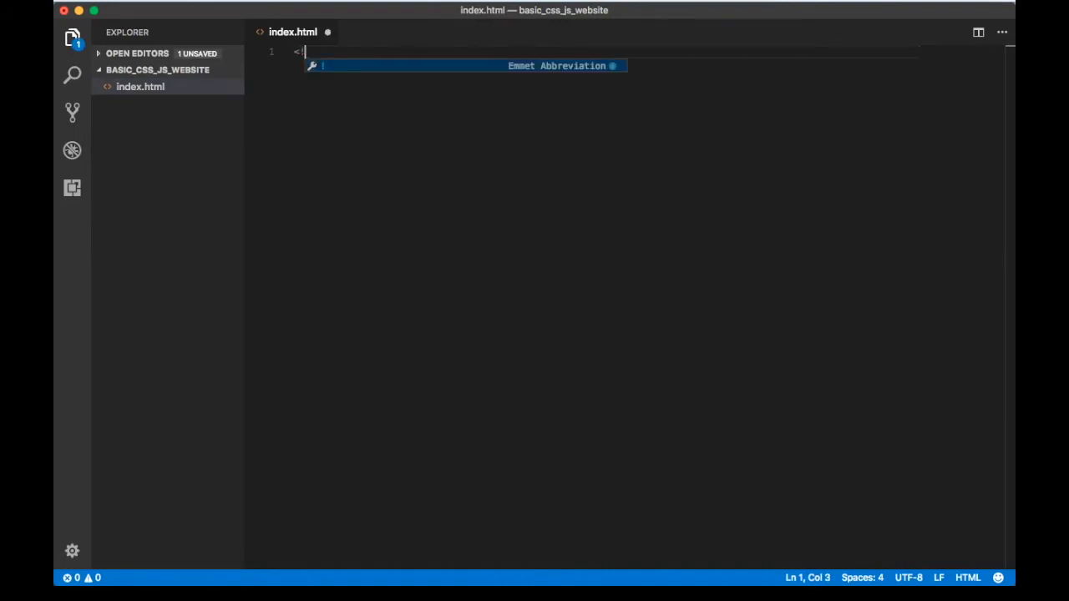
type("DOC")
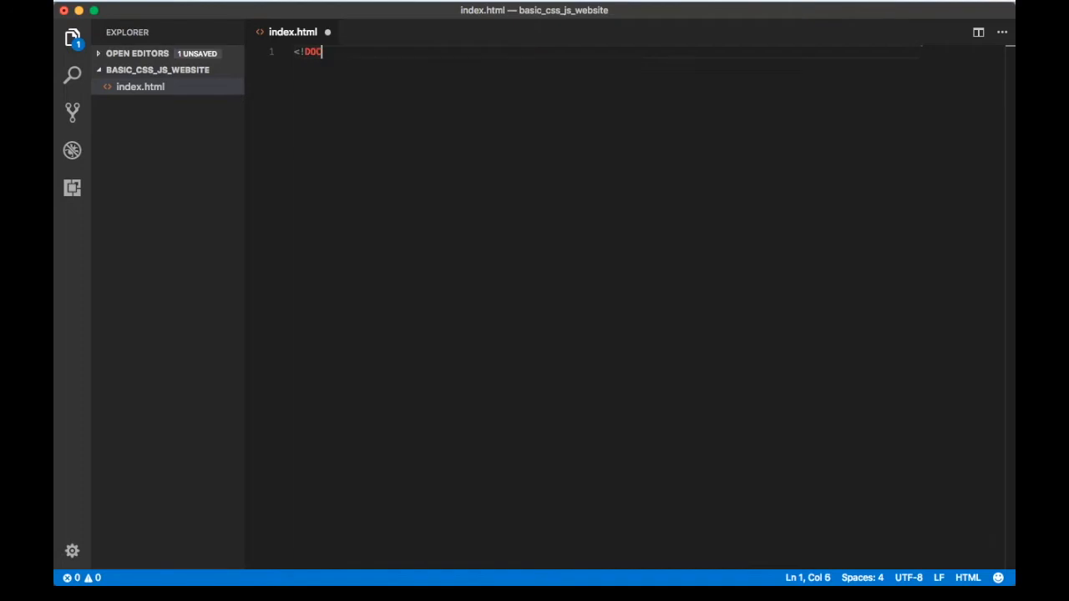
type("TYPE html>")
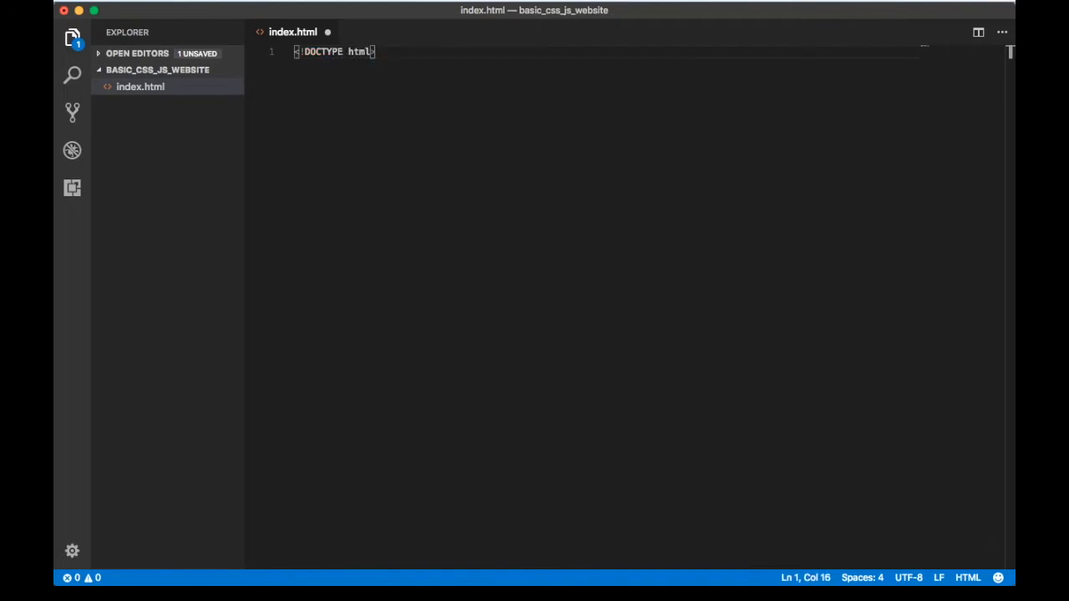
type("htm")
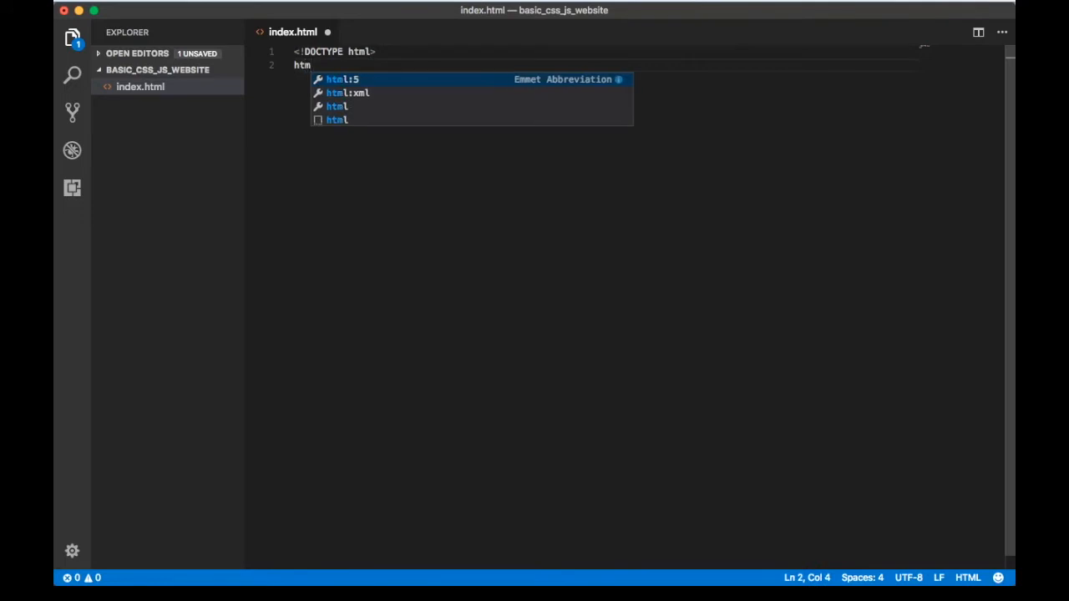
key("Tab")
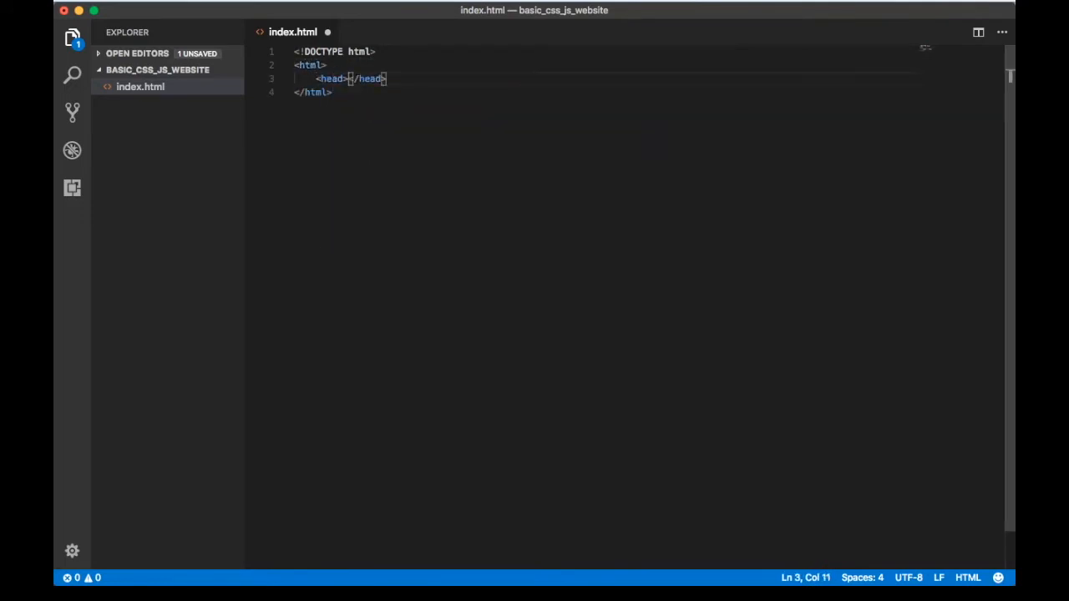
type("tit")
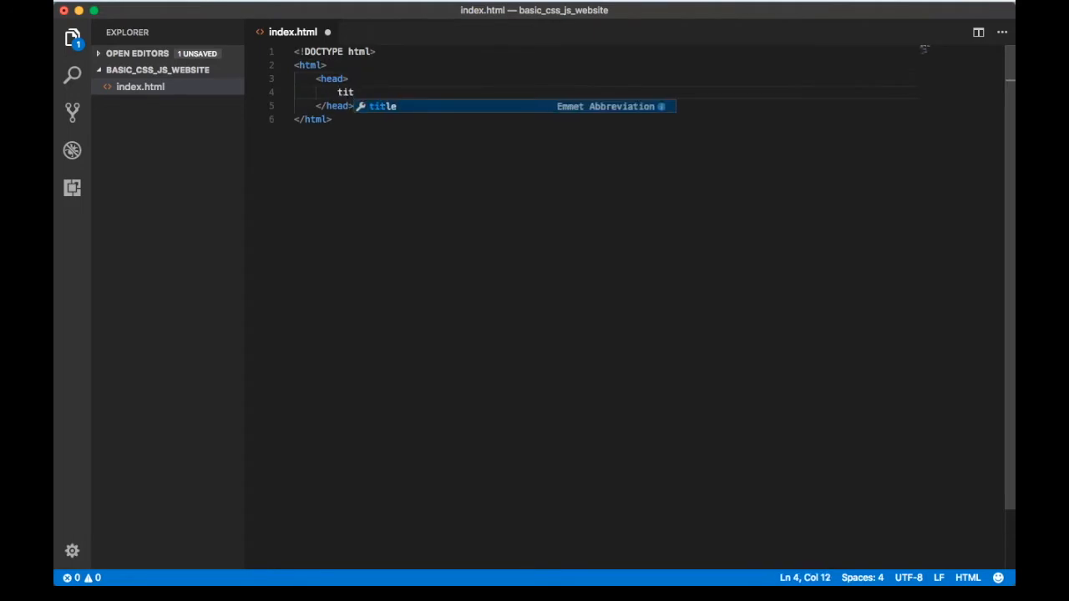
type("title>My webpage!</title>")
type("<body>")
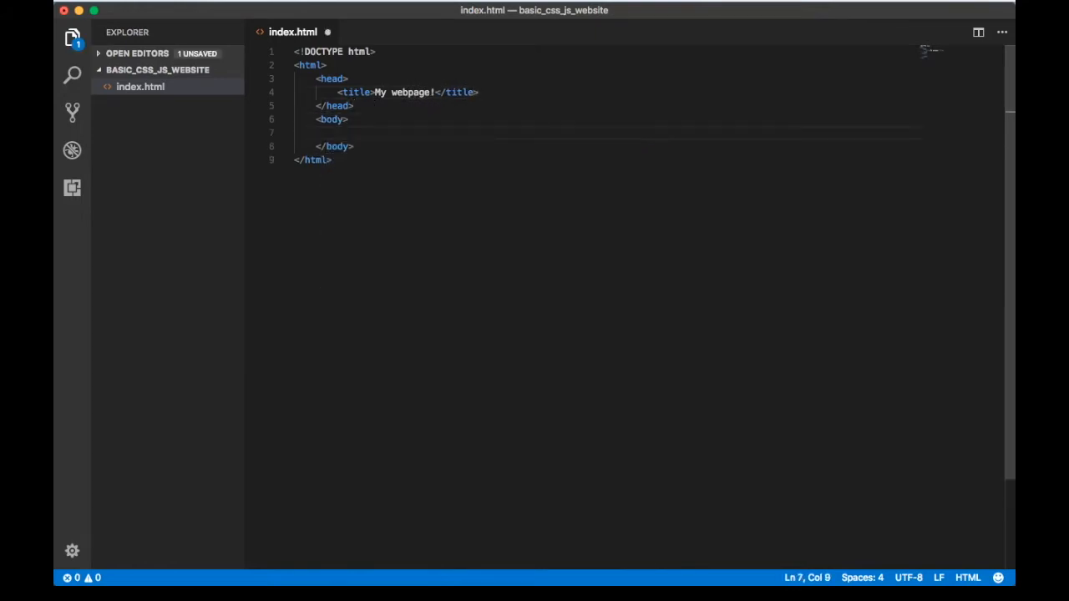
Add an h1 'Hello, World!' and an empty h4 with id 'date', then save.
type("h1")
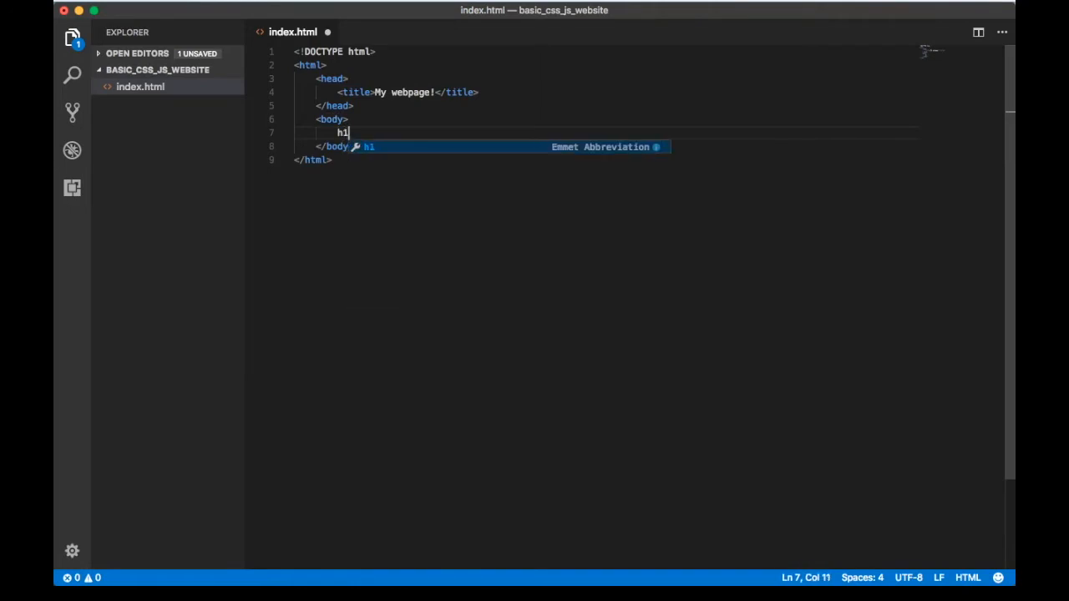
key("Tab")
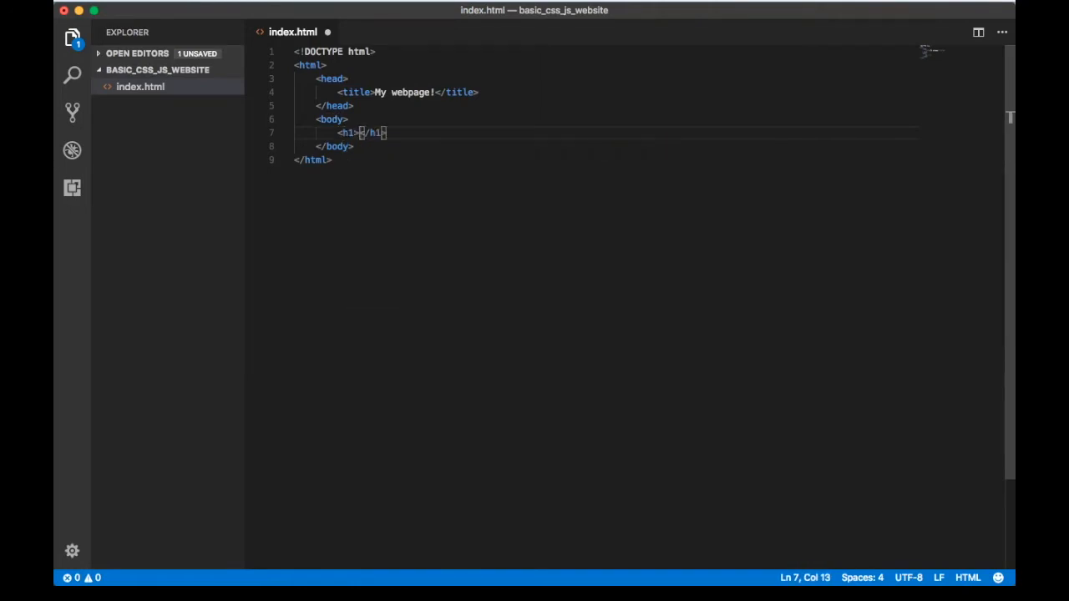
type("Hello, World!")
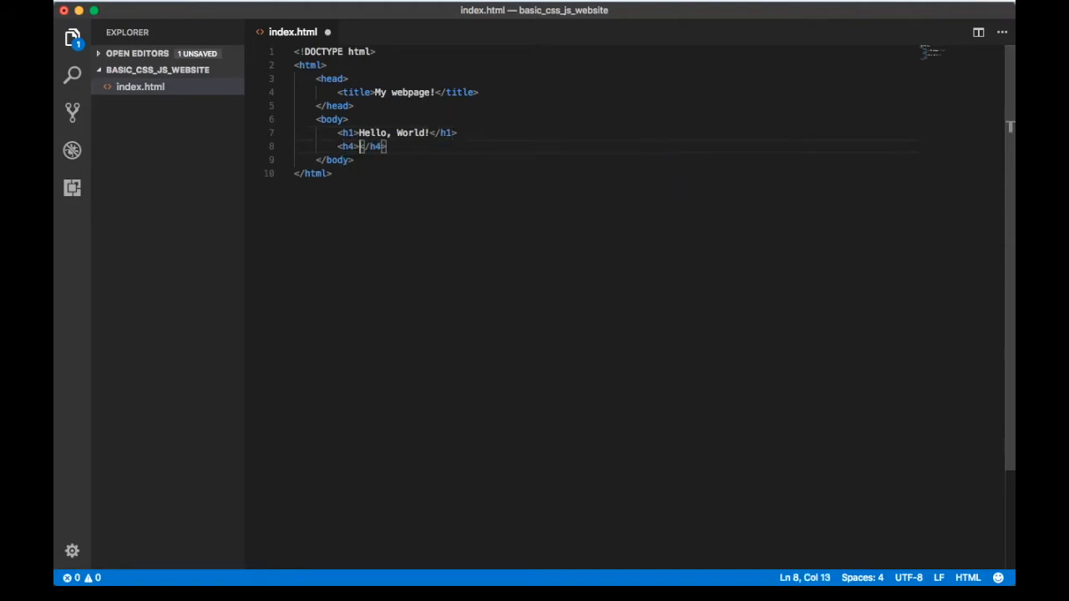
type("id")
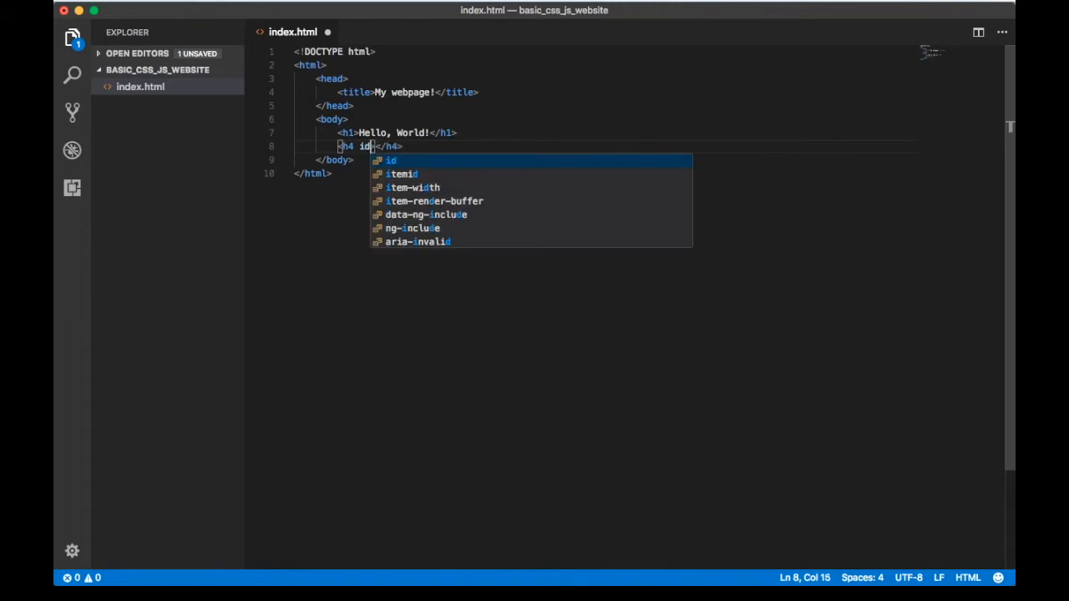
type("=\"date\"")
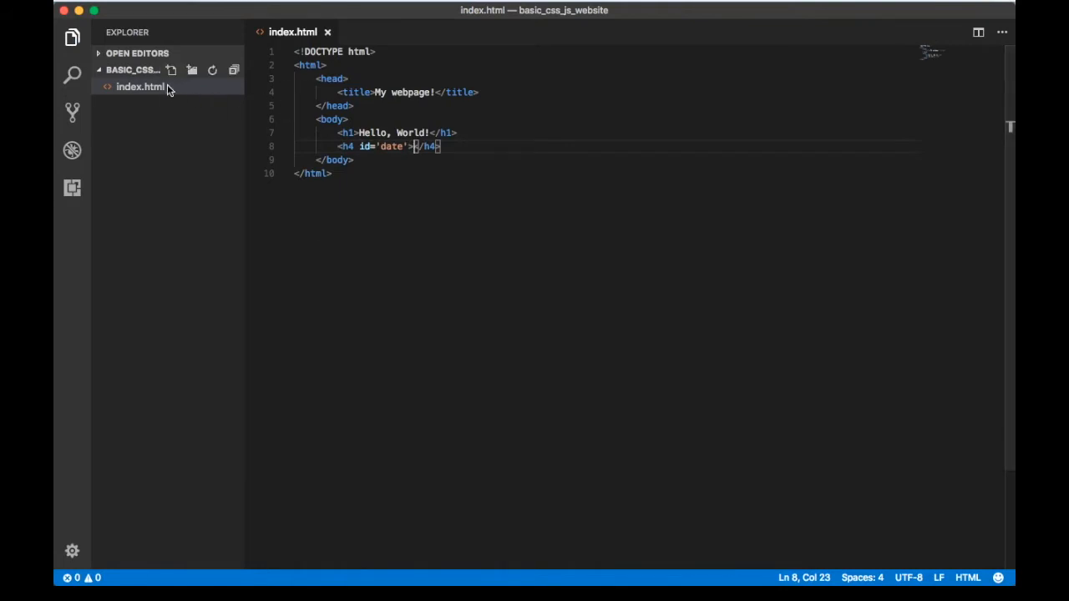
Bring up the Explorer context menu for index.html to copy its path.
right_click(141, 86)
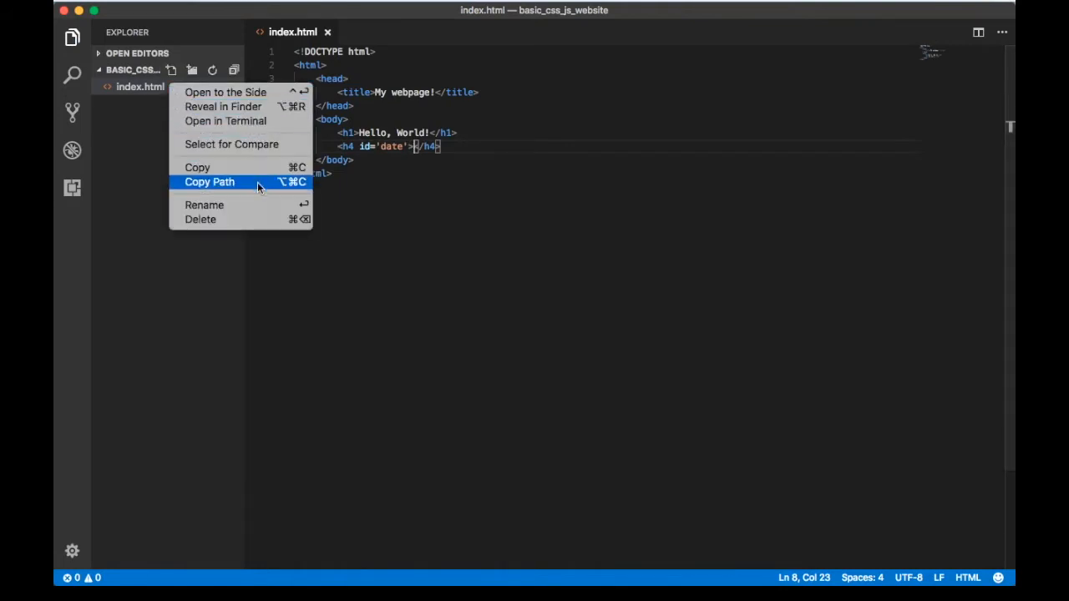
mouse_move(263, 188)
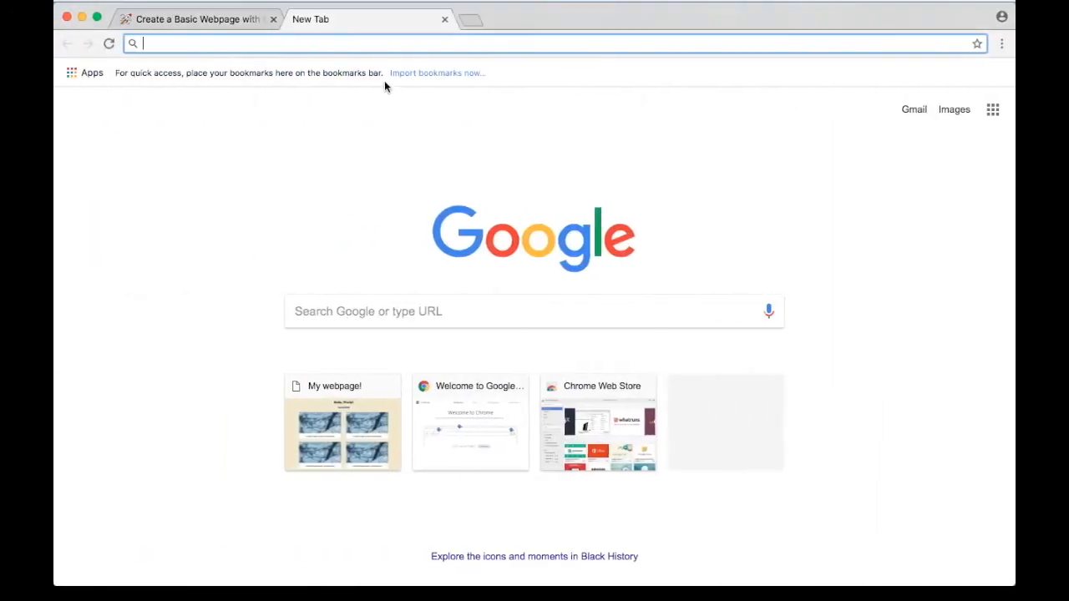
View /Users/Guest/Documents/basic_css_js_website/index.html in Chrome, showing Hello, World!
type("/Users/Guest/Documents/basic_css_js_website/index.html")
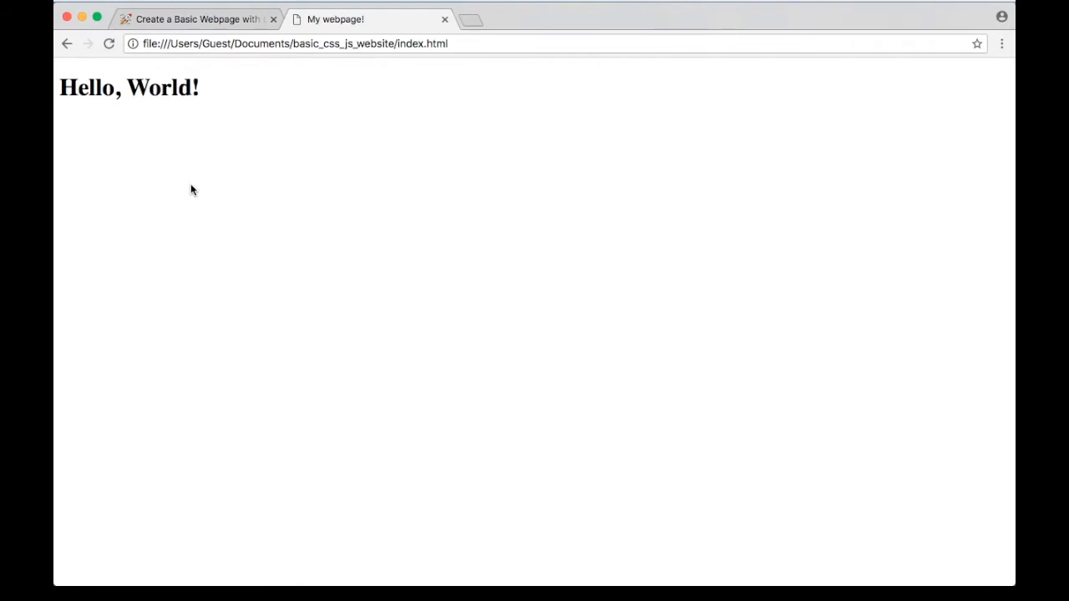
mouse_move(152, 116)
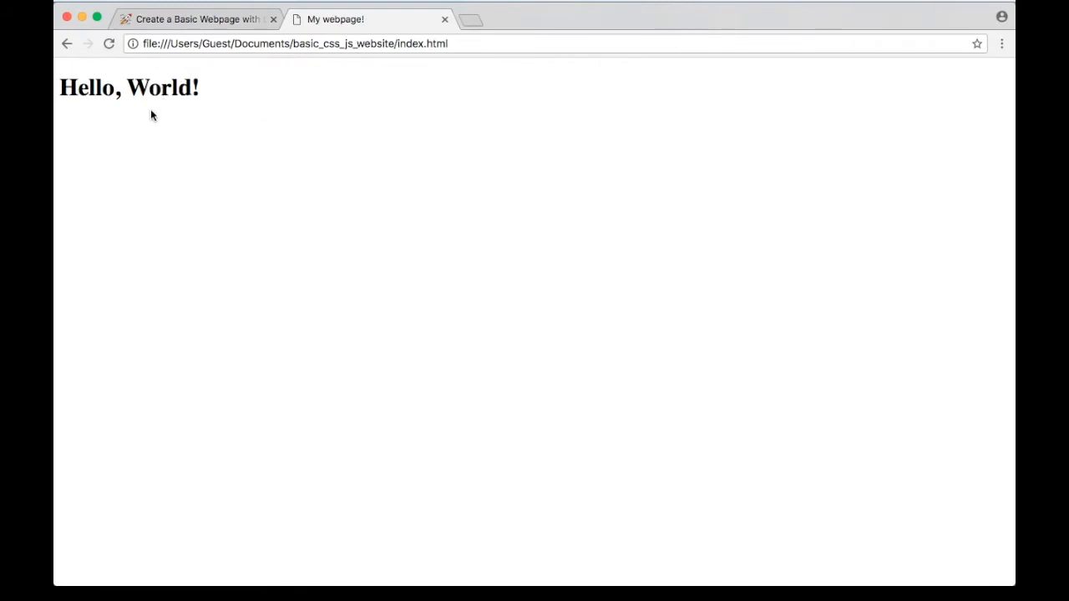
mouse_move(144, 137)
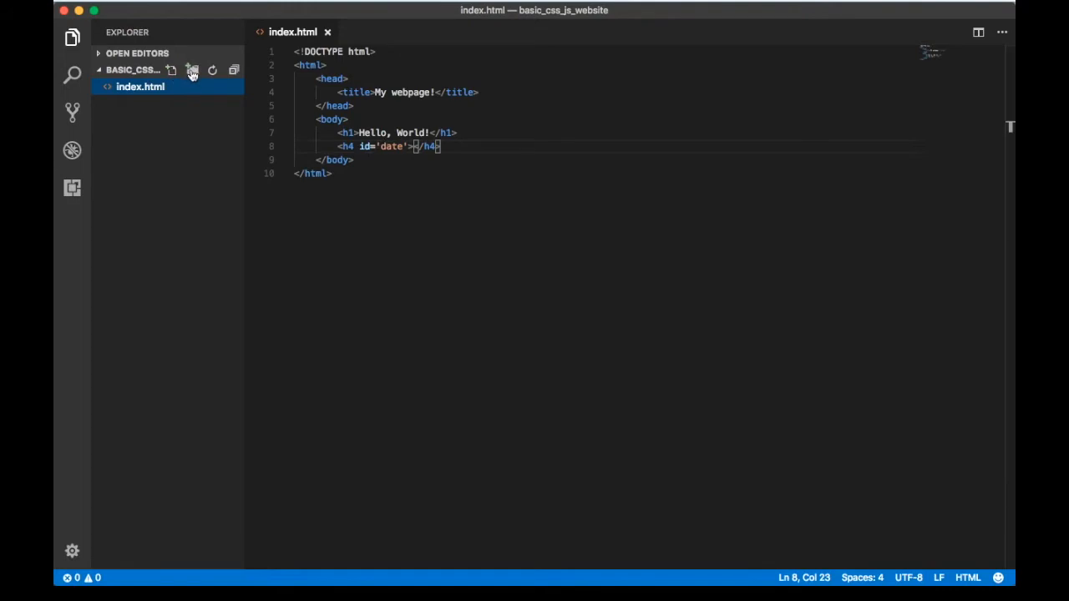
Add a javascript folder containing an empty index.js and open it.
left_click(171, 70)
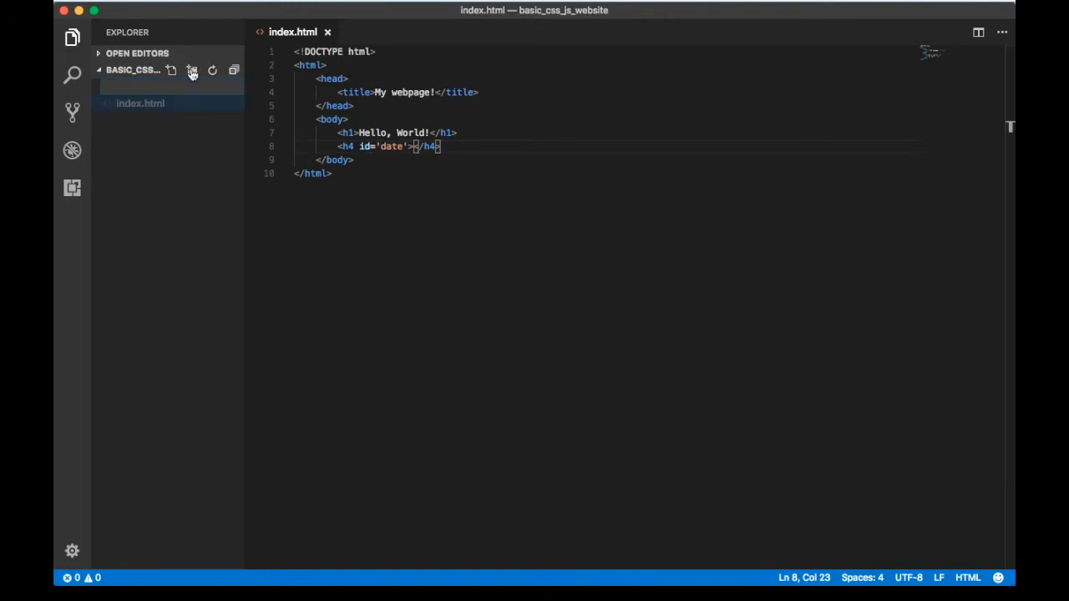
left_click(191, 70)
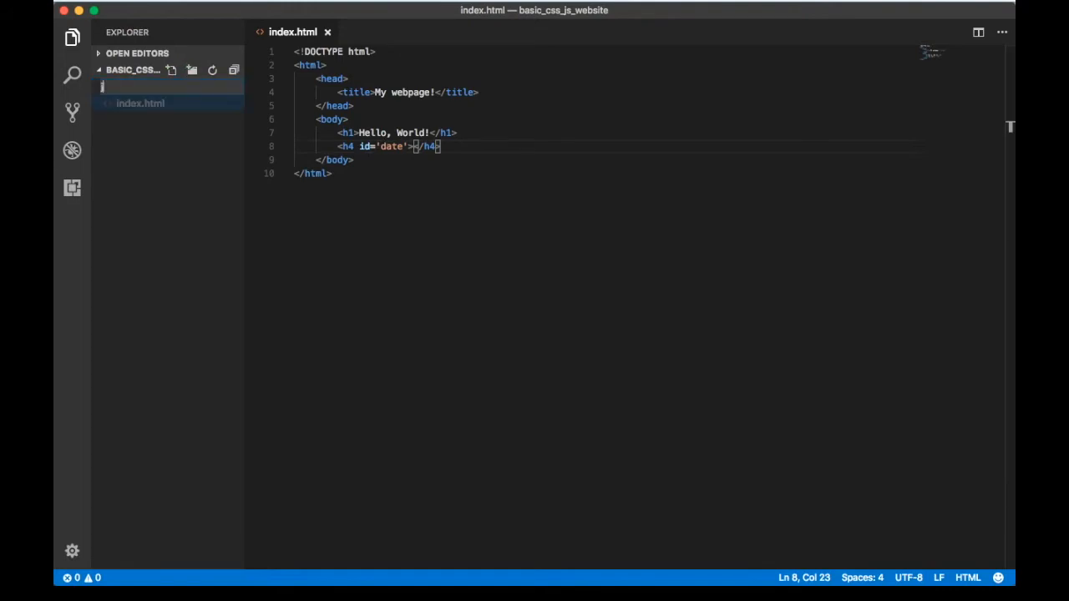
type("javascript")
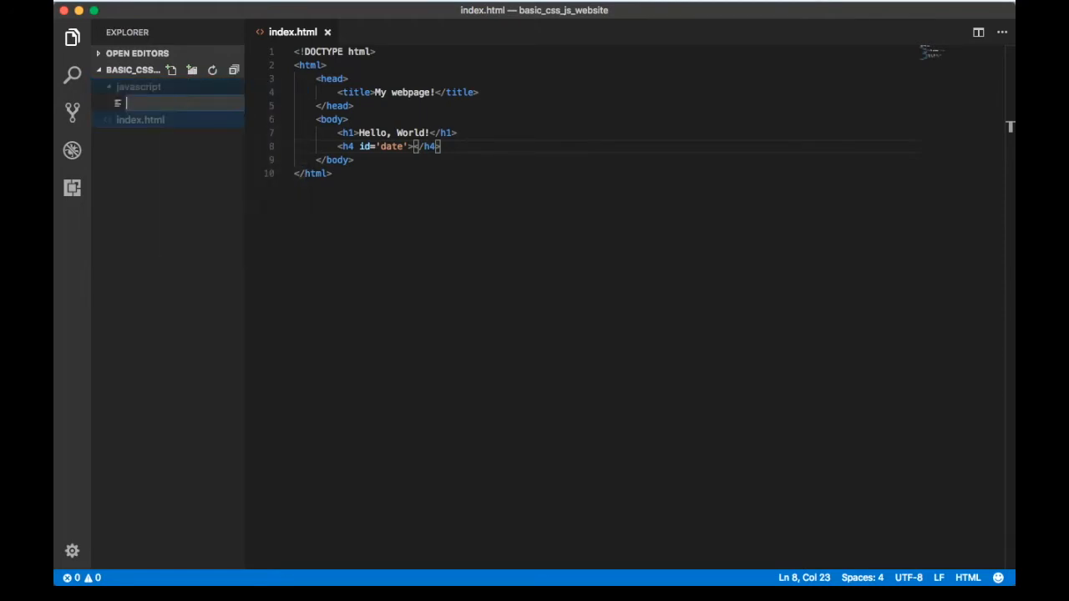
type("index.js")
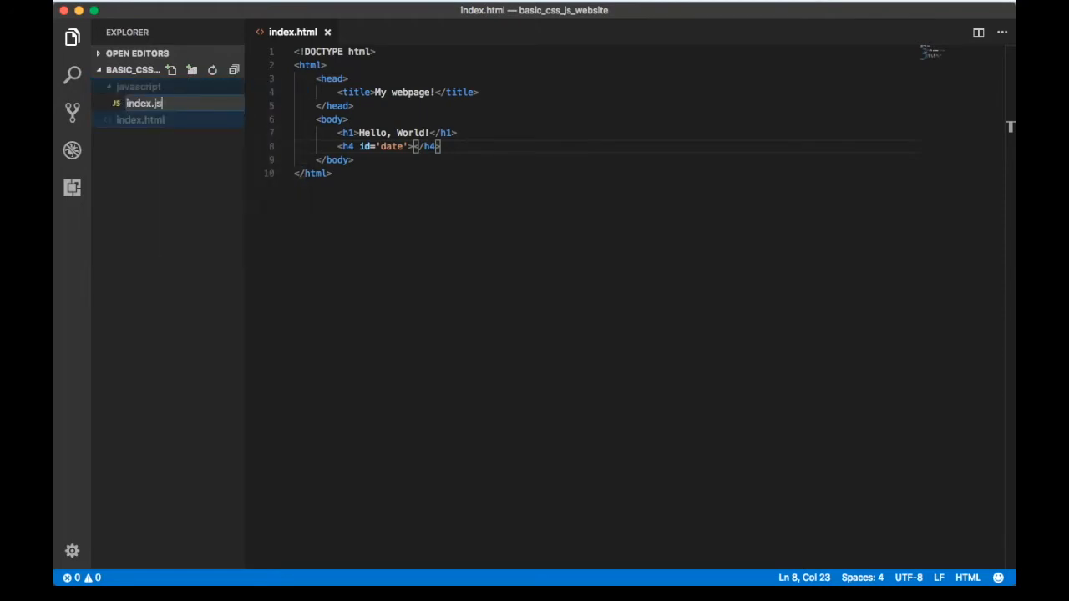
left_click(142, 103)
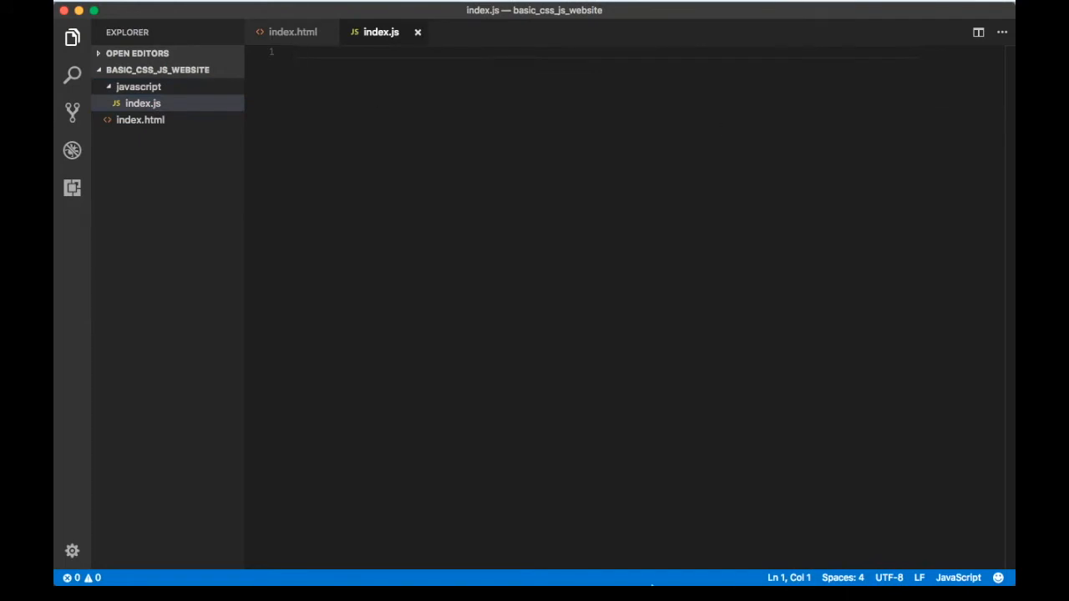
Write document.getElementById('date').innerHTML = new Date().toDateString() in index.js.
type("do")
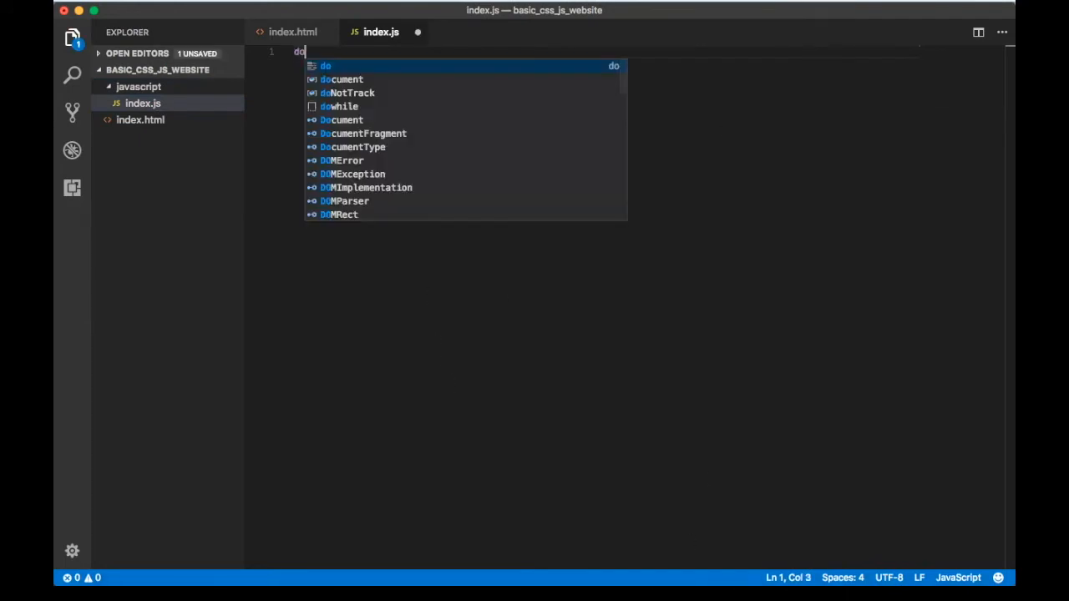
type("cument.getElementById('date")
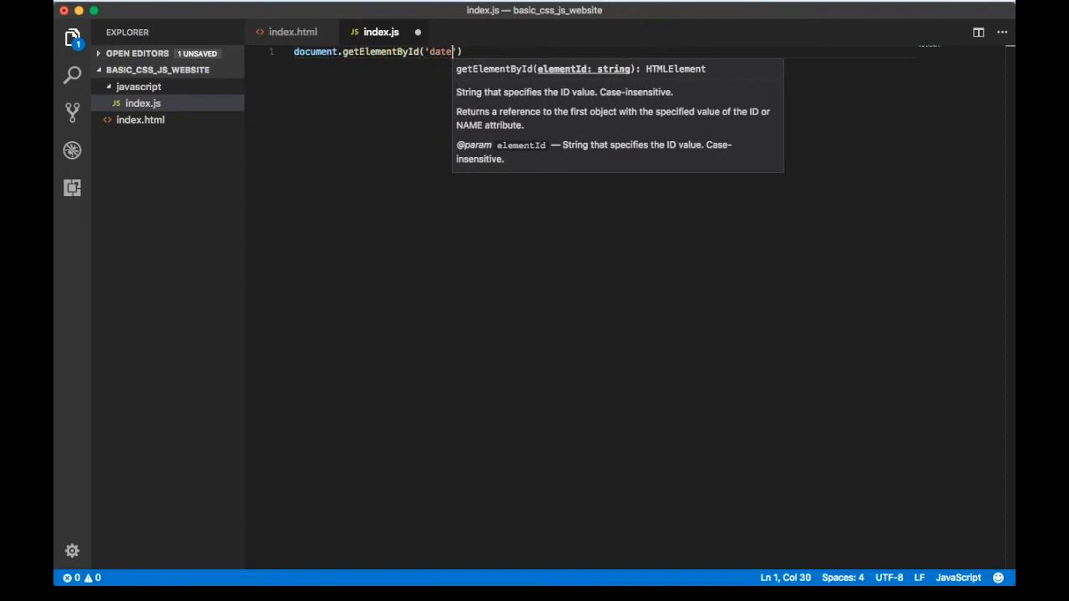
type("\").inner")
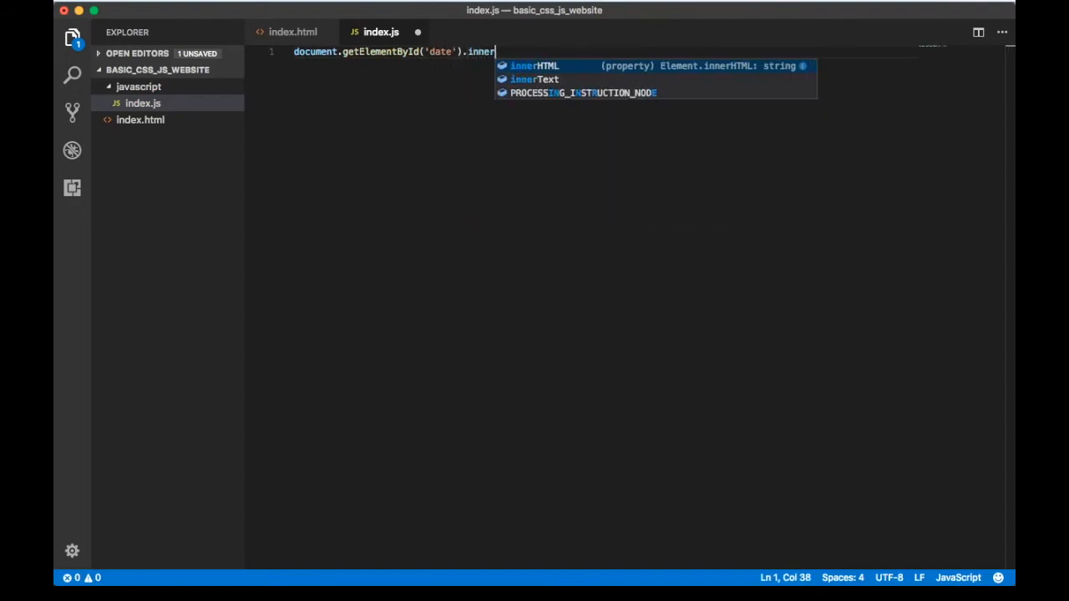
type("HTML =")
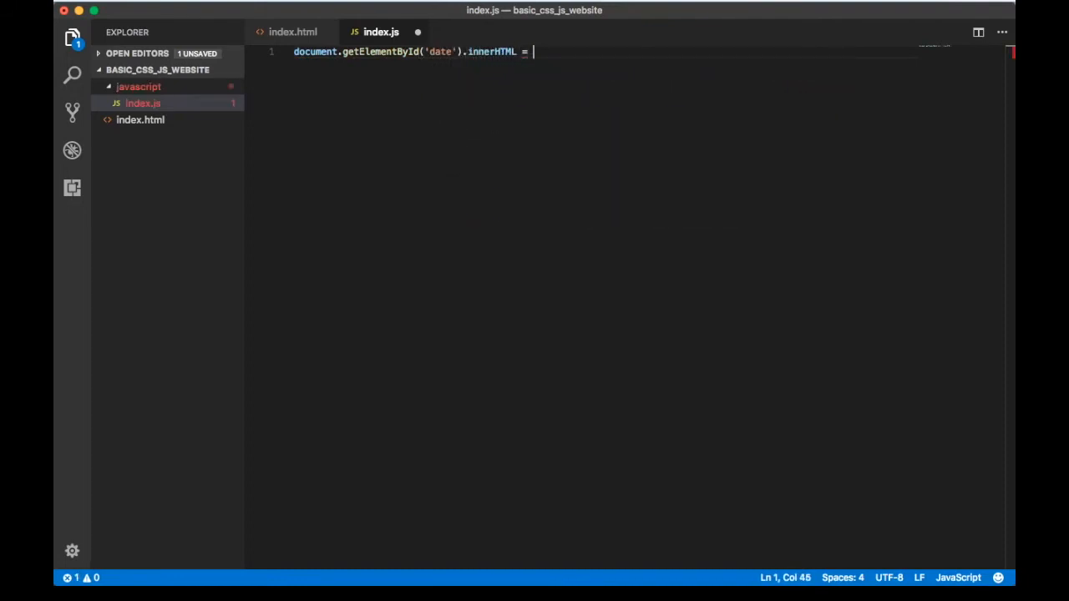
type("new Dat")
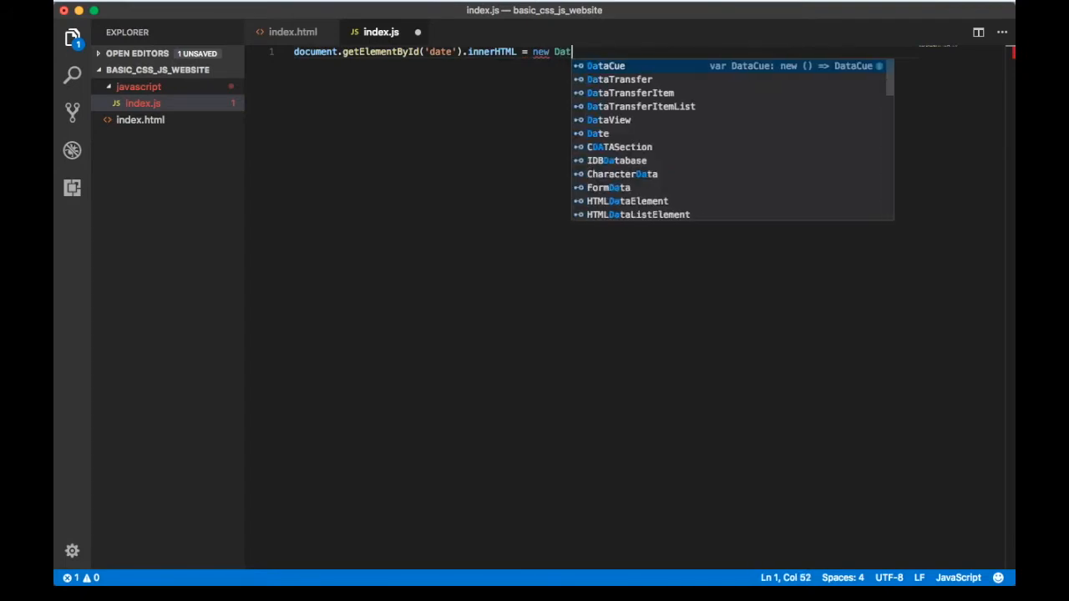
type("e().toDateString")
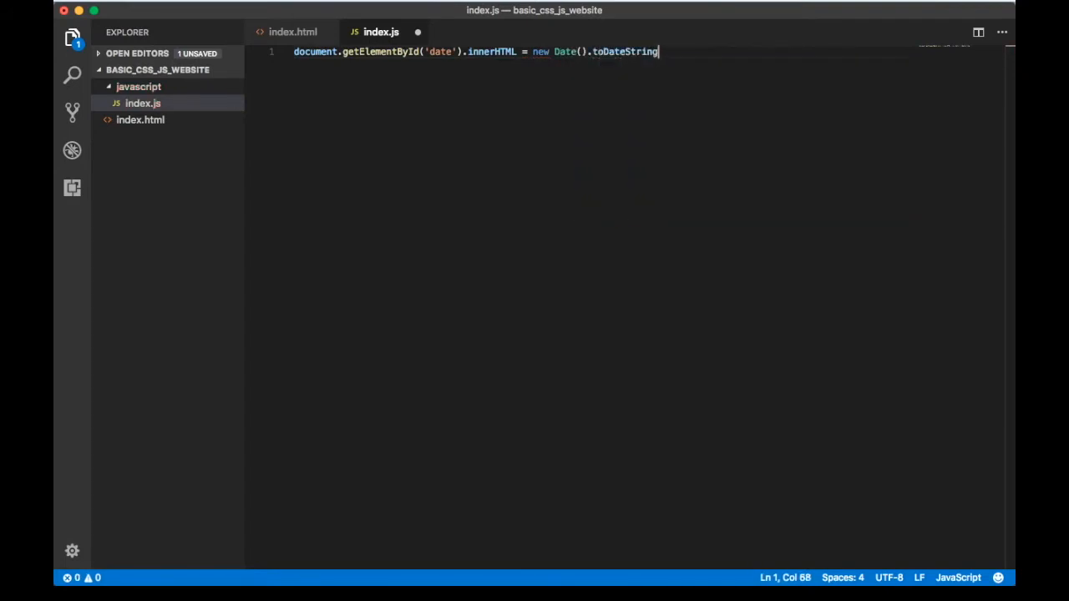
type("()")
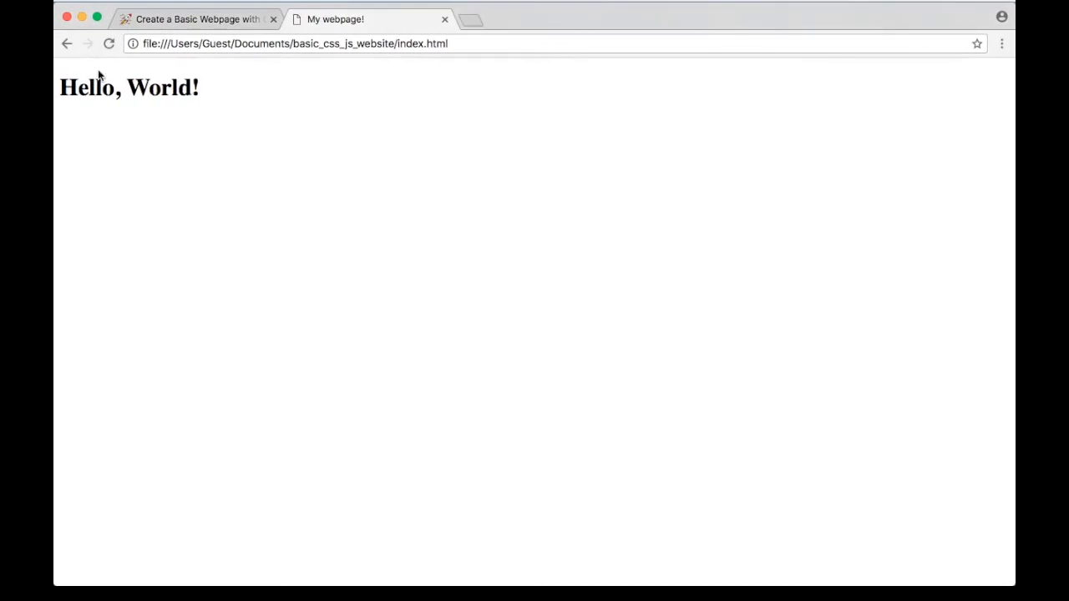
mouse_move(218, 160)
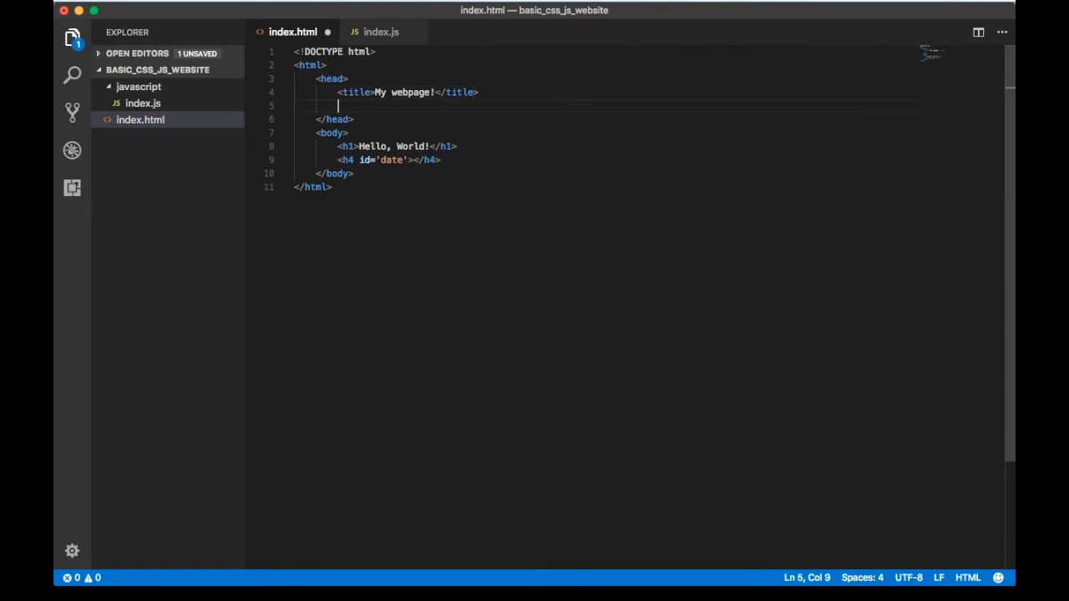
mouse_move(354, 104)
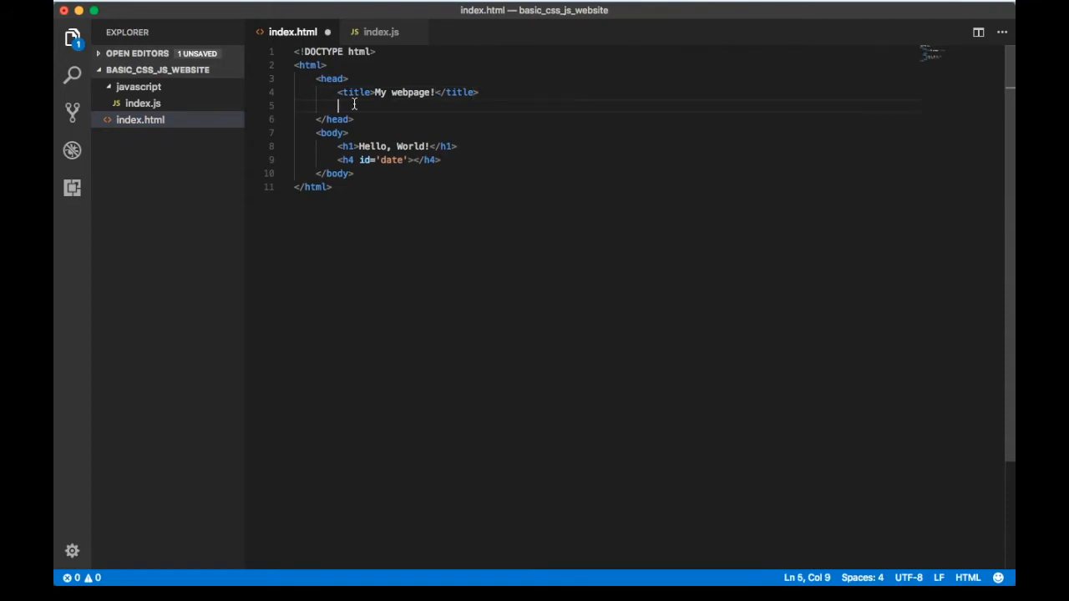
Add <script async src='./javascript/index.js'> to the index.html head and save.
type("scri")
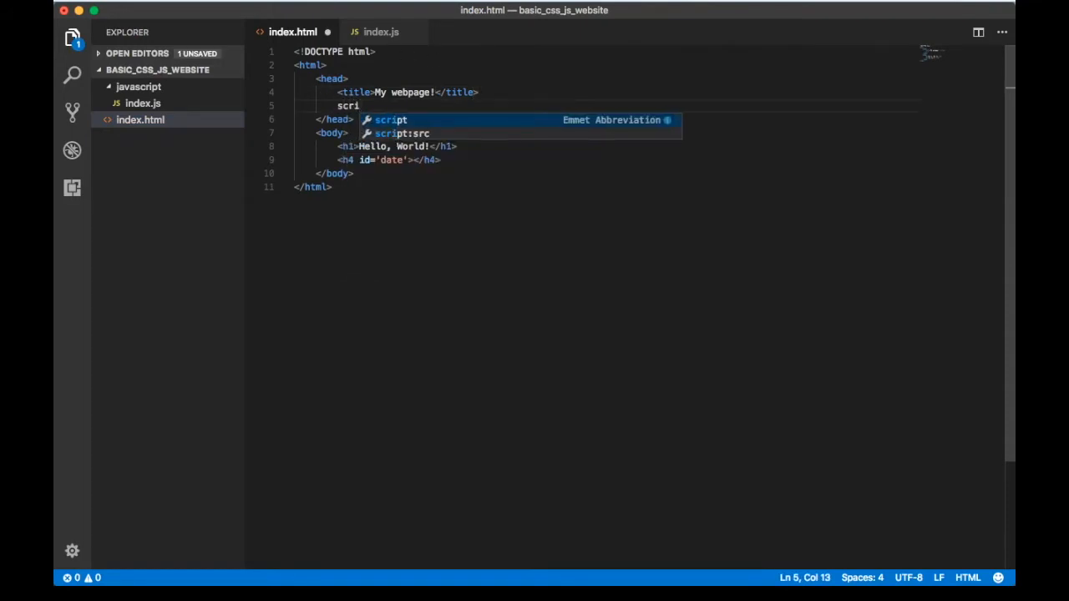
key("Tab")
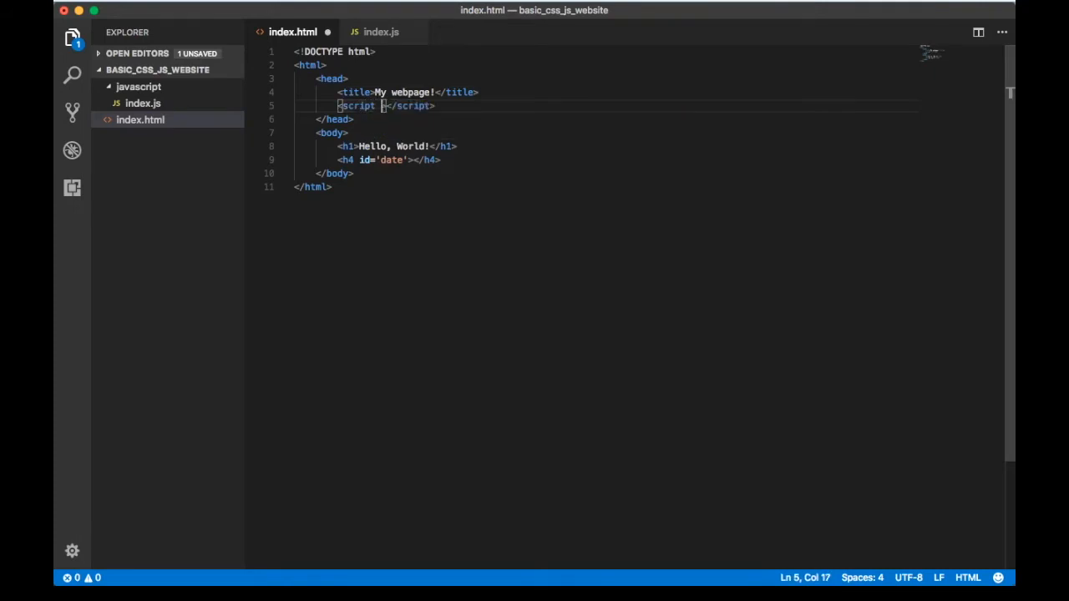
type("asy")
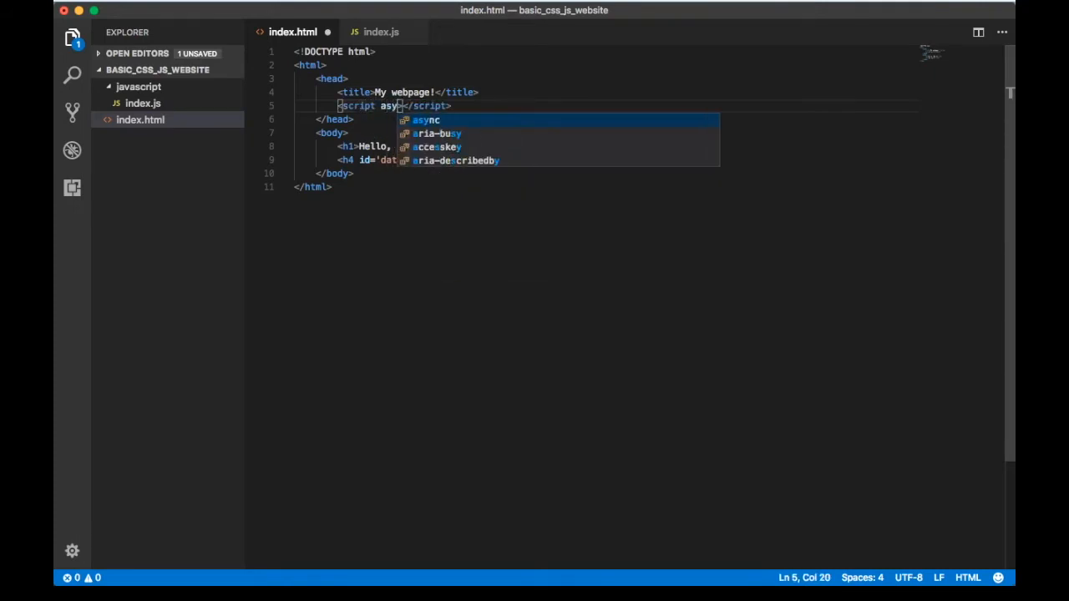
key("Tab")
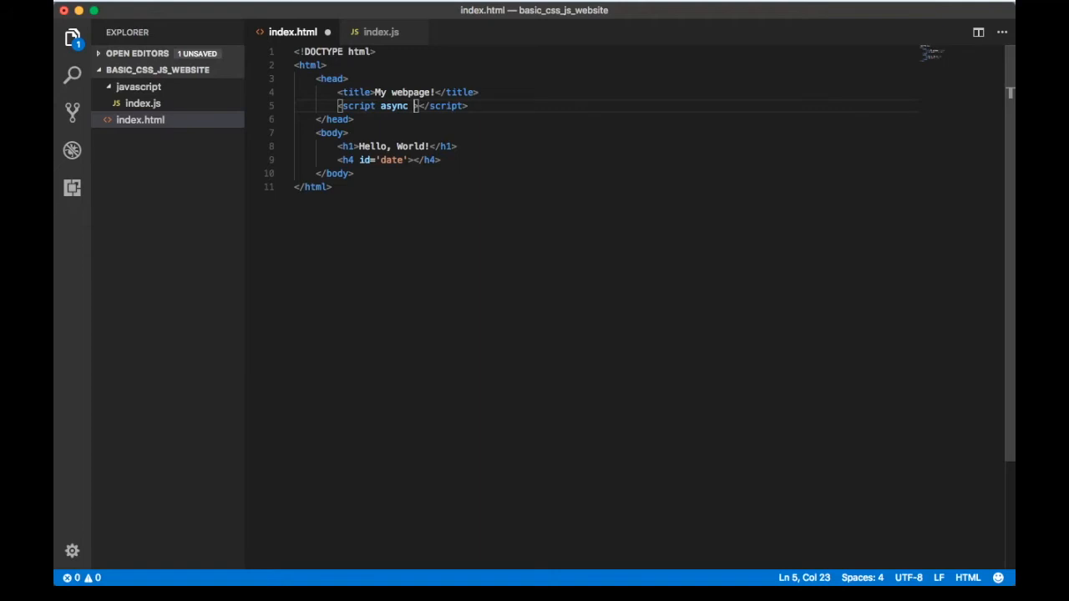
type("s")
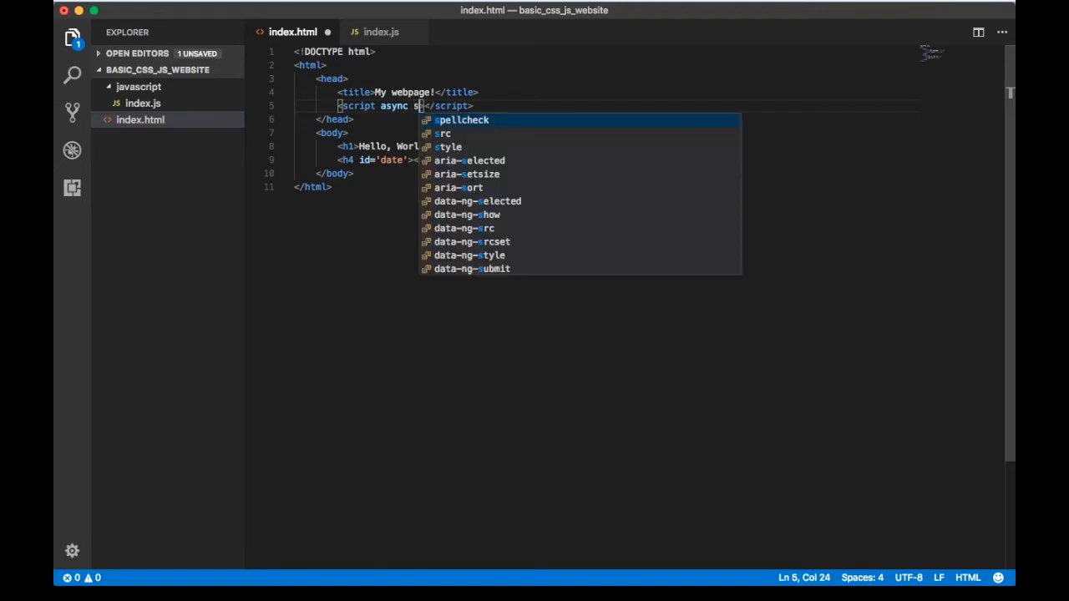
type("rc=")
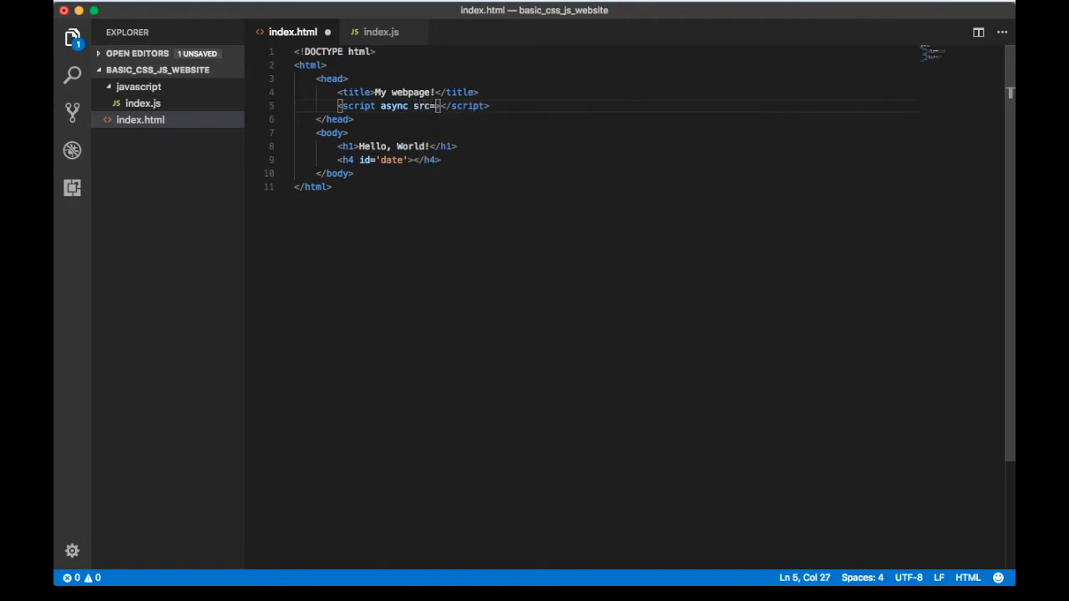
type("'.")
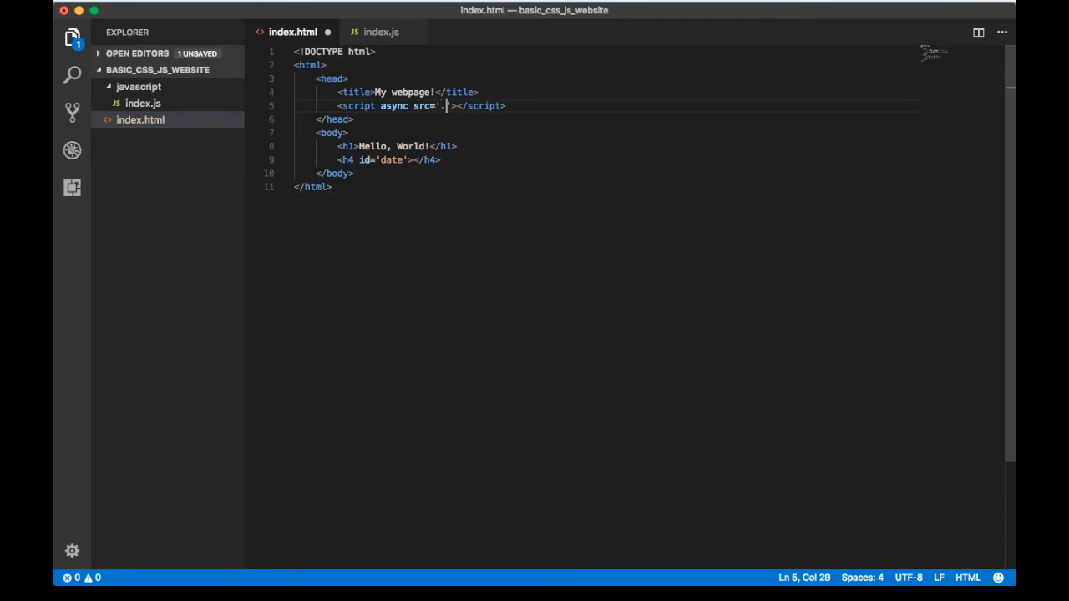
type("/javascri")
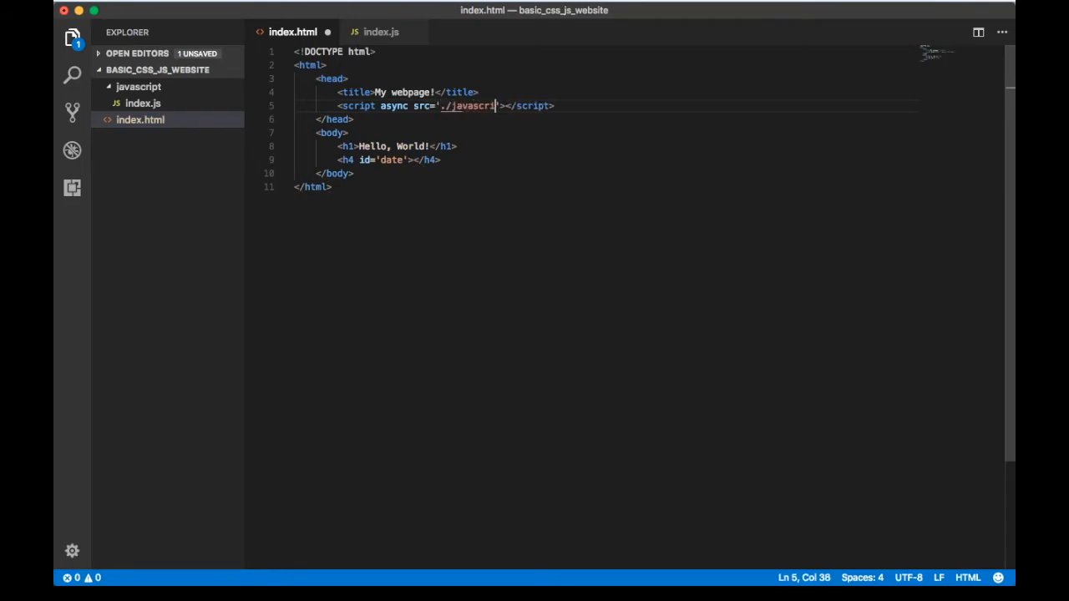
type("/inde")
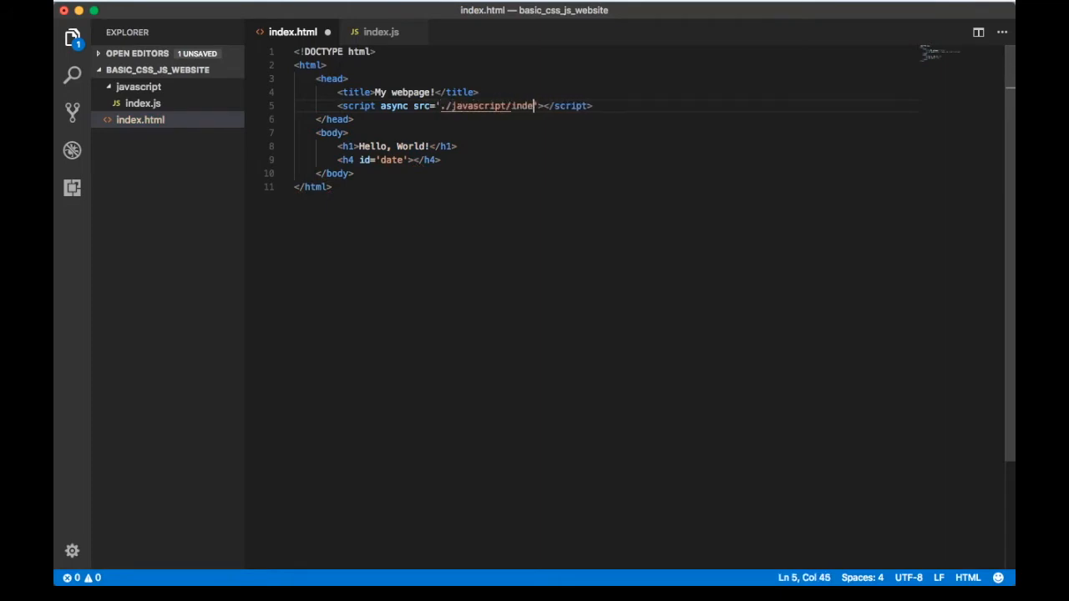
type("x.js'")
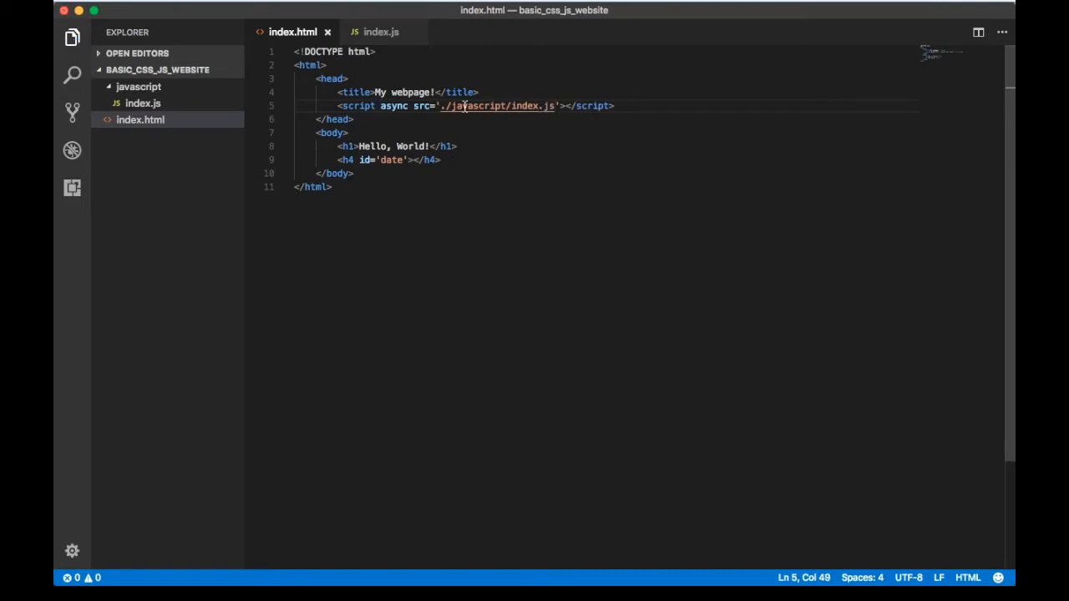
mouse_move(514, 110)
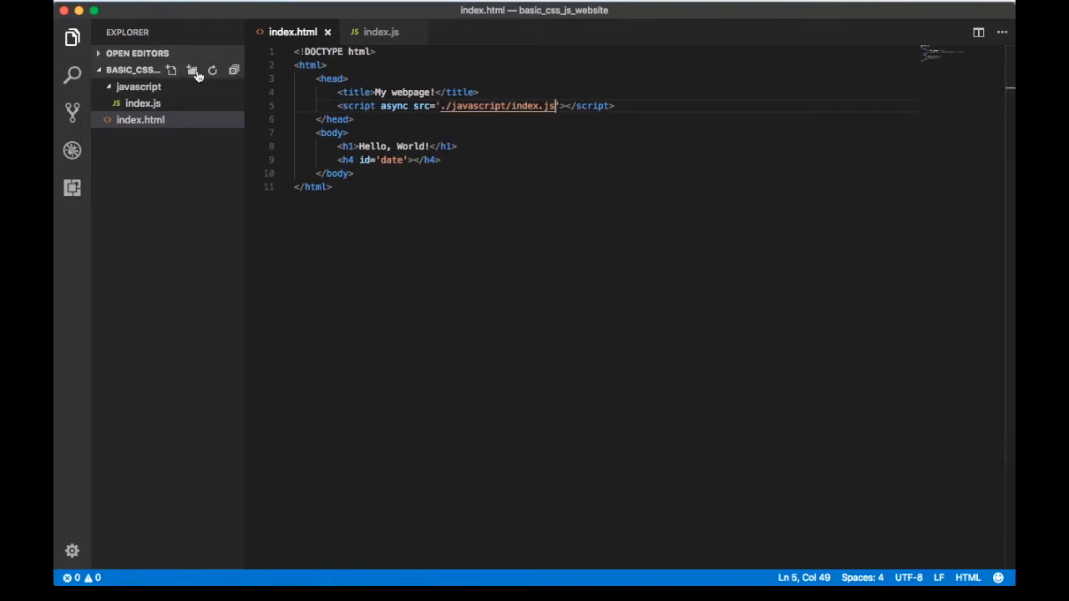
Create a styles.css file inside the styles folder.
type("sy")
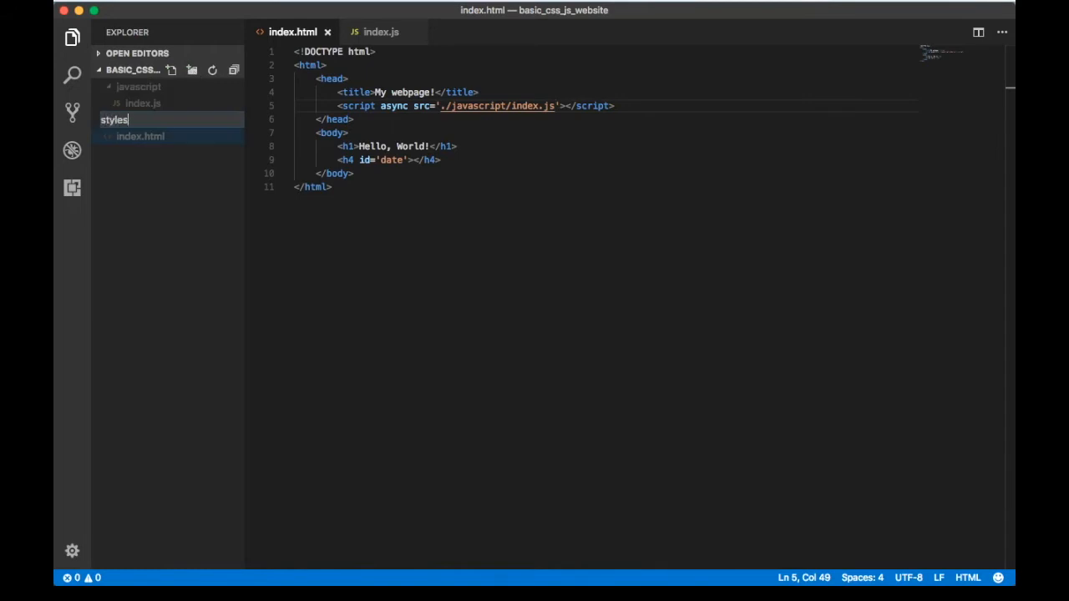
right_click(130, 119)
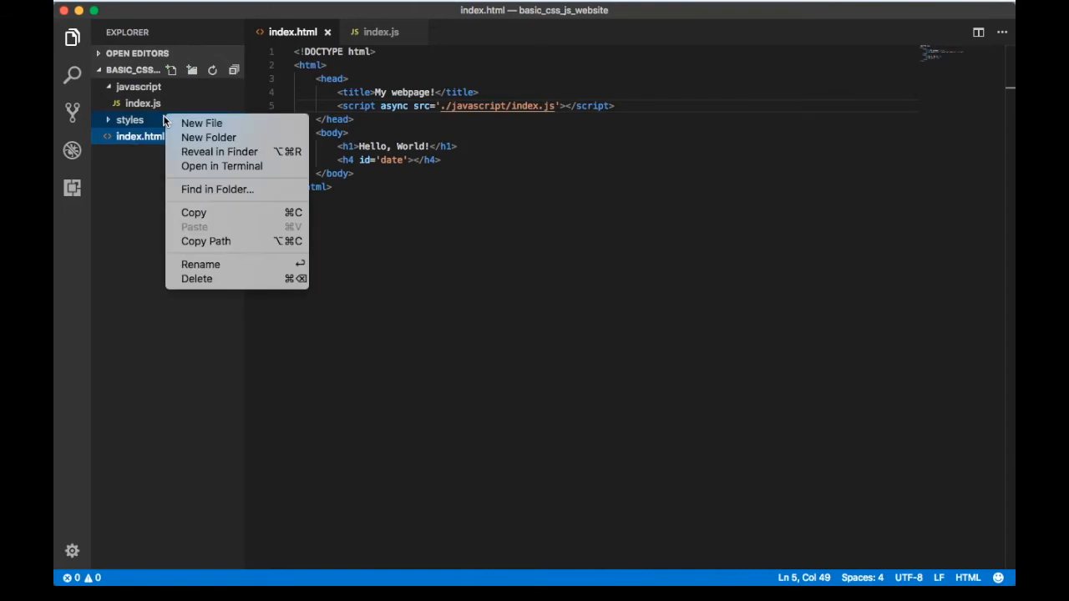
left_click(201, 123)
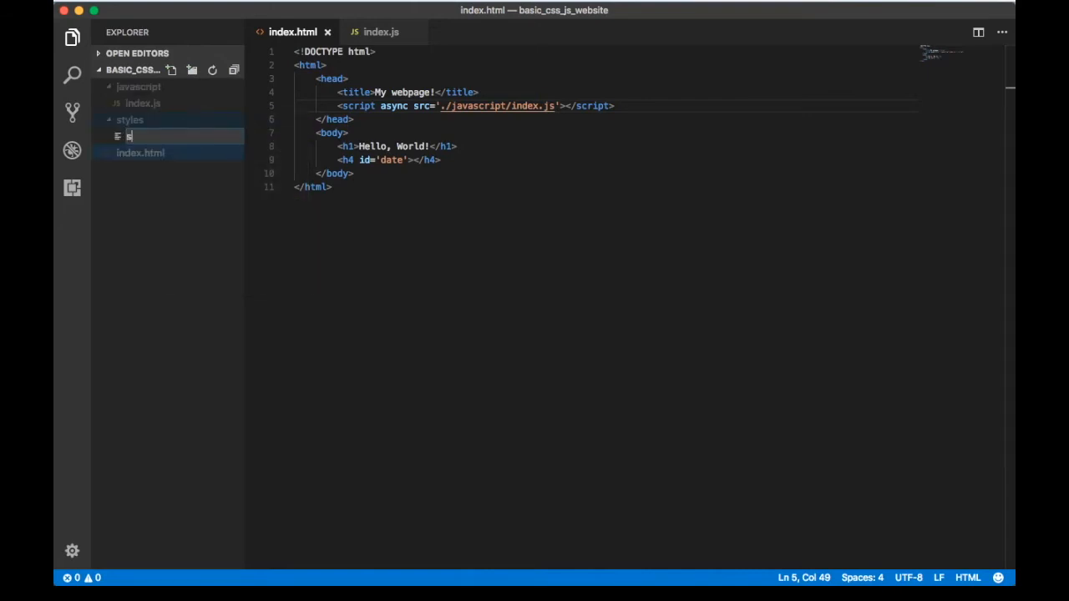
type("styles.css")
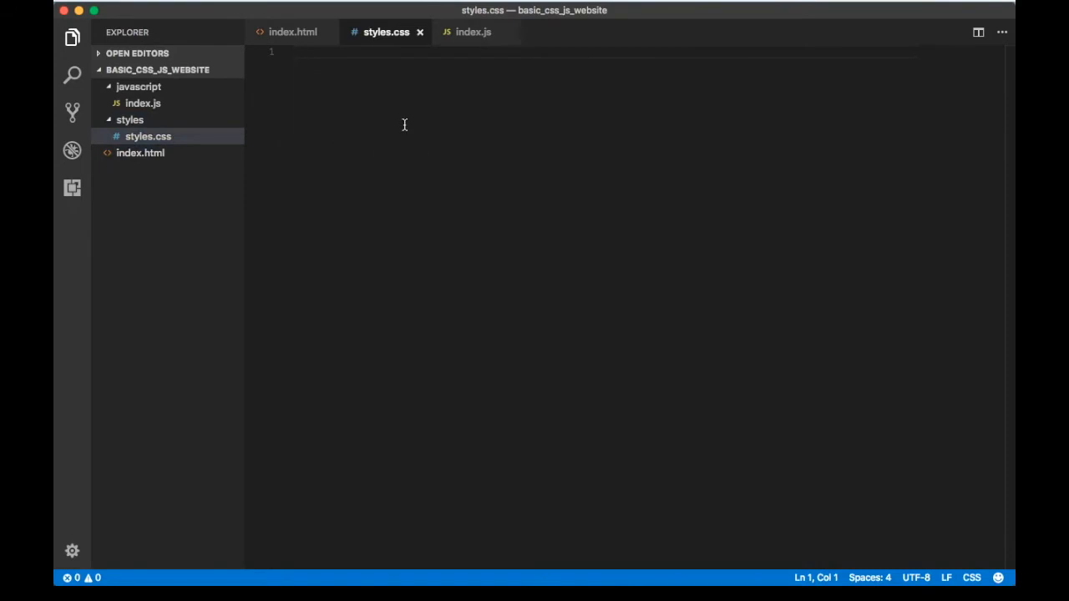
Write a body rule with text-align: center and background-color: #f0e8c5.
type("body {")
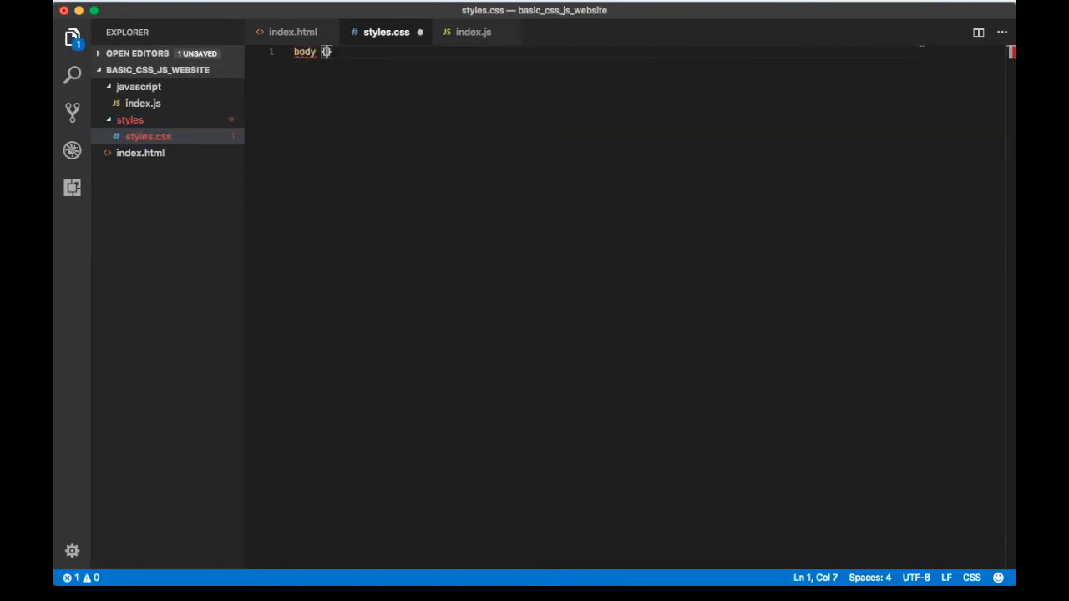
type("text-")
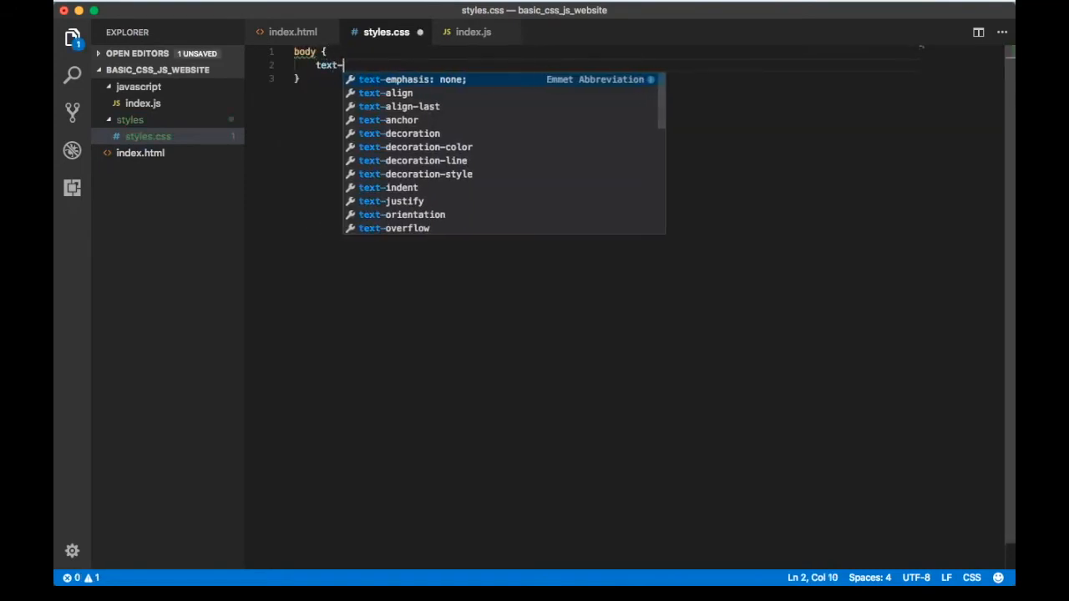
type("align")
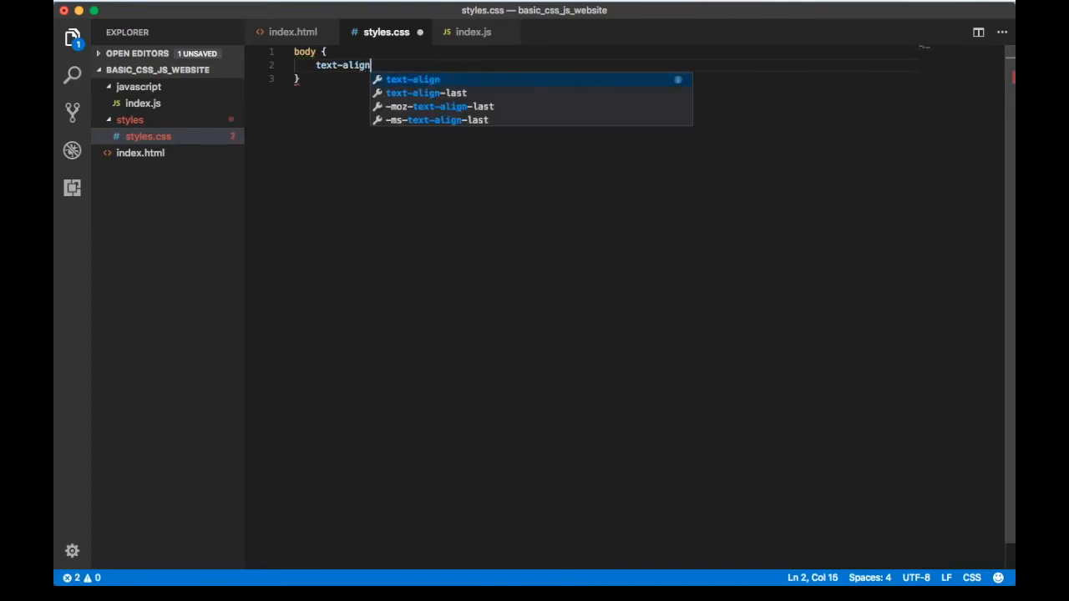
type(": center;")
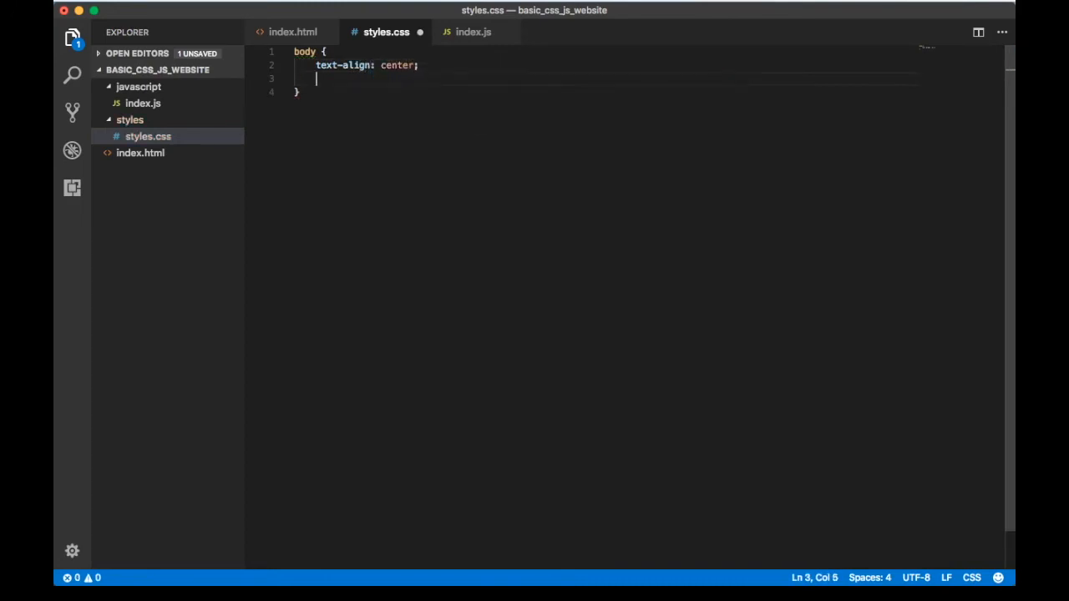
type("backgroundc")
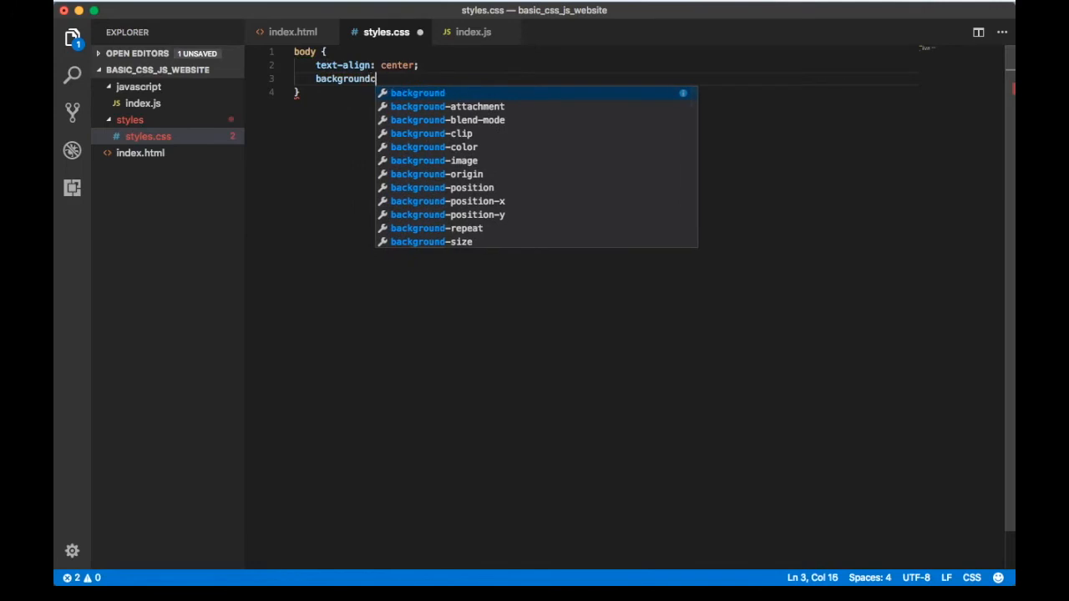
type("-col")
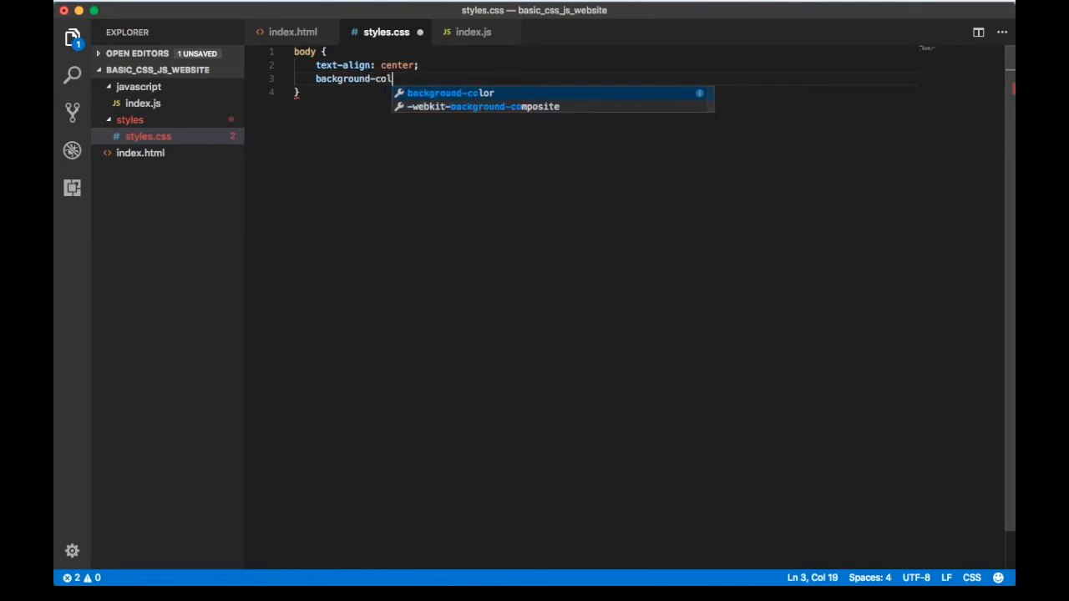
type("or: #")
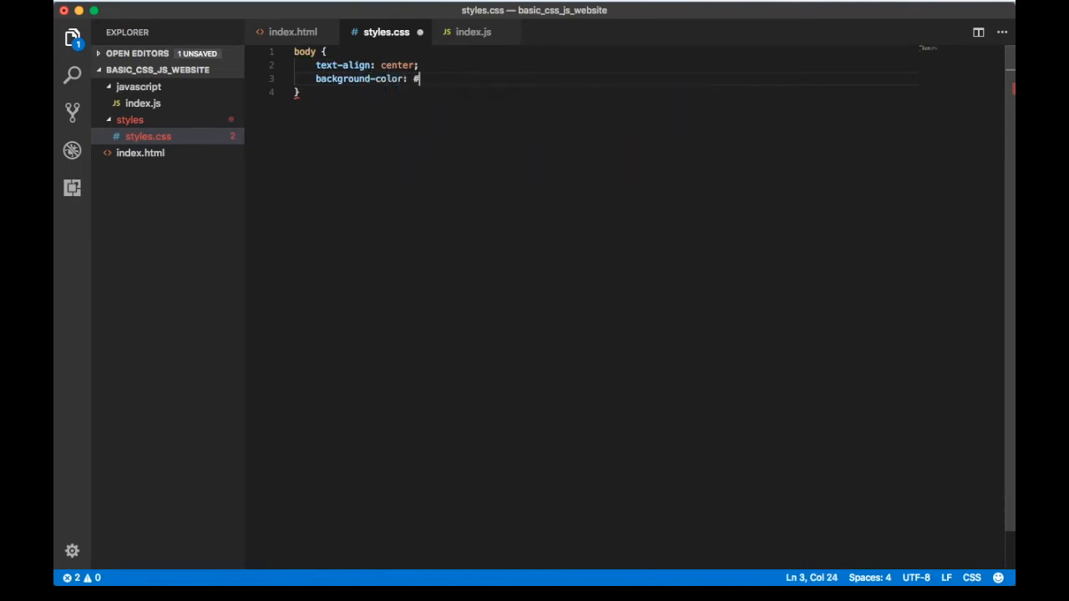
type("f0")
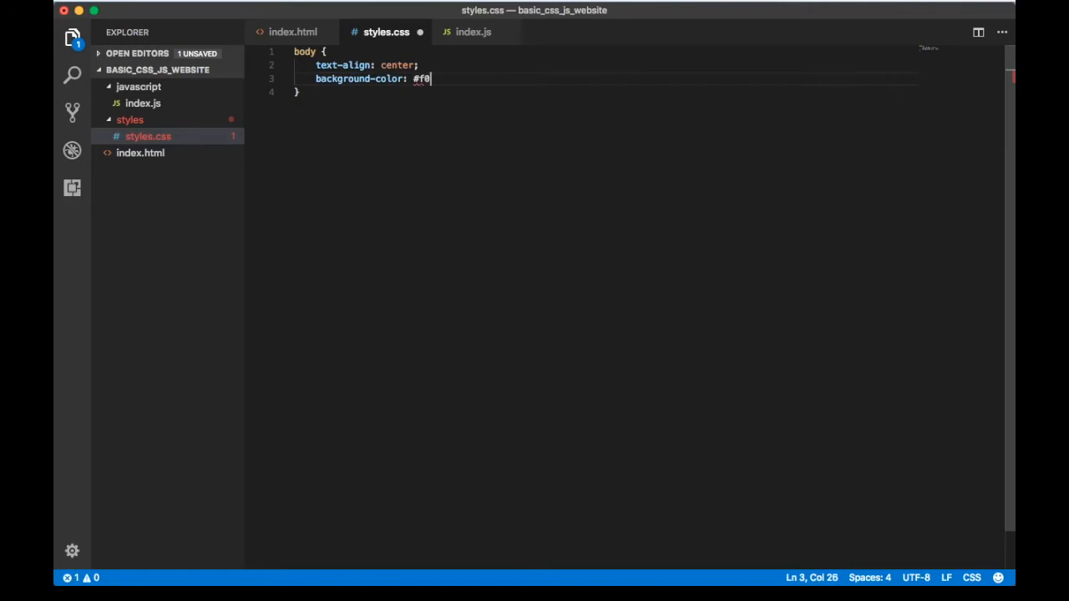
type("e")
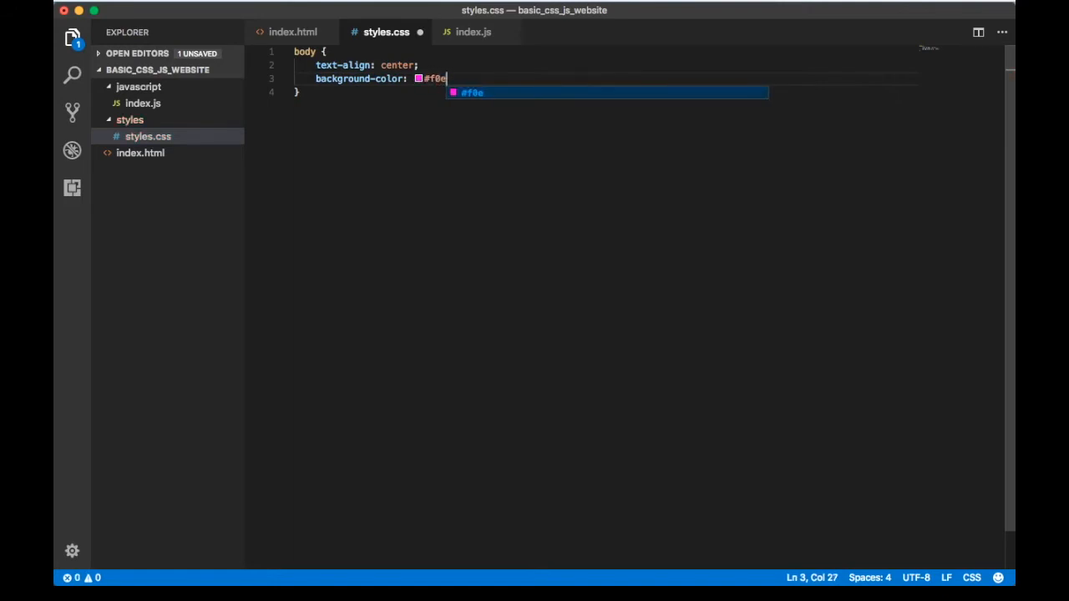
type("8c5;")
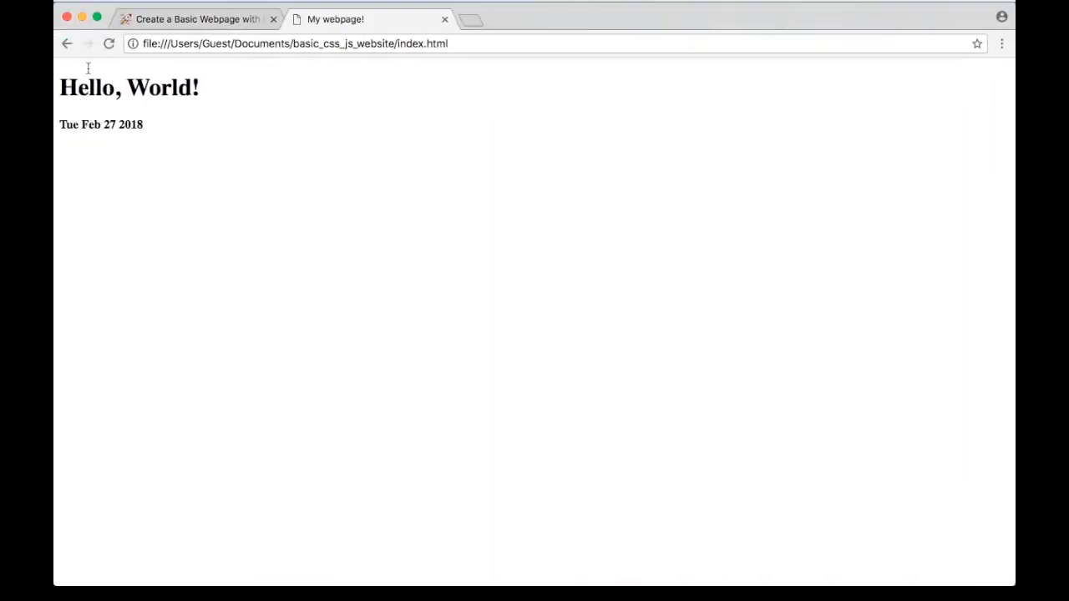
mouse_move(280, 198)
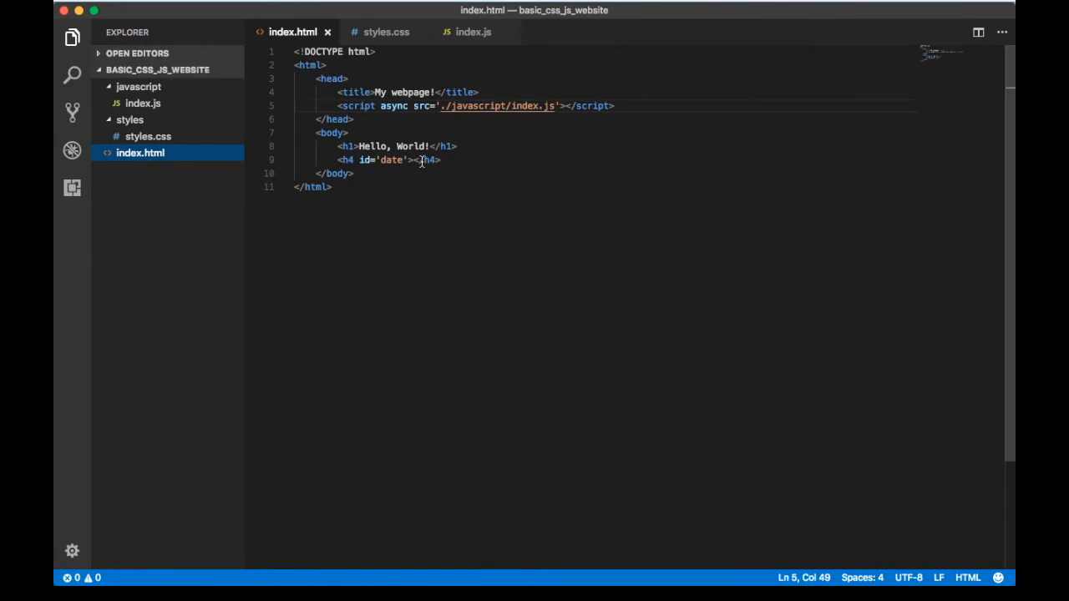
mouse_move(519, 94)
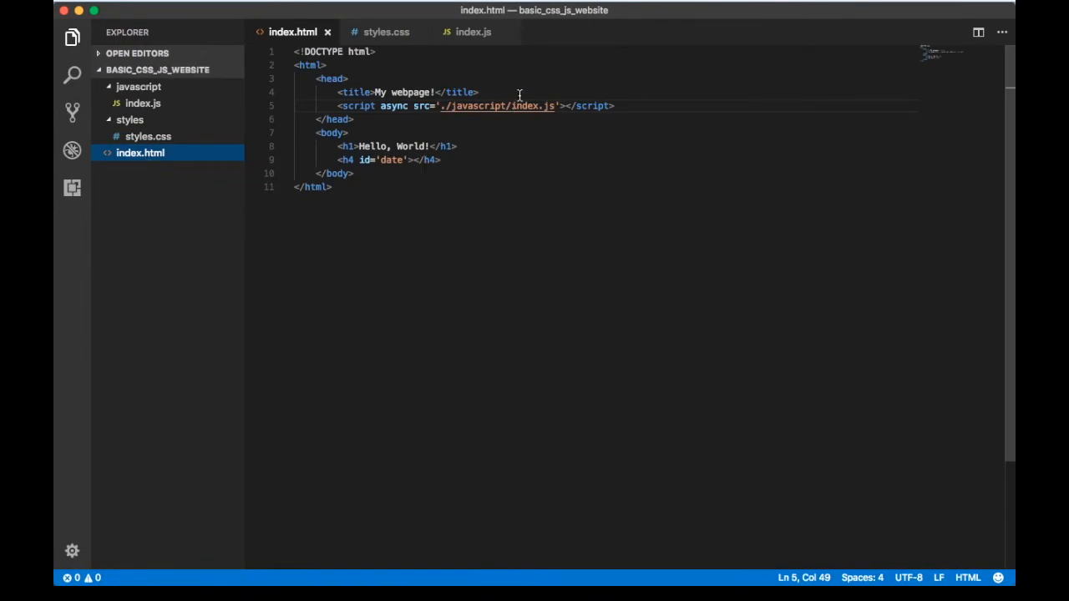
Add a stylesheet link tag with href ./styles/styles.css to the index.html head.
key("Enter")
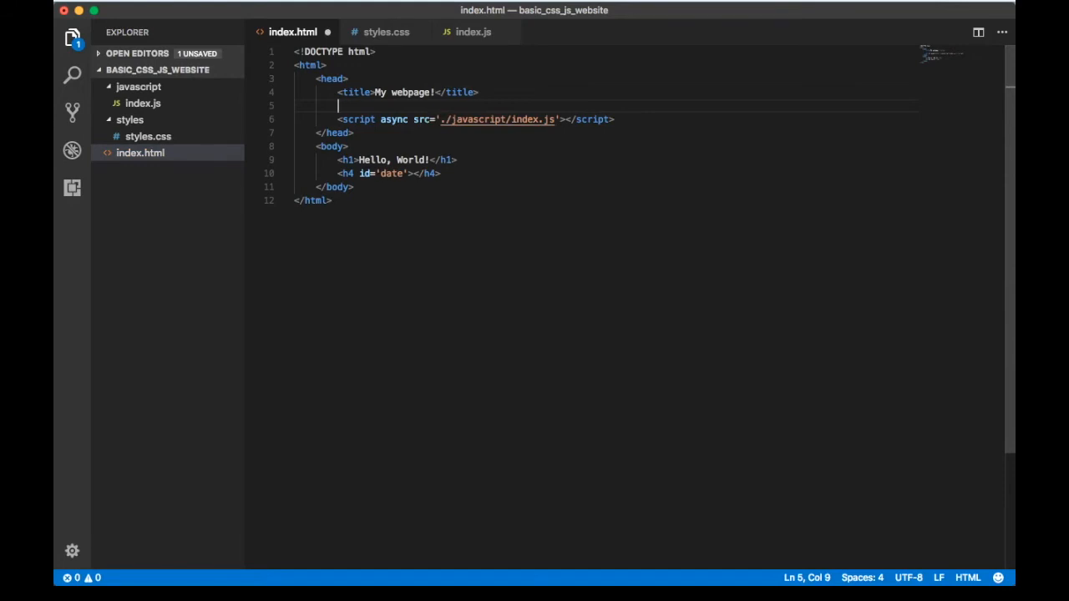
type("lin")
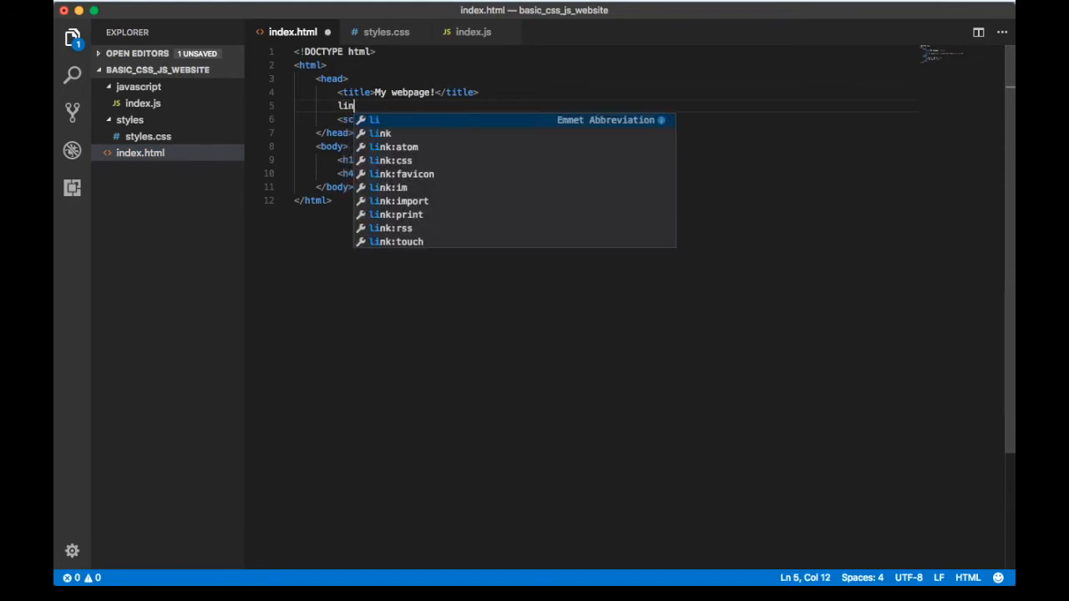
key("Tab")
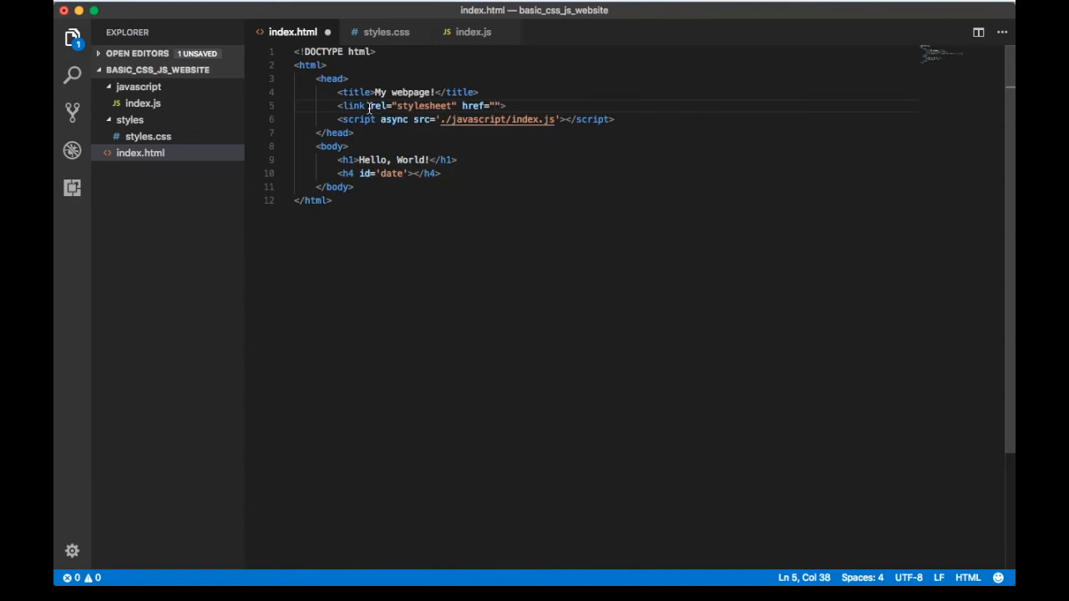
double_click(378, 106)
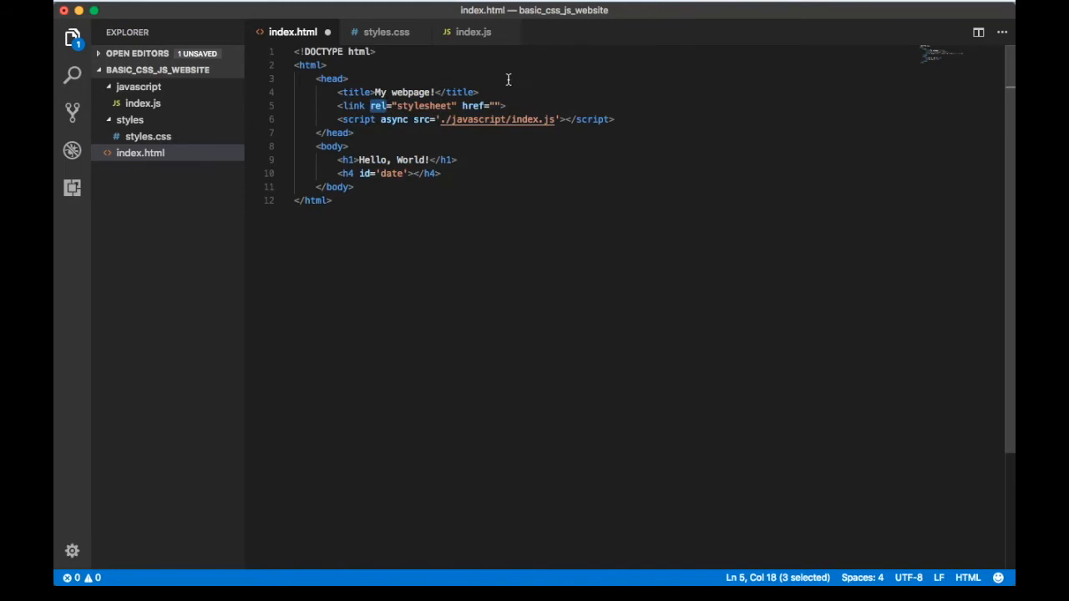
left_click(495, 105)
type(".")
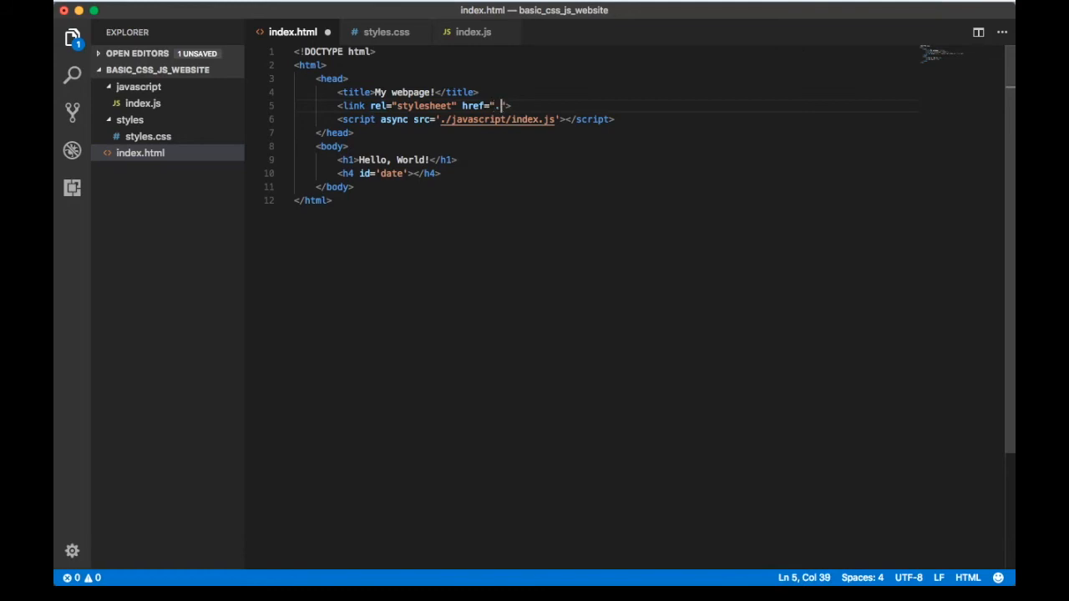
type("/")
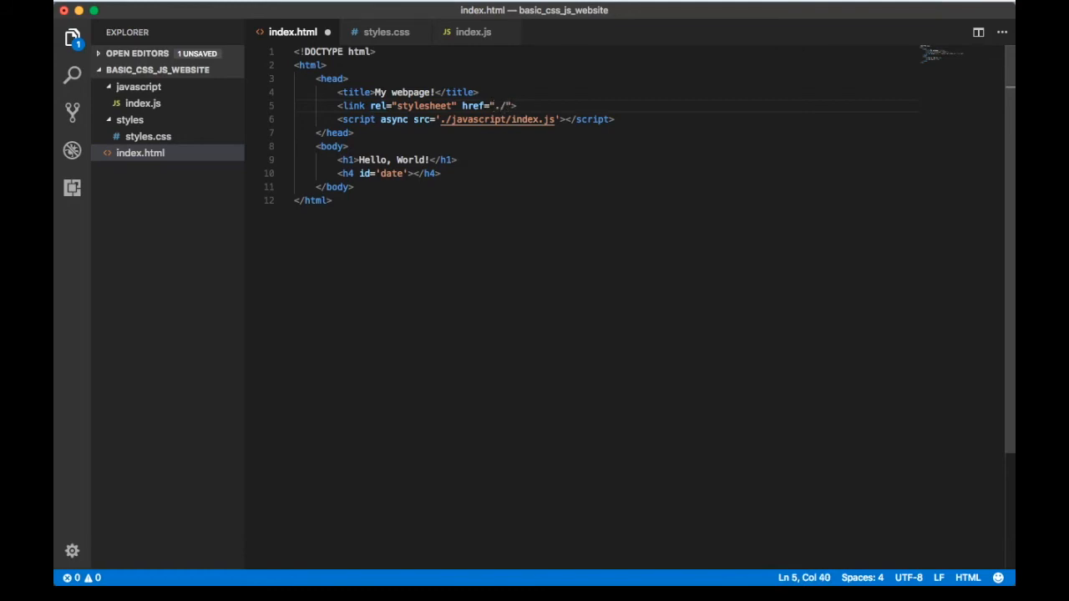
type("styles")
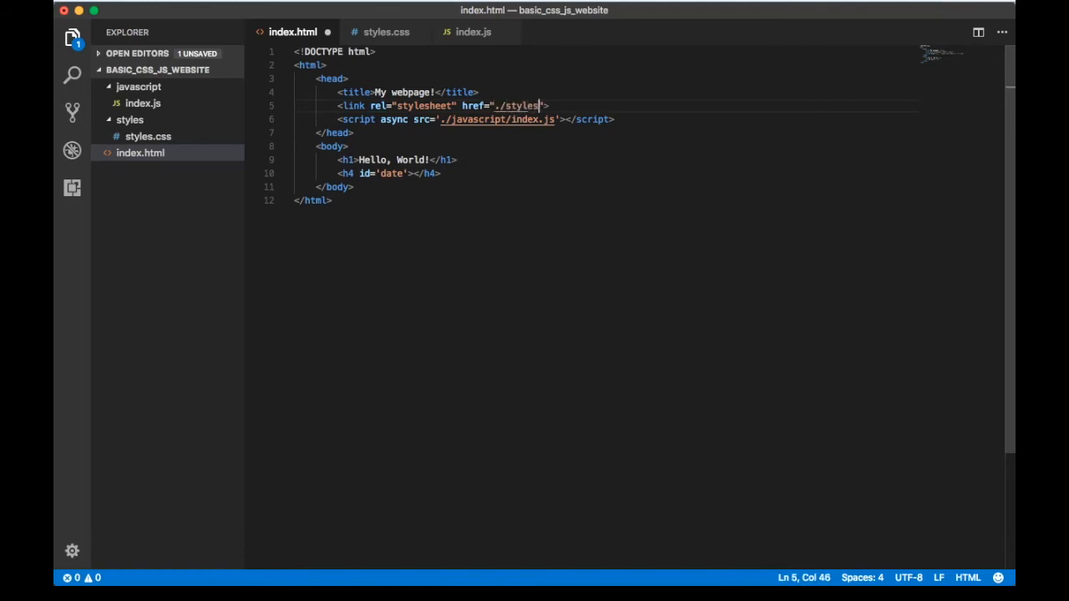
type("/styles.css")
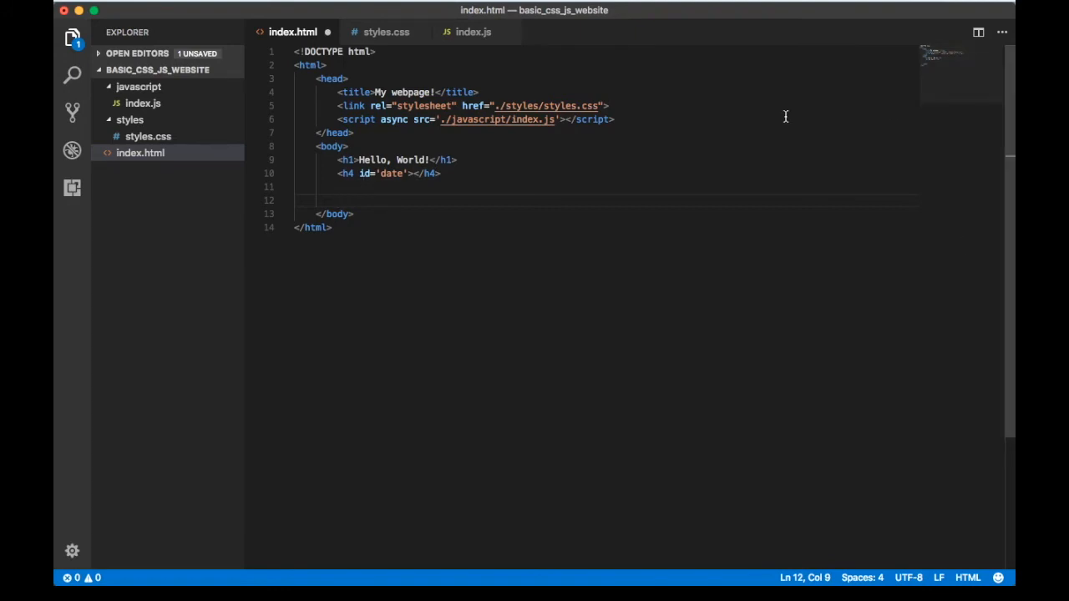
Add an image-section div containing a nested section-style div.
type("di")
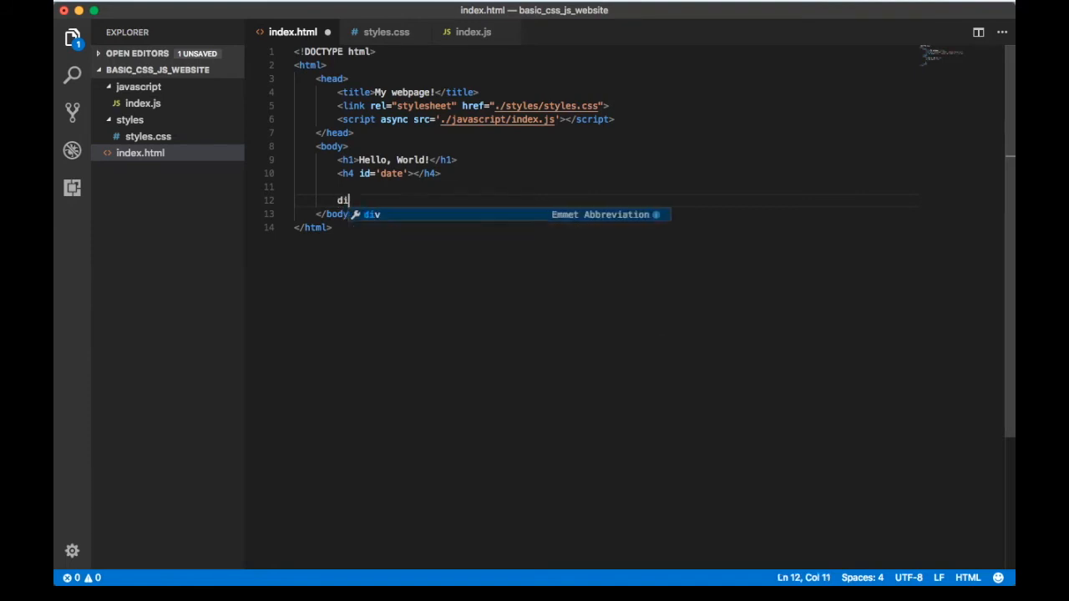
key("Tab")
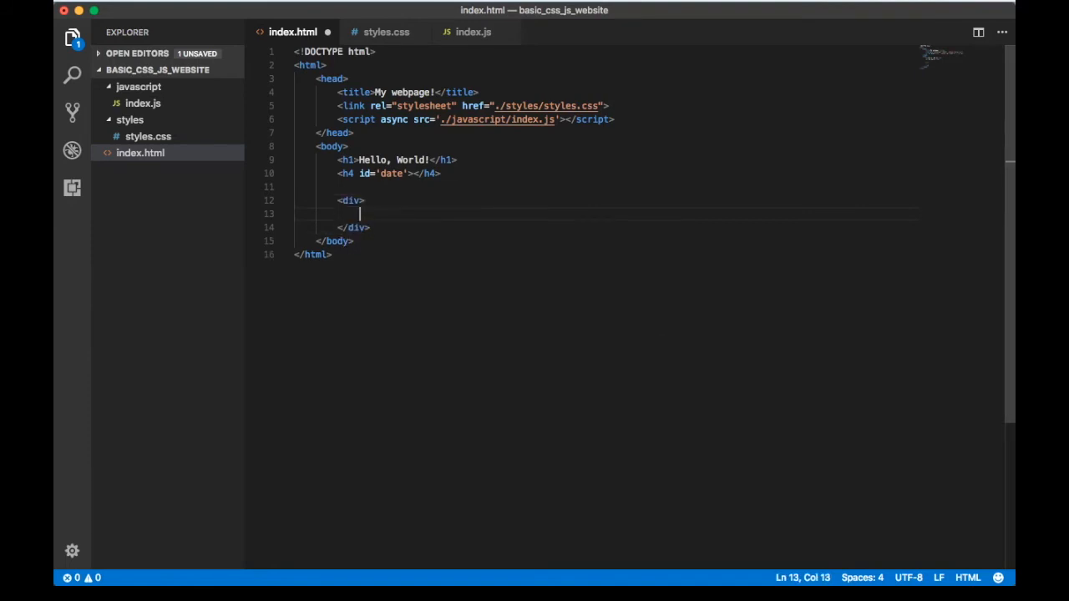
type("class='")
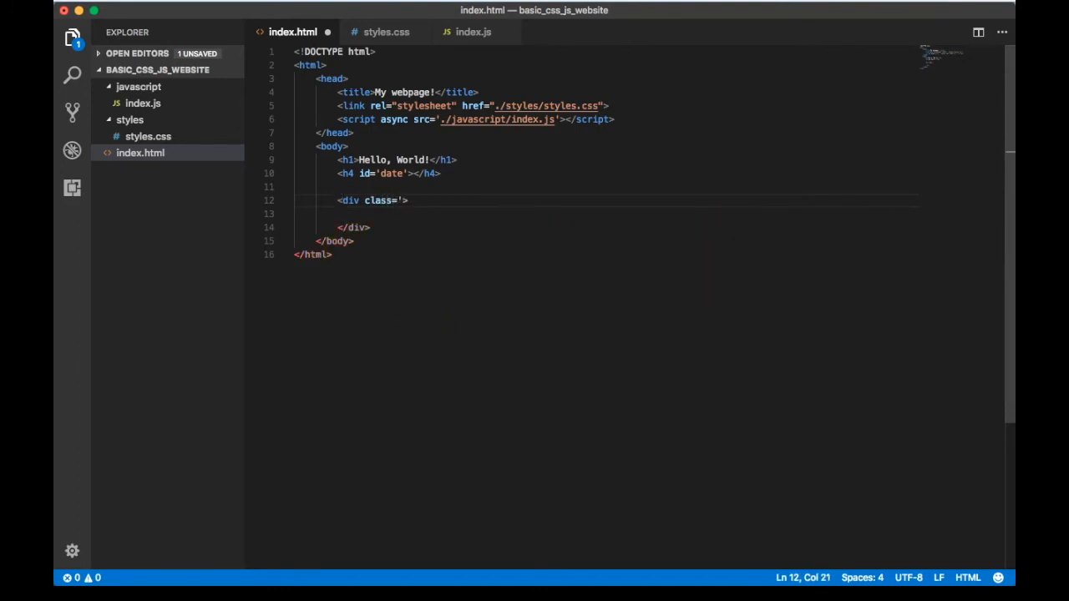
type("image-secti")
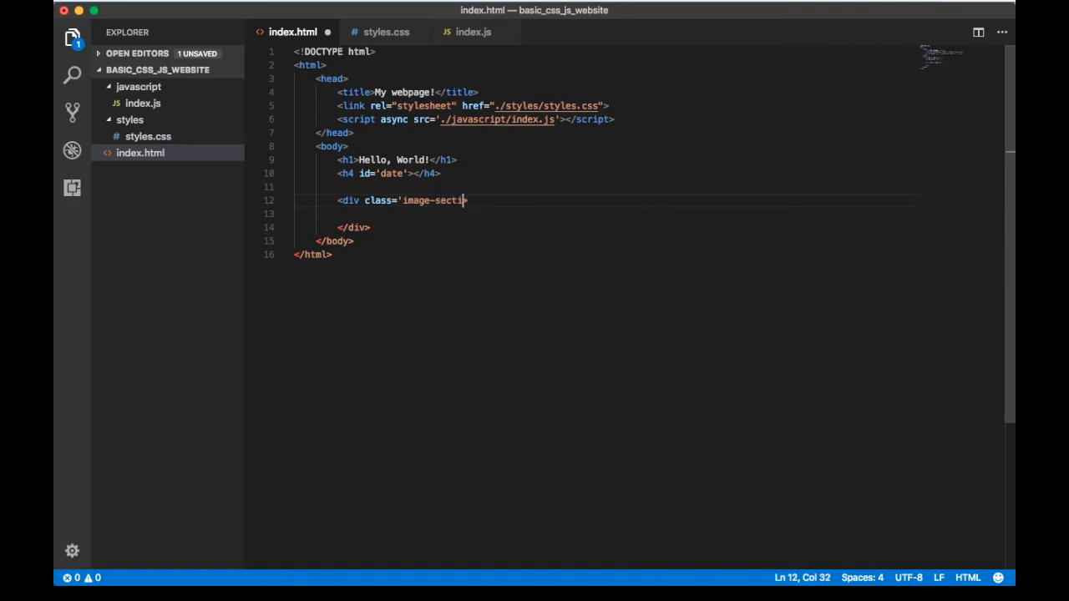
type("on'>")
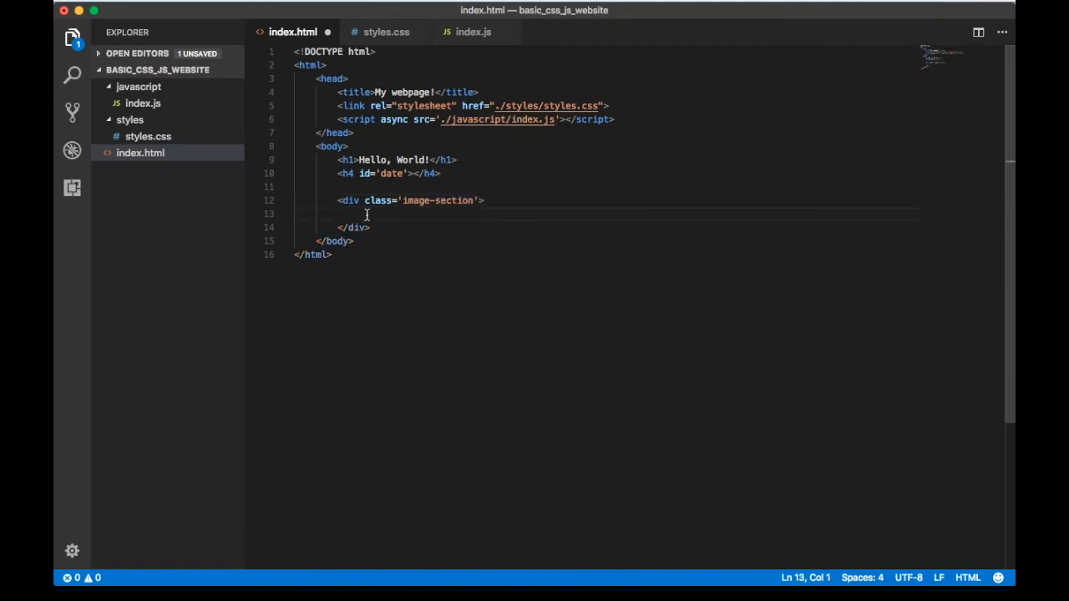
type("di")
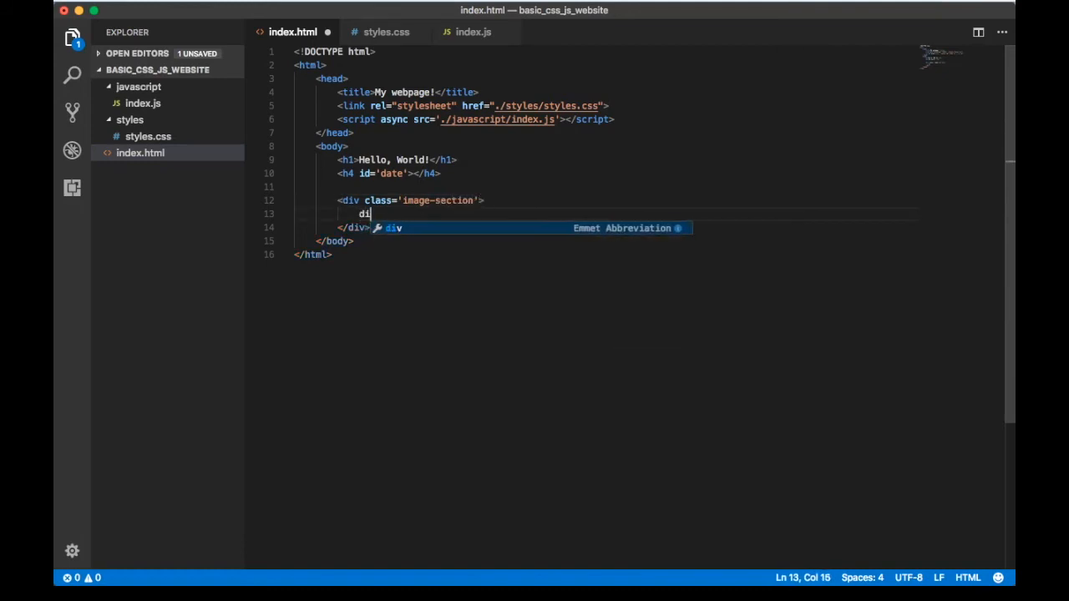
key("Tab")
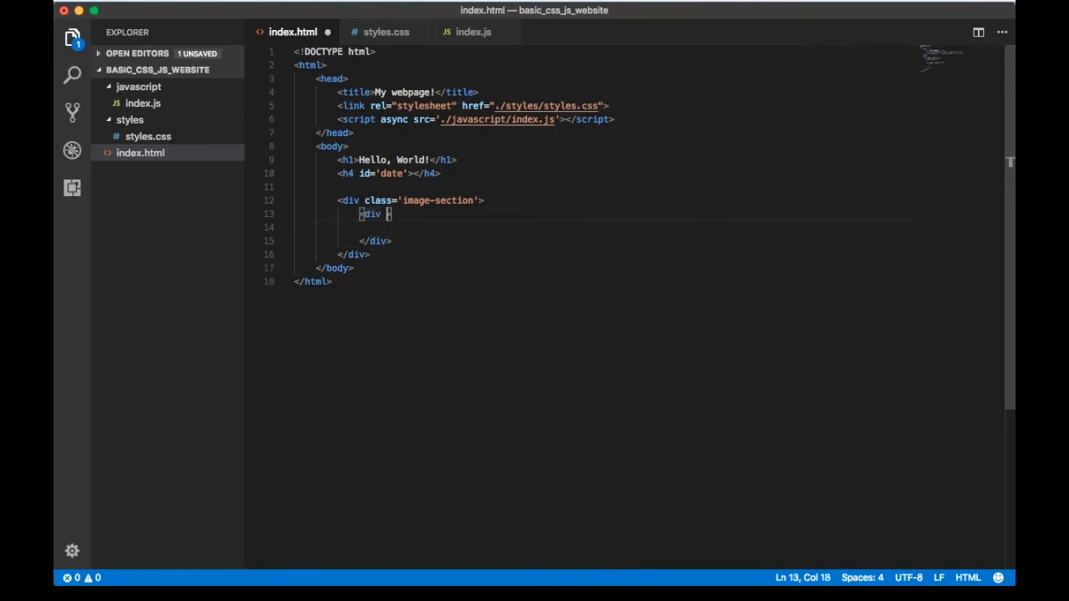
type("class='")
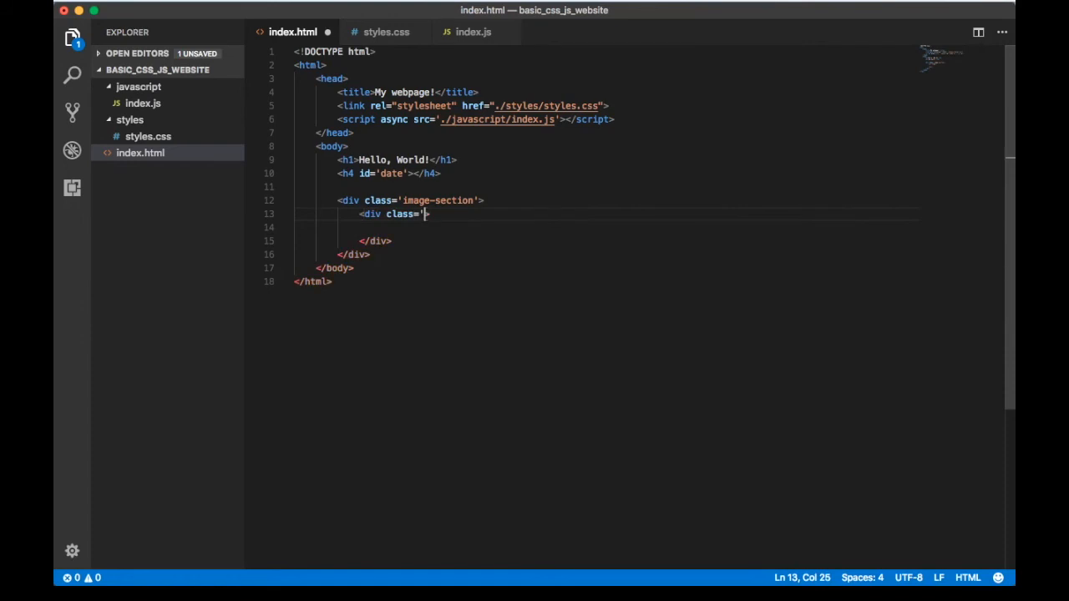
type("section-style'>")
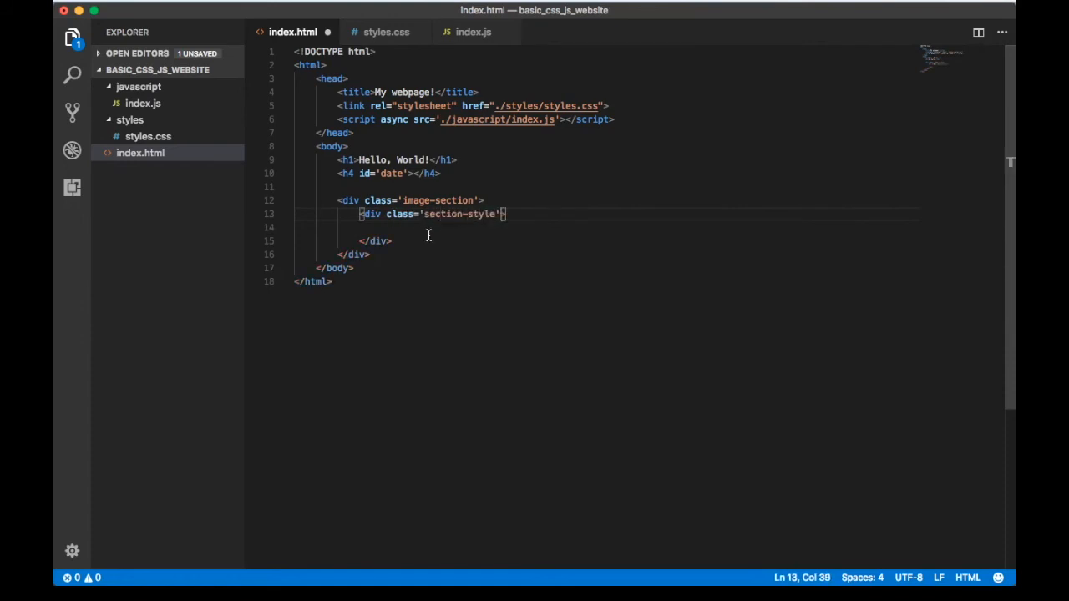
Insert an img with src source.unsplash.com/random/400x200 and alt 'A random image from unsplash.com'.
type("img src=\"http:\" alt=\"\">")
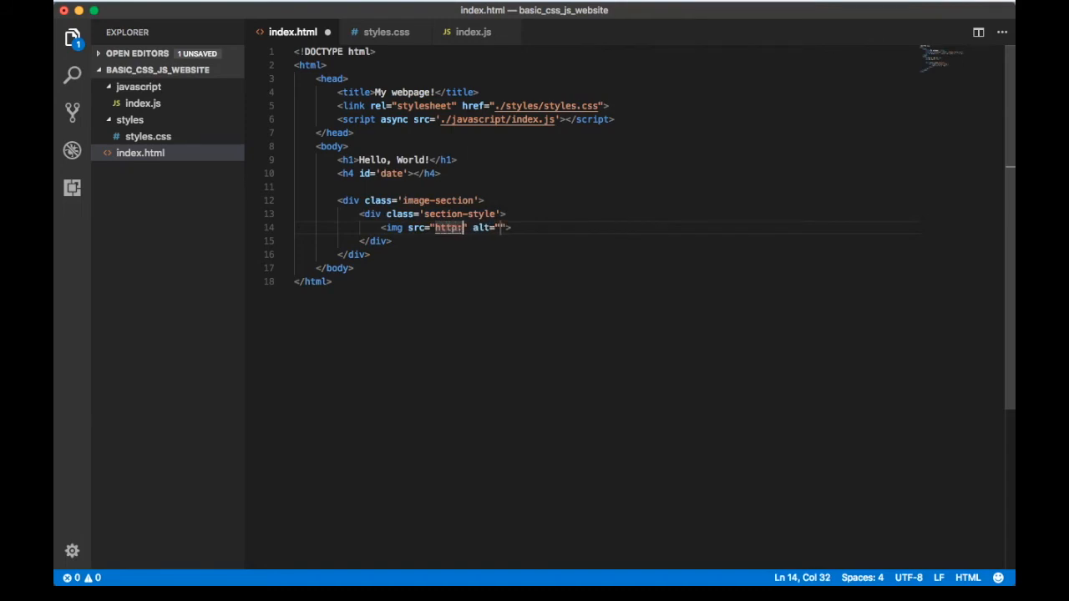
type("/")
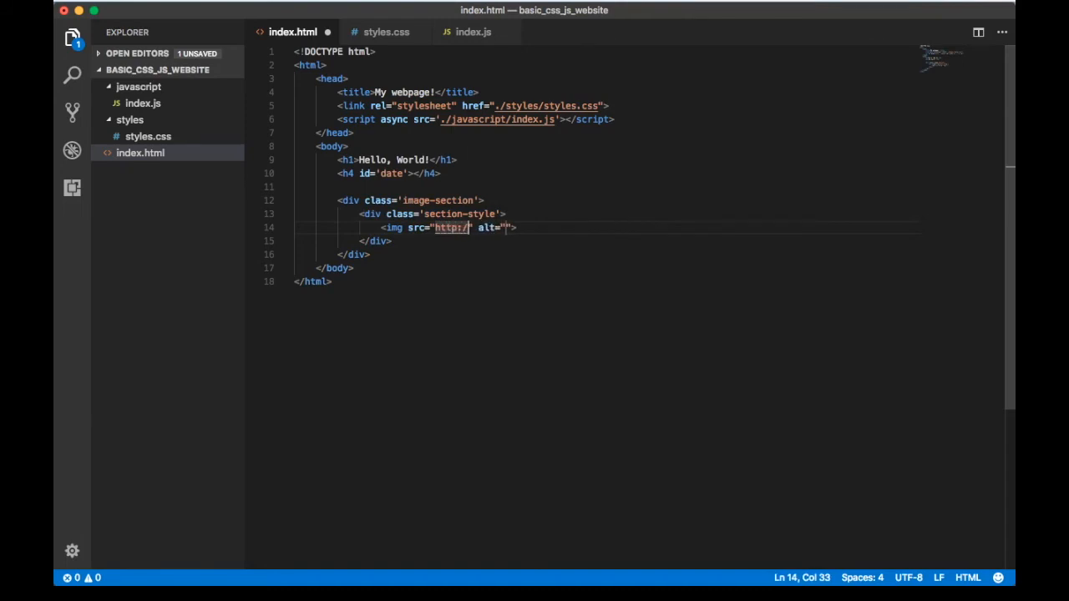
type("source")
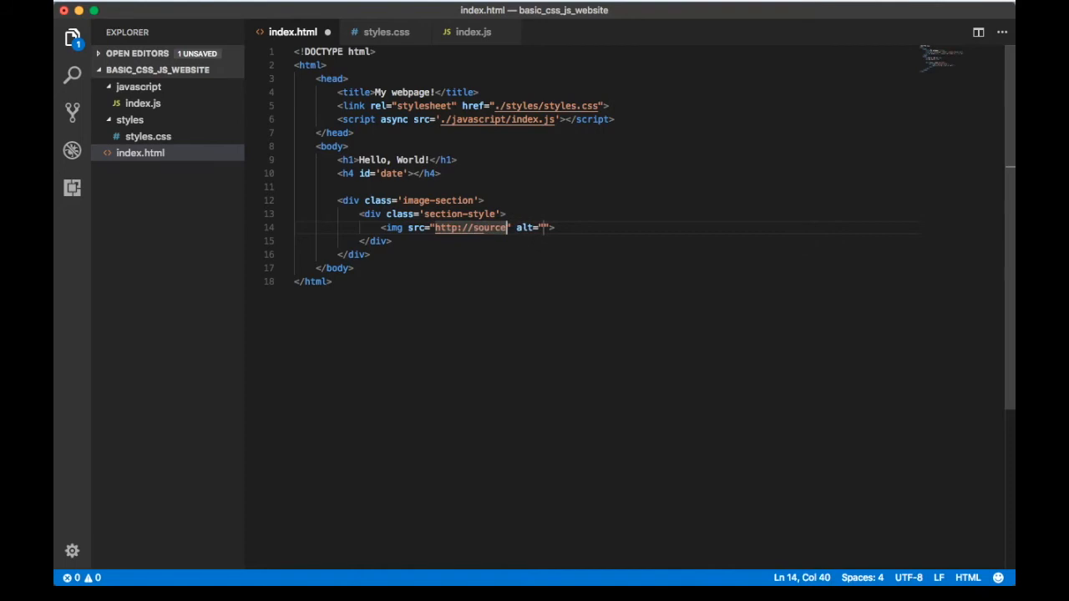
type(".unsplash.com")
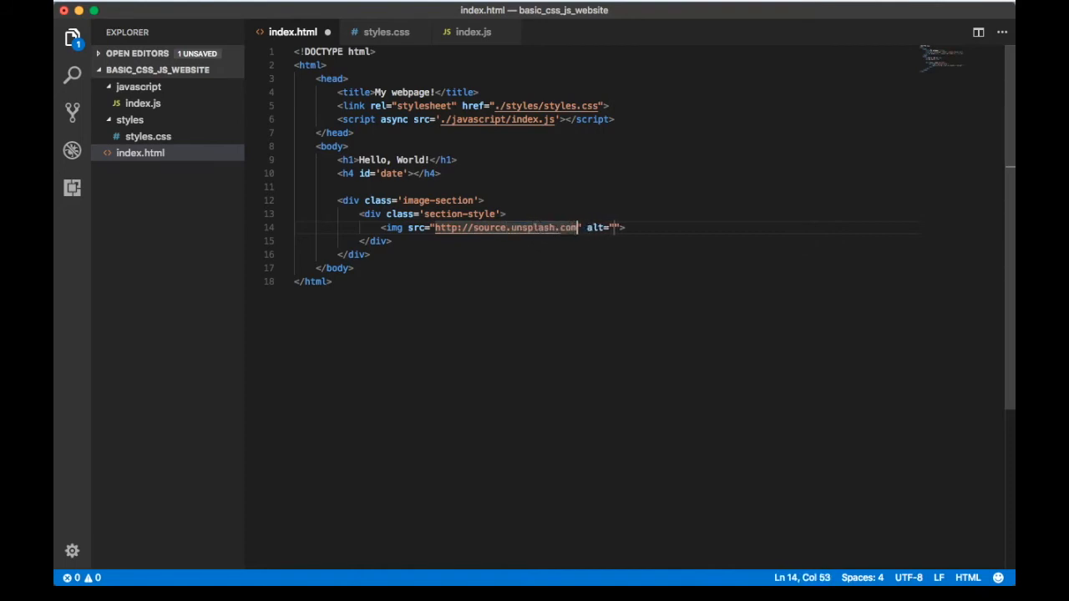
type("/random/")
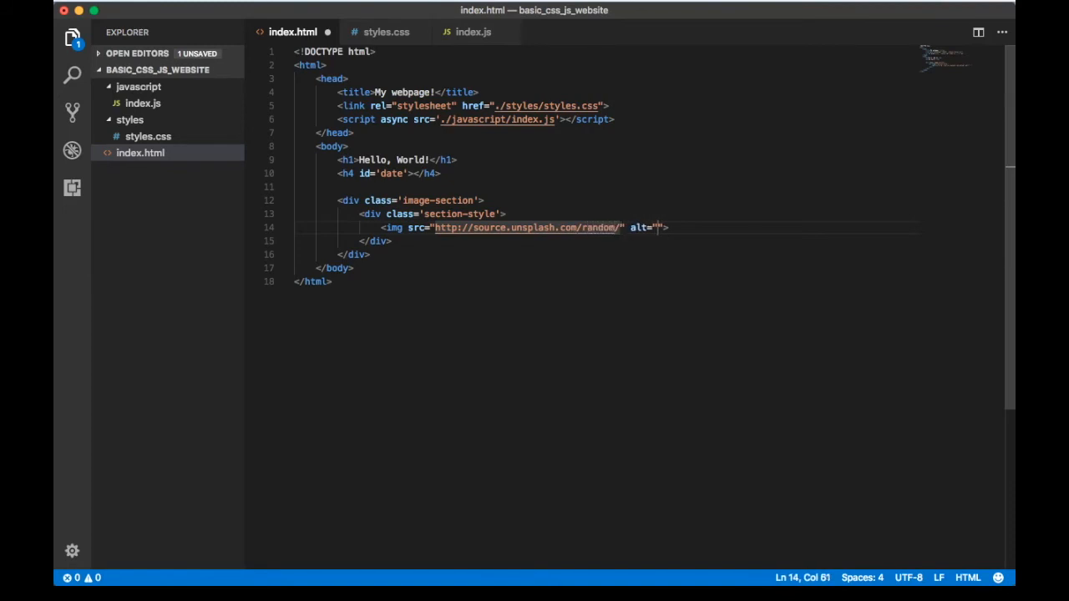
type("400x200")
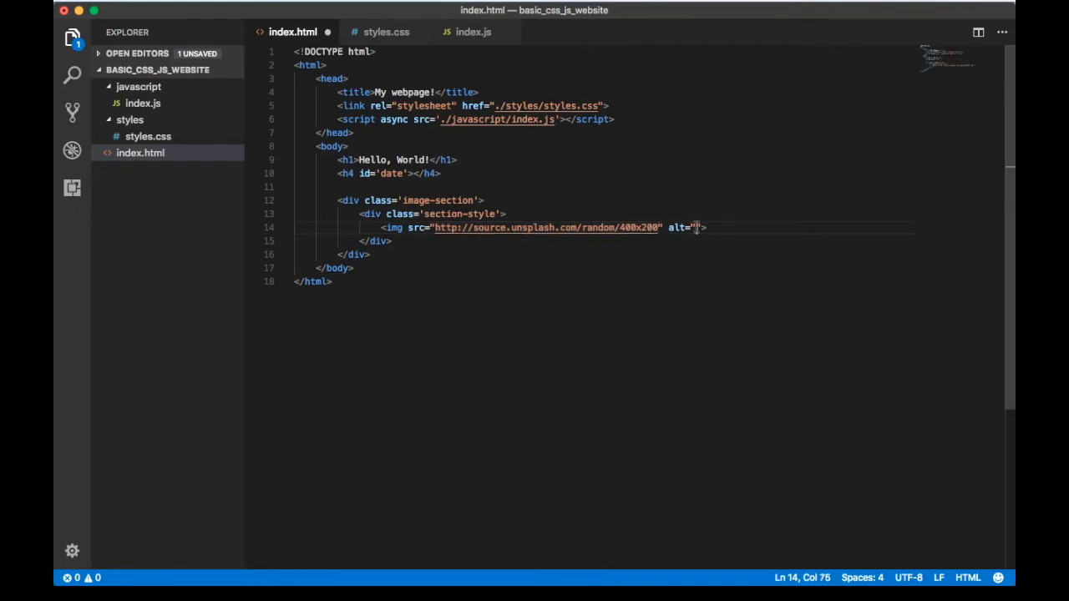
type("A rand")
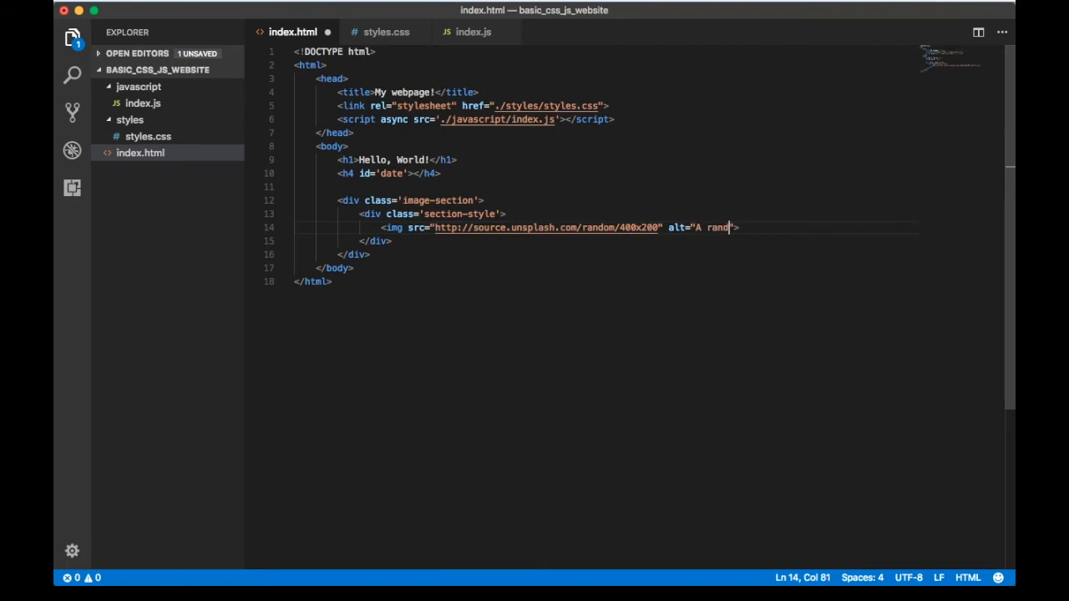
type("om image from unsplas")
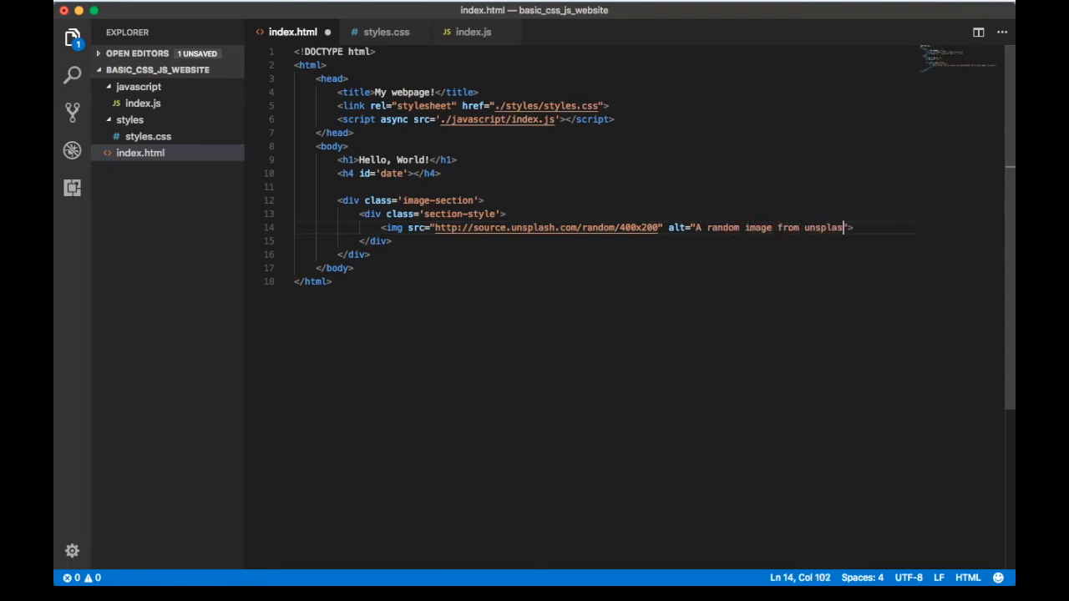
type(".com")
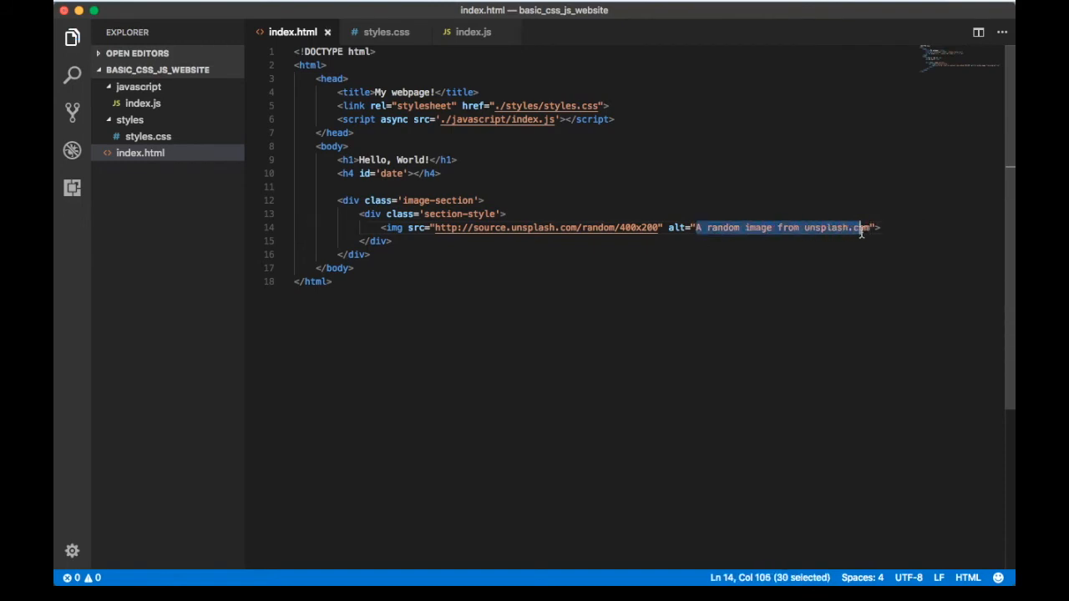
Add the caption paragraph 'A random image from unsplash.com' below the image and save.
key("enter")
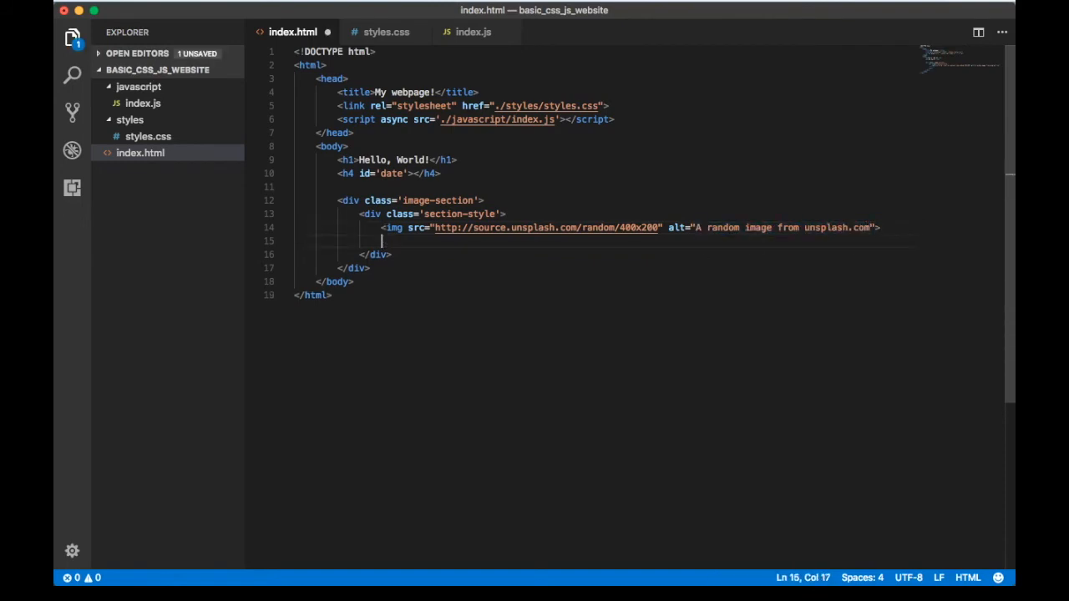
type("<p>A random image from unsplash.com</p>")
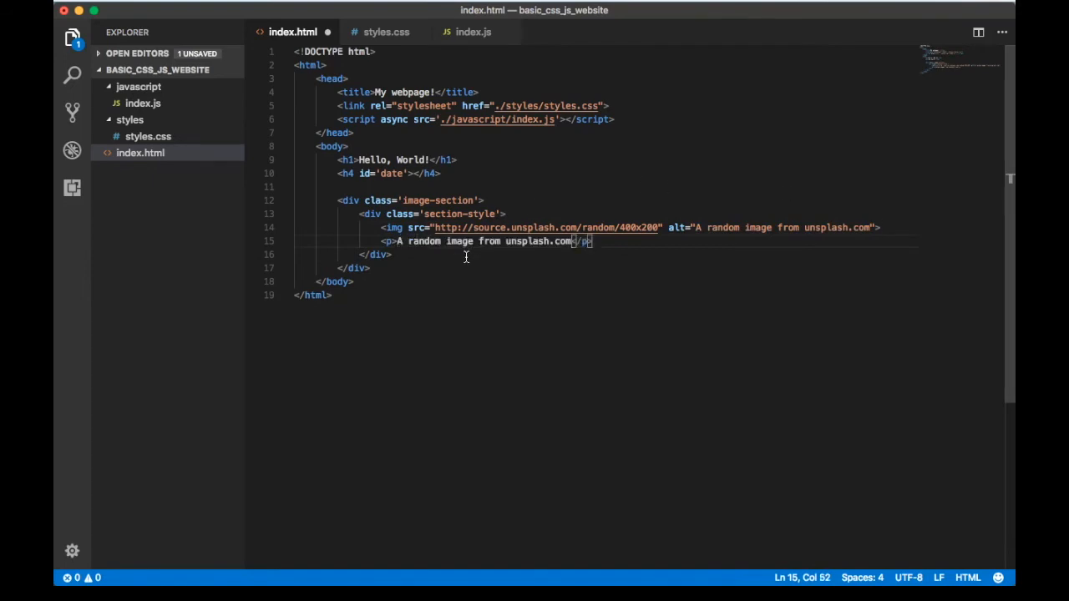
key("cmd+s")
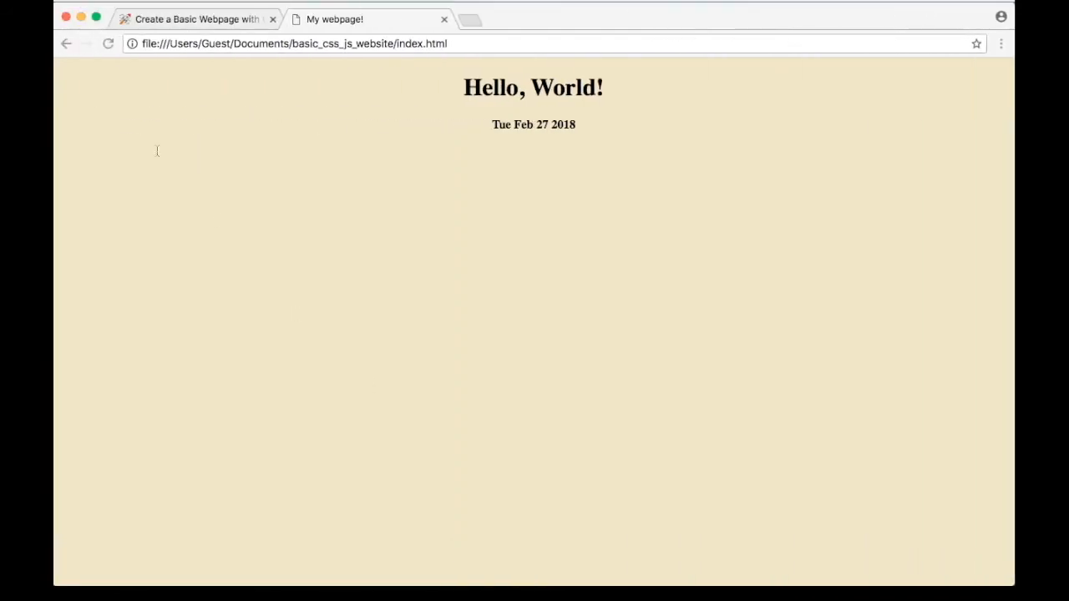
Reload the page twice and scroll through the four stacked captioned images.
left_click(108, 44)
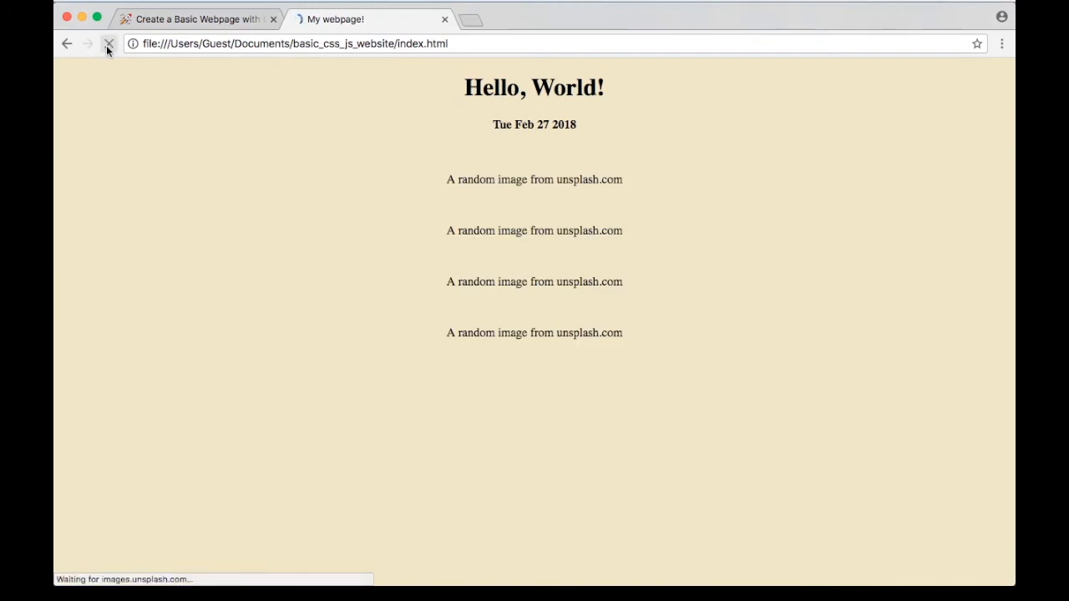
left_click(109, 44)
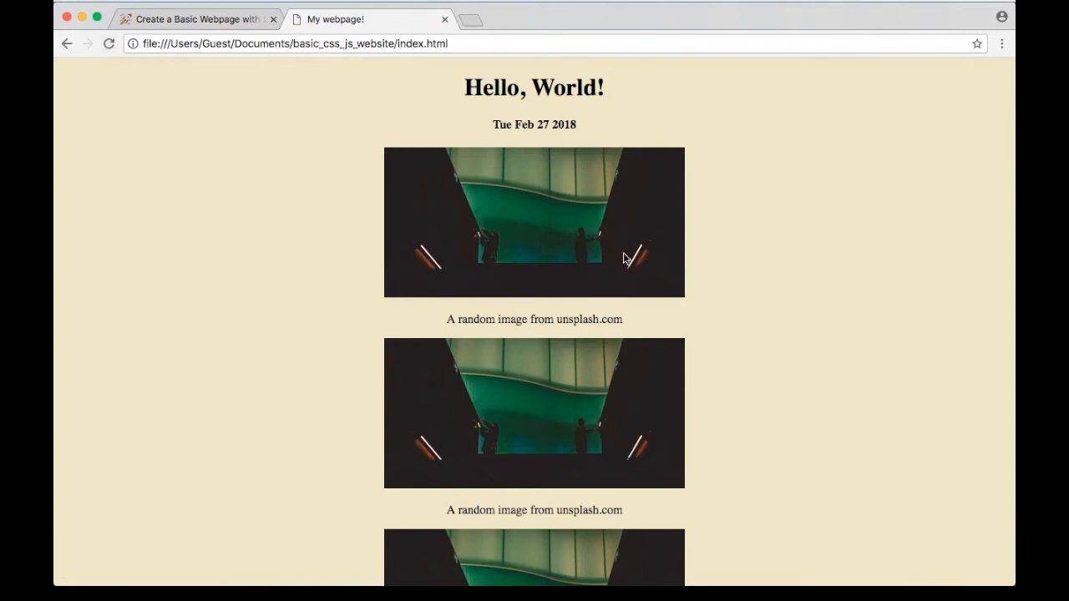
scroll("down", 3)
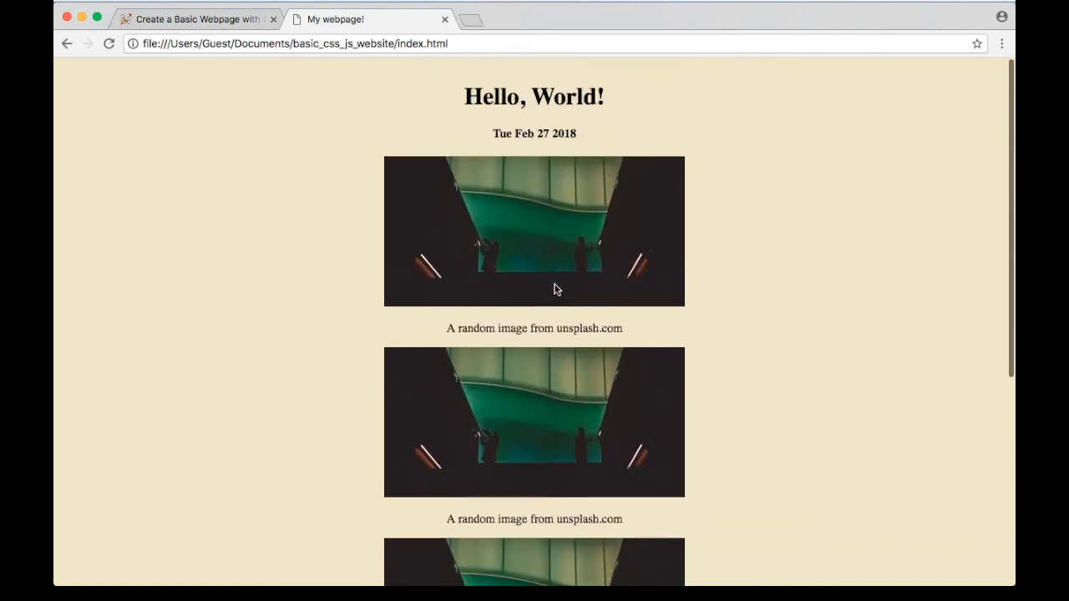
scroll("down", 3)
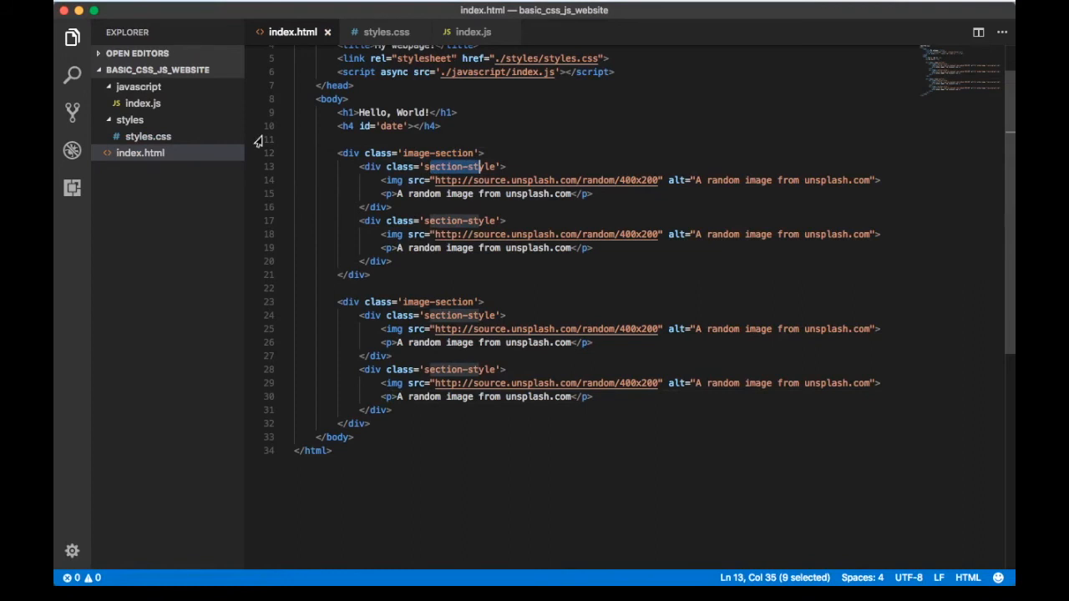
In styles.css, add a div rule with margin-top: 15px below the body rule.
left_click(147, 137)
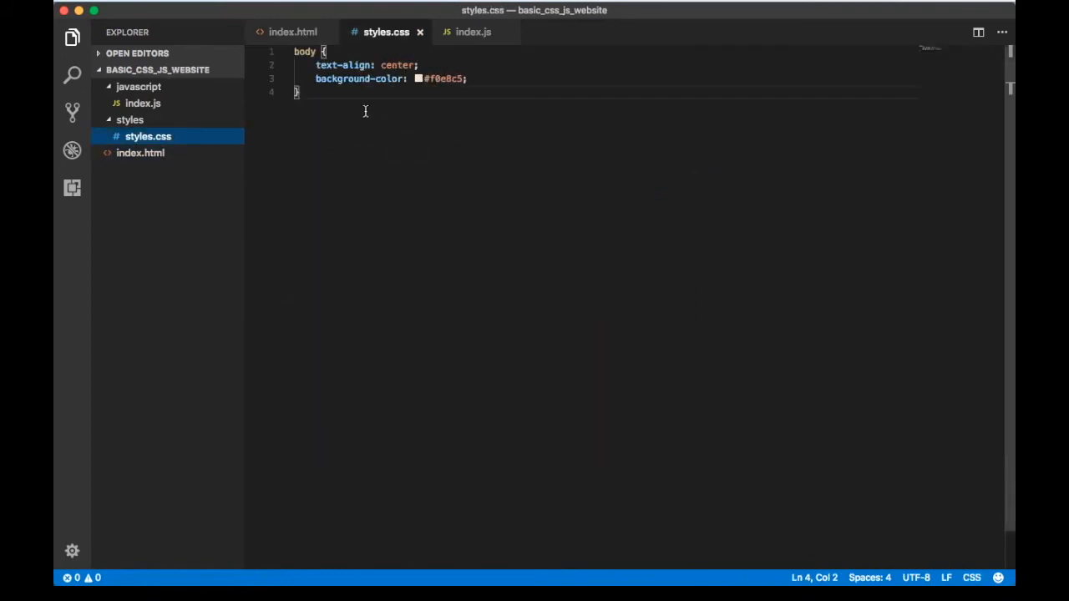
key("enter")
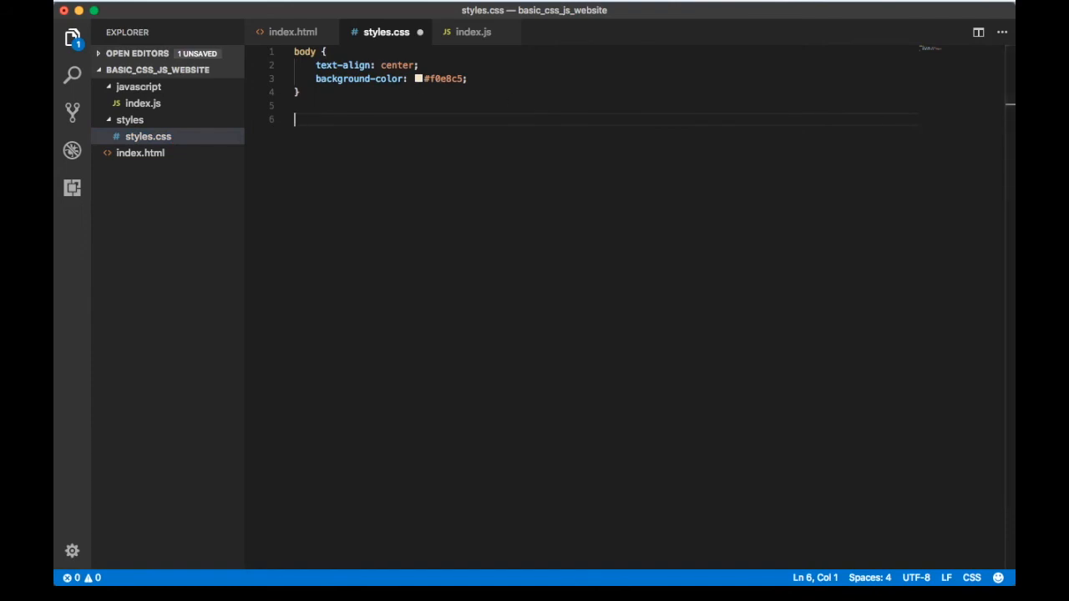
type("div {")
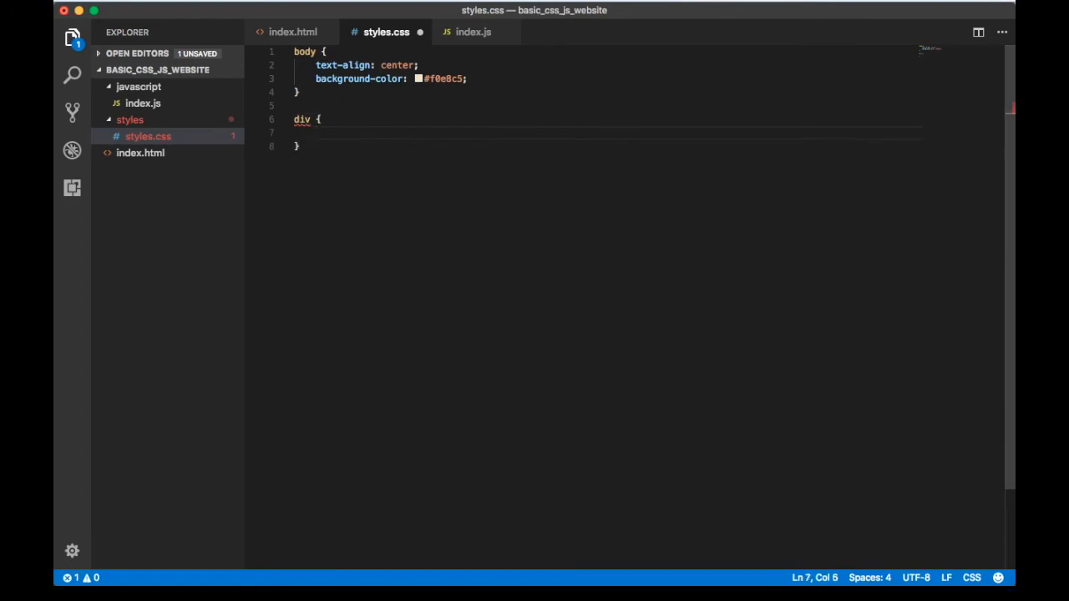
type("margin-t")
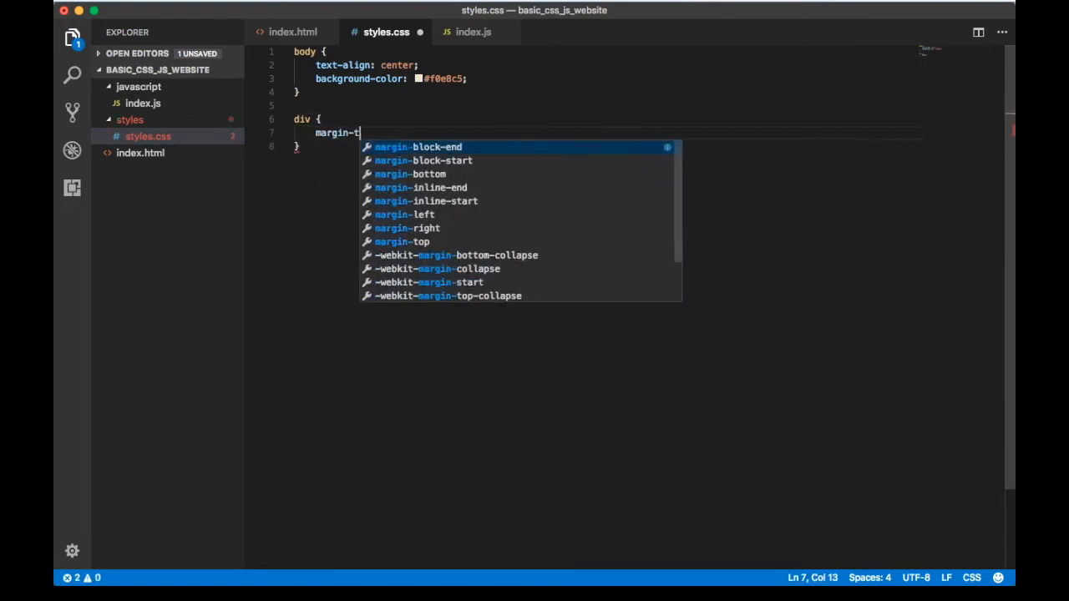
type("op")
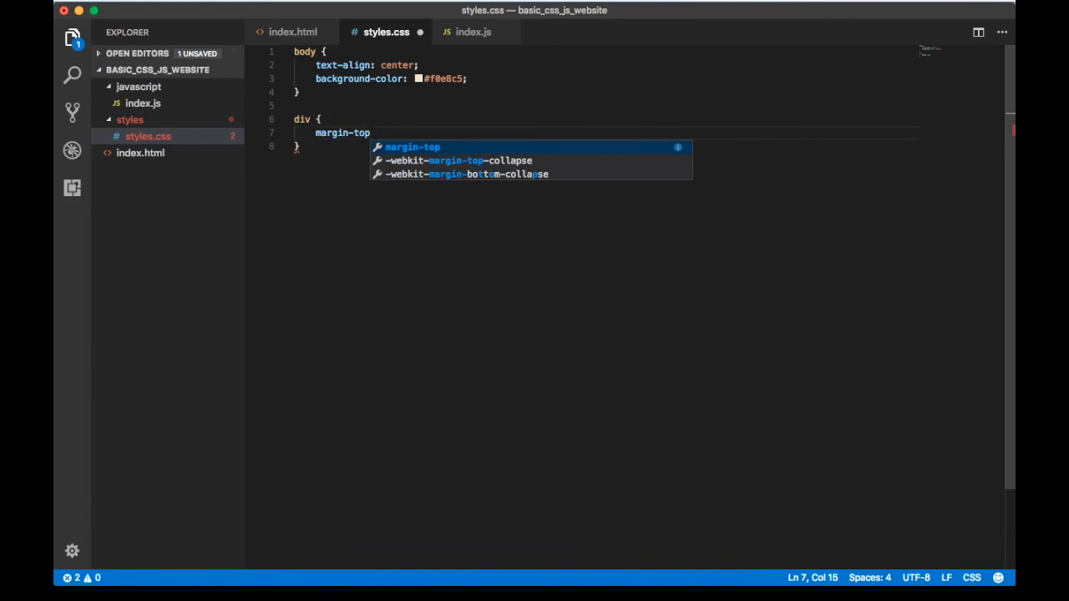
type(": 15px;")
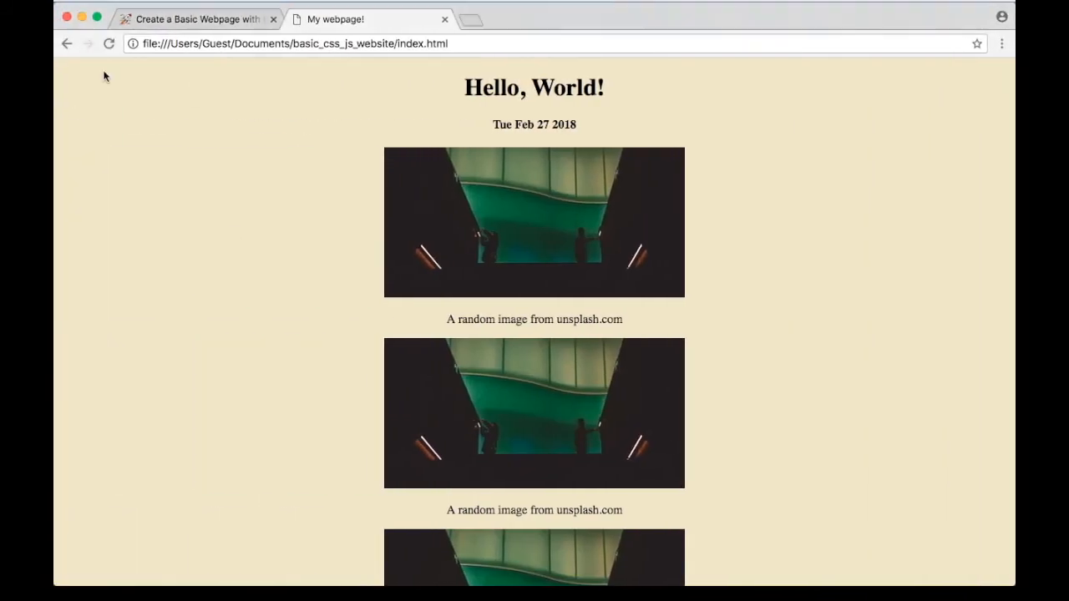
Reload the page twice to apply the new div margins.
left_click(108, 43)
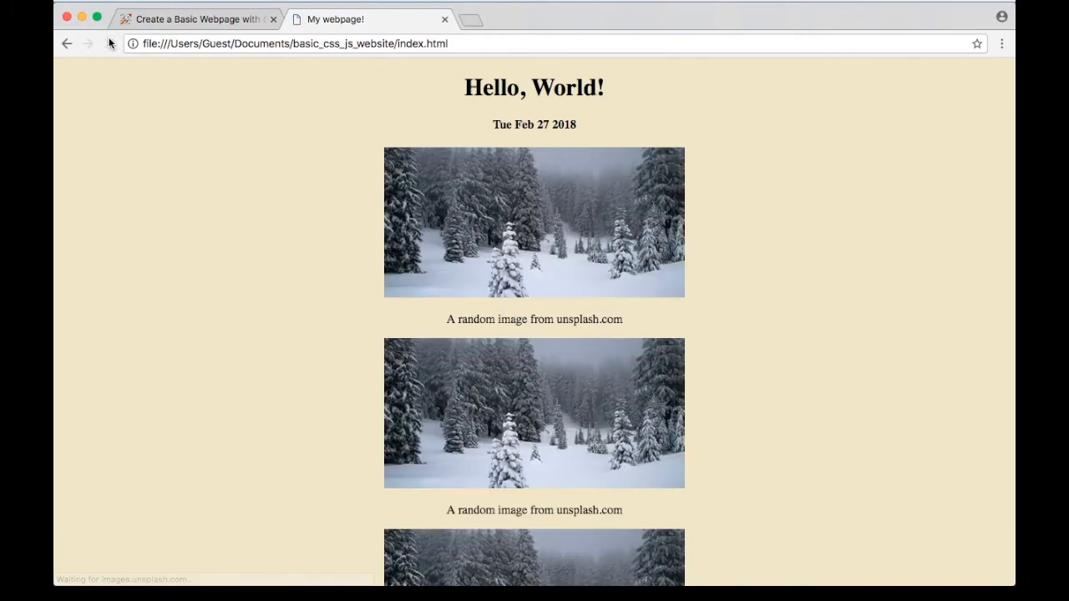
left_click(109, 43)
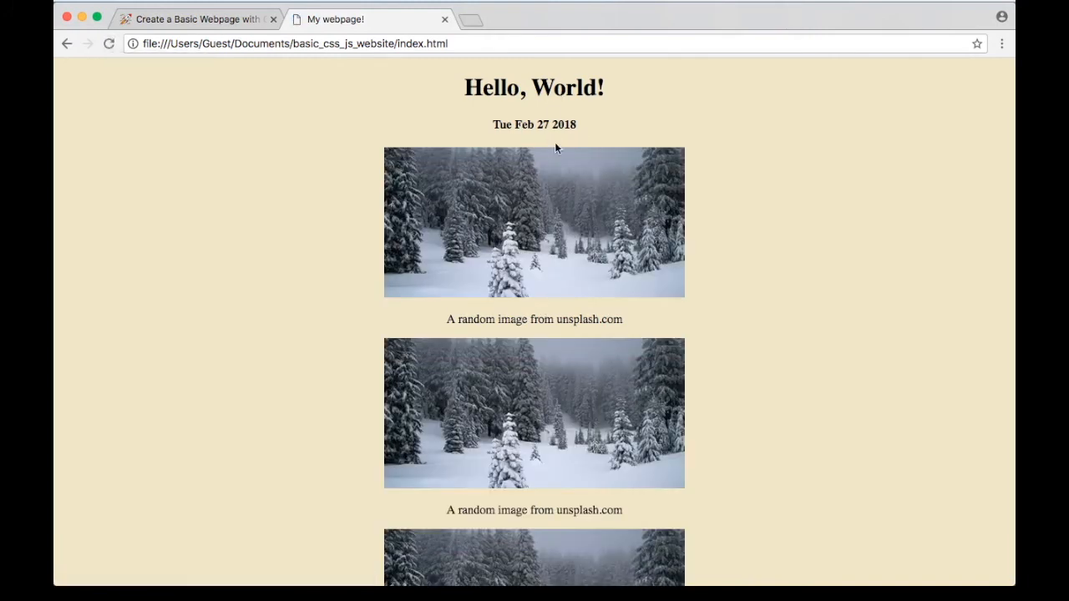
mouse_move(618, 176)
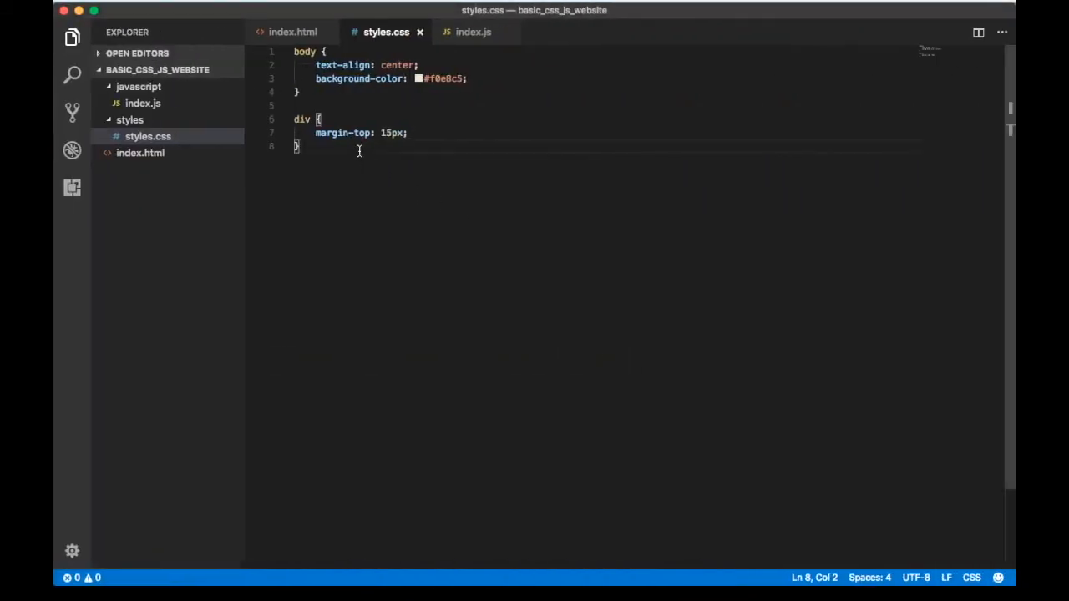
Add an .image-section rule with display: flex and start a justify-content property.
type(".image")
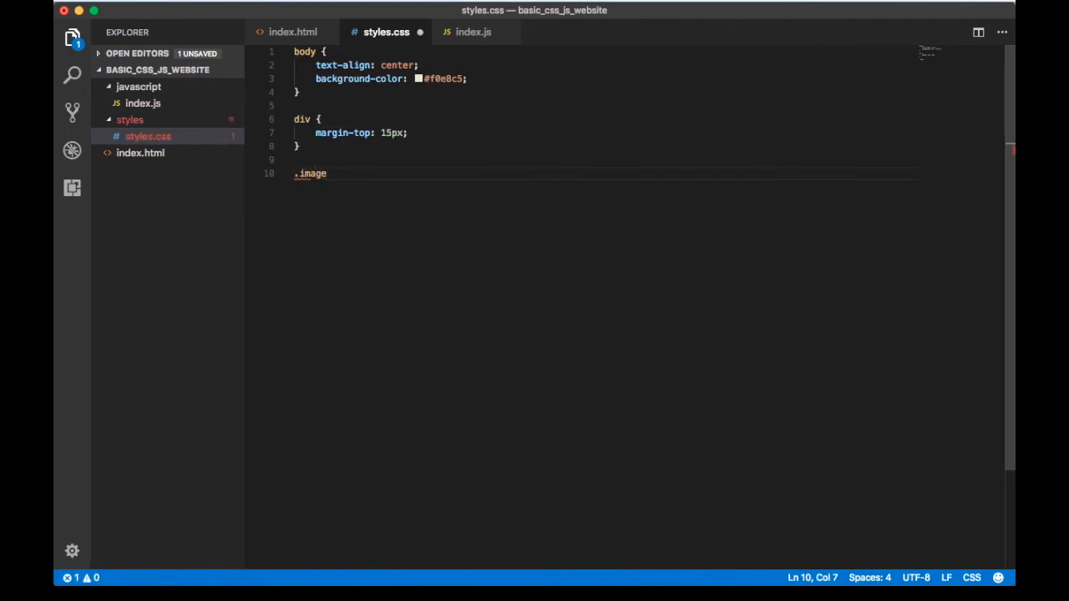
type("-sec")
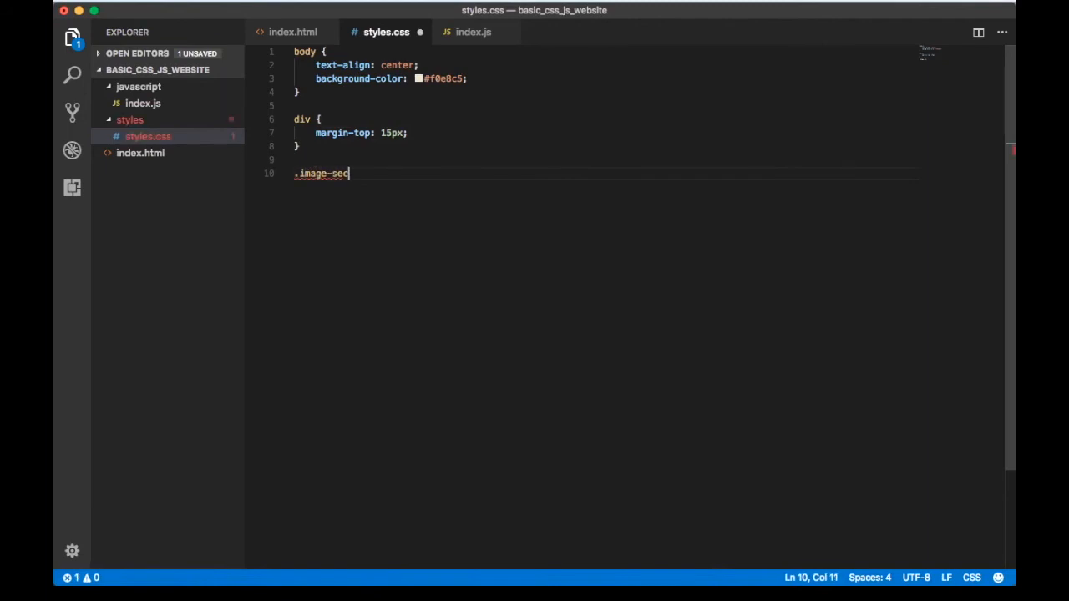
type("tion {")
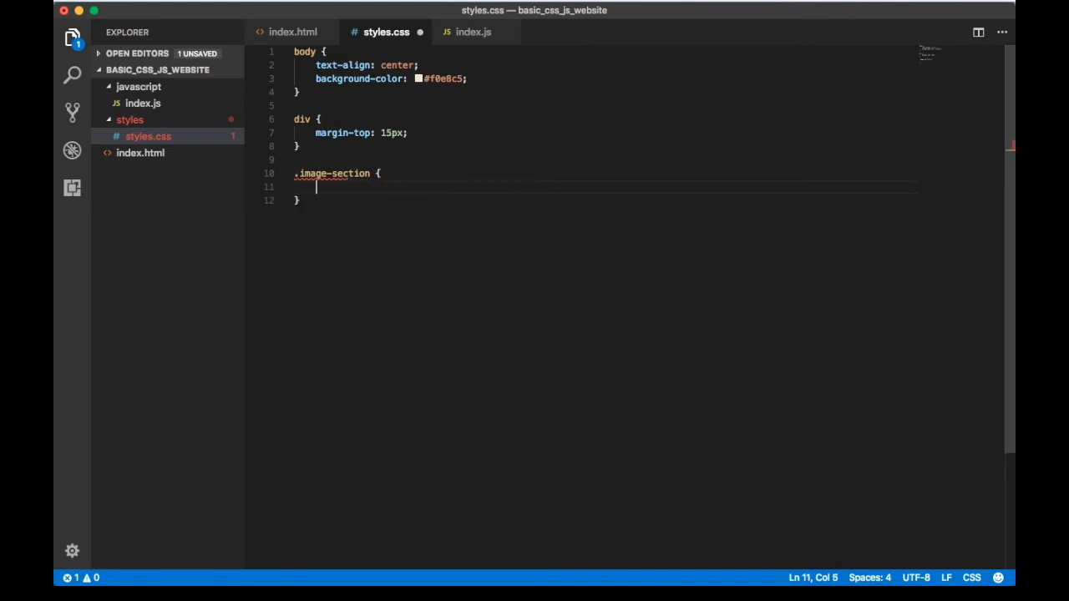
type("display: f")
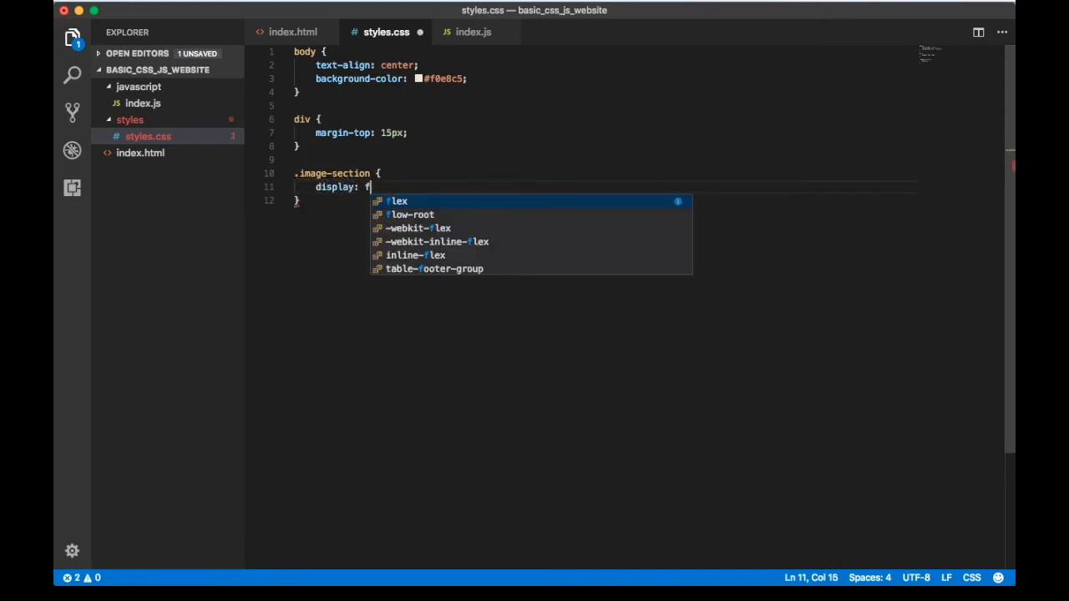
type("lex;")
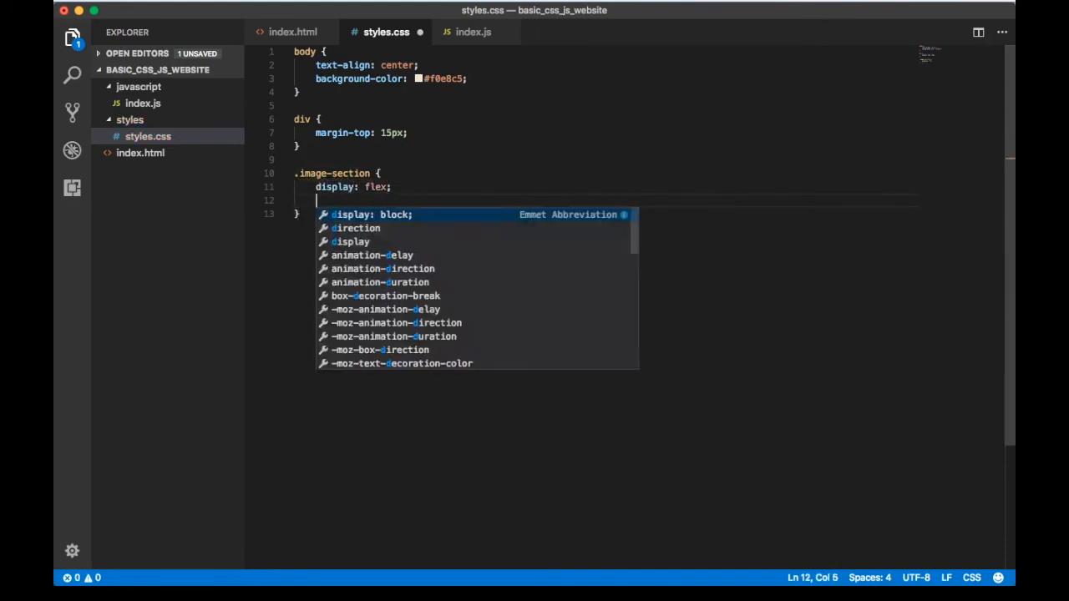
type("justify-content:")
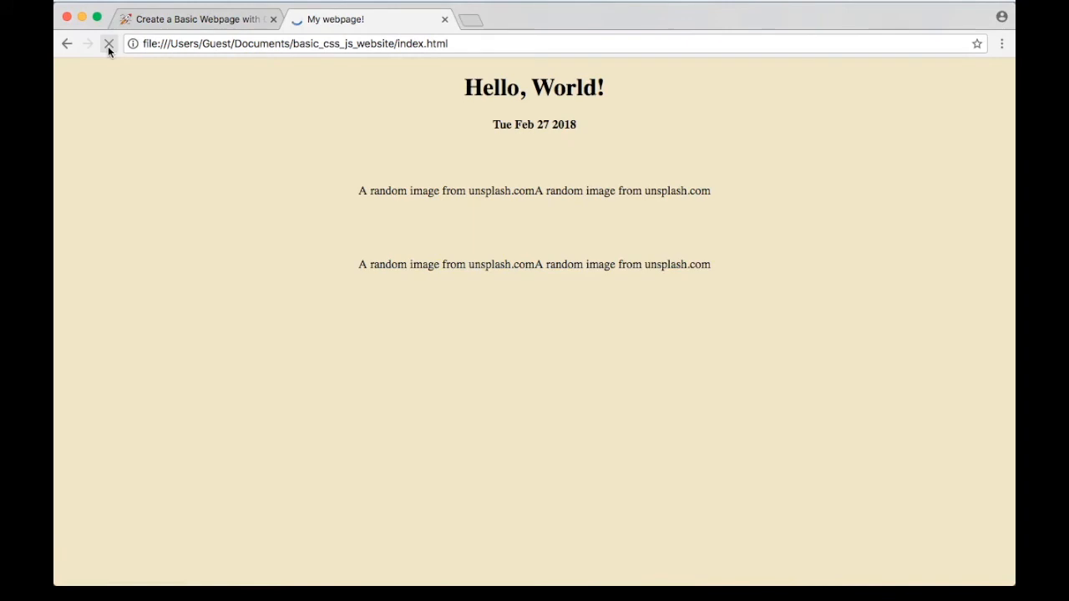
Reload the page to view the side-by-side flex layout of the cards.
left_click(109, 43)
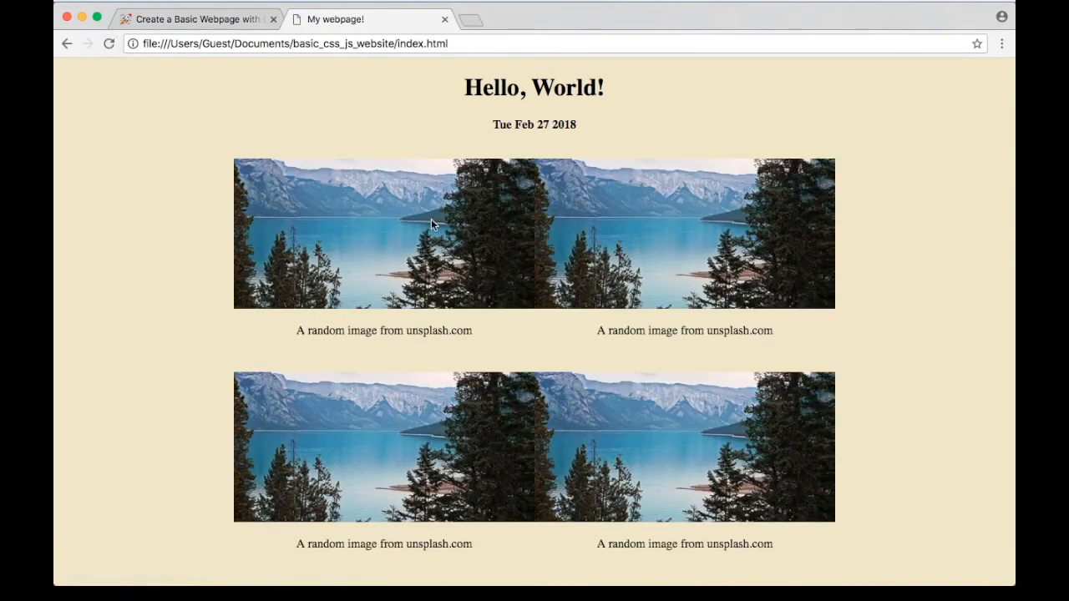
mouse_move(453, 260)
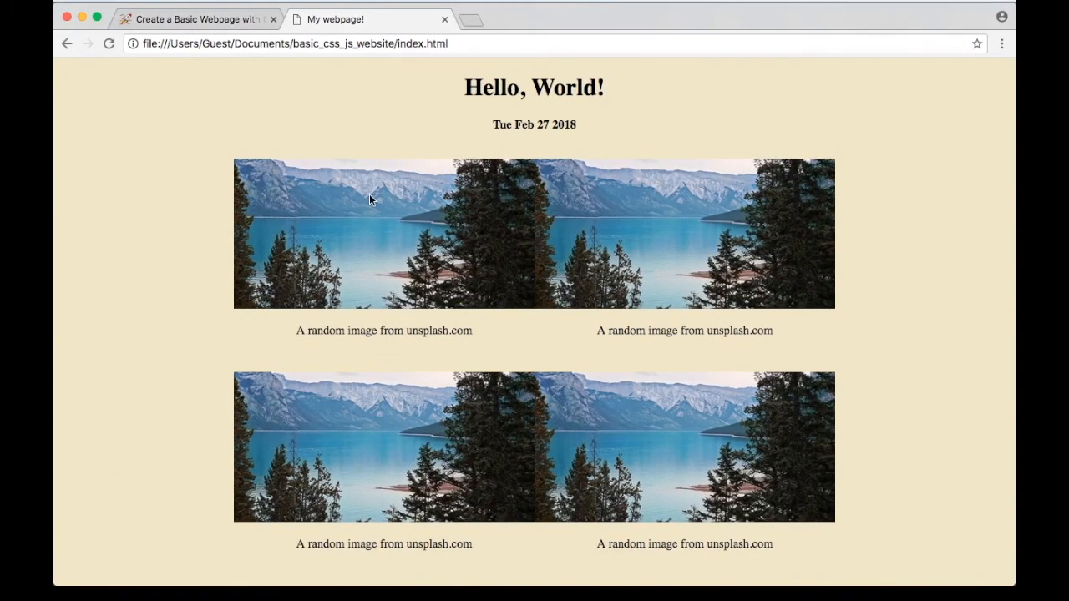
mouse_move(536, 276)
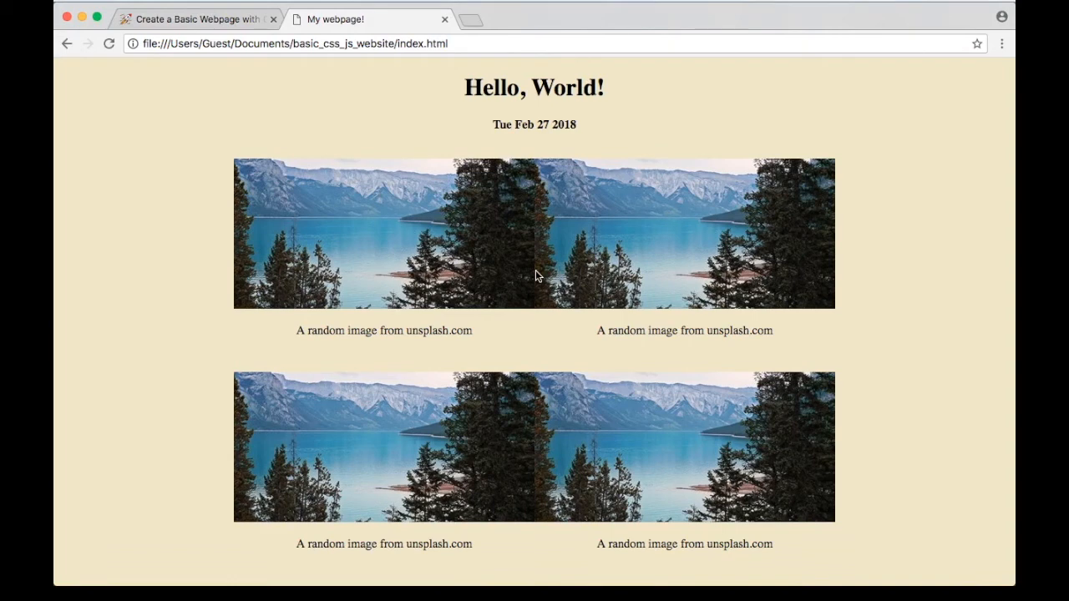
mouse_move(441, 266)
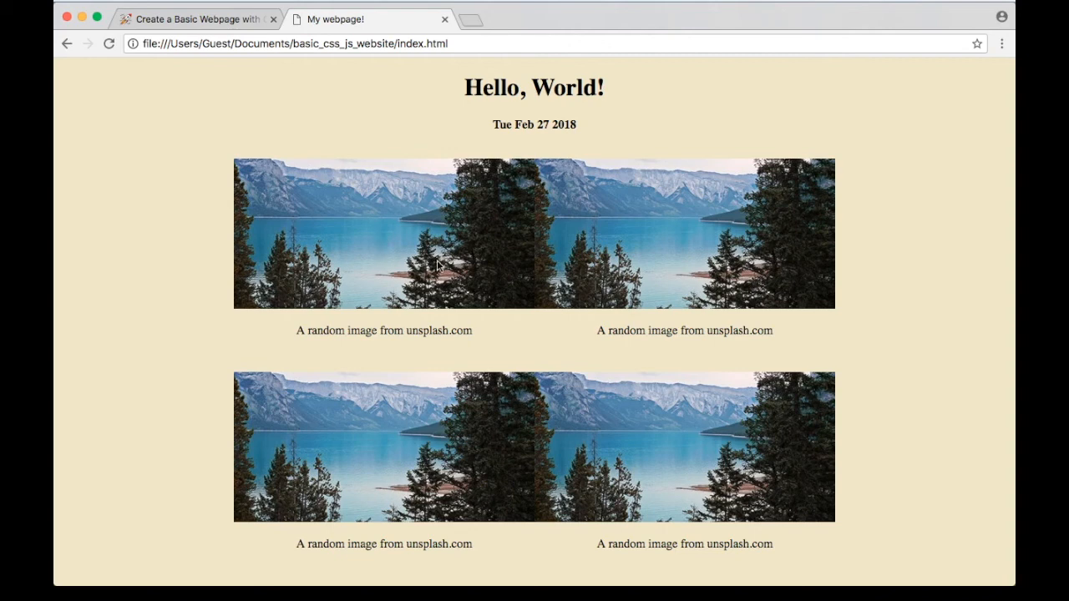
mouse_move(446, 269)
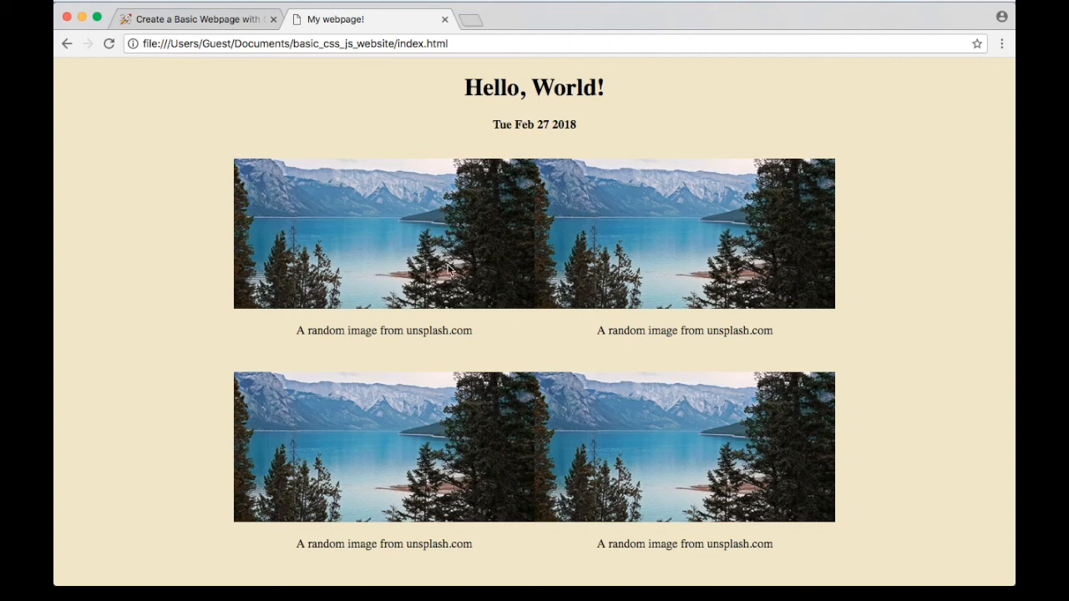
mouse_move(595, 330)
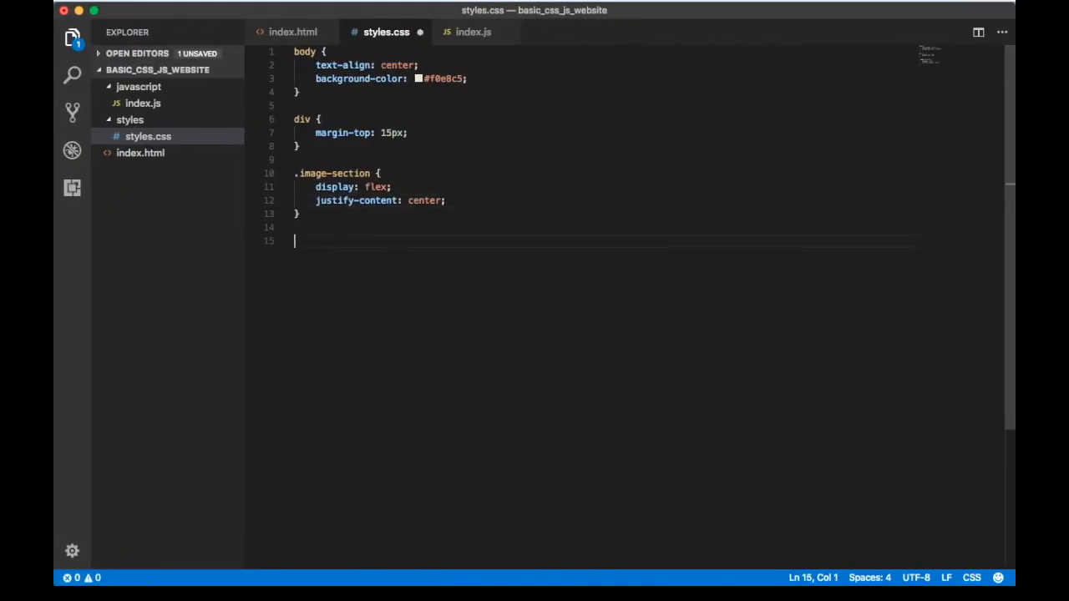
Add a .section-style rule with 25px left and right margins and a white background colour.
type(".section-")
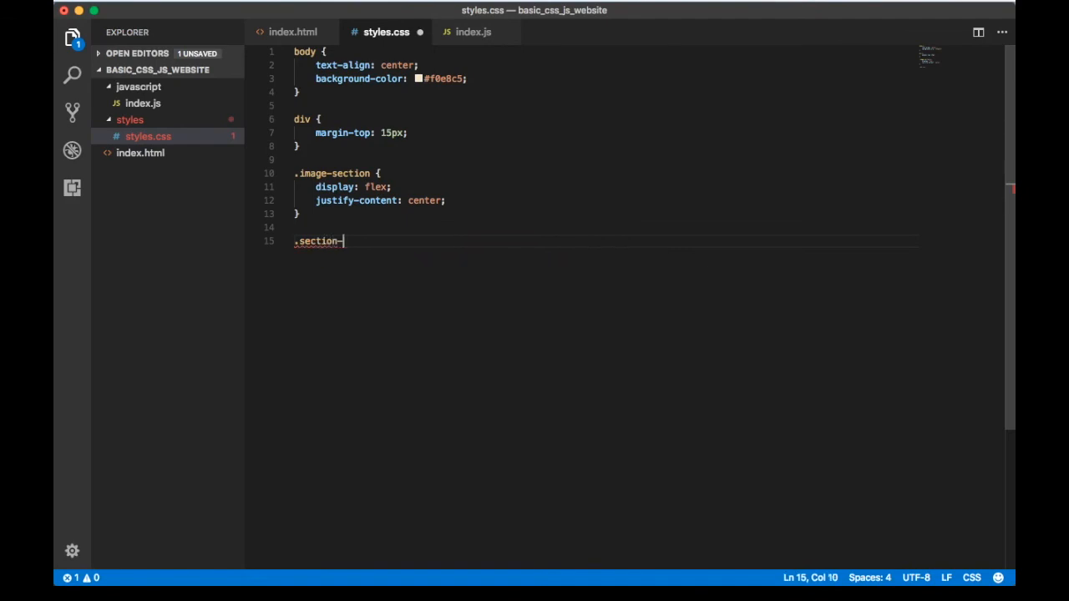
type("style")
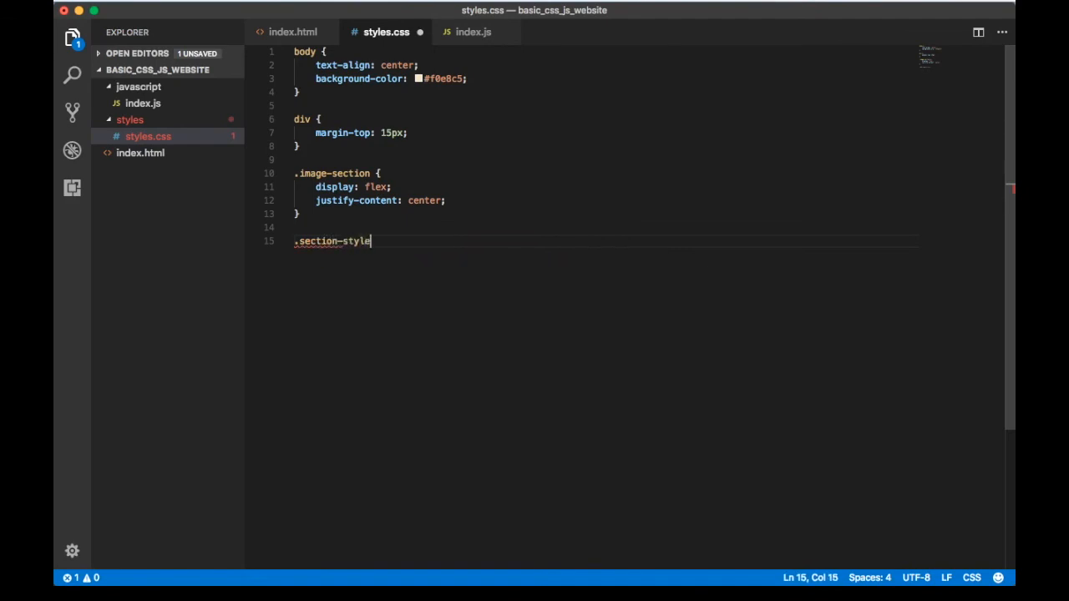
type("{")
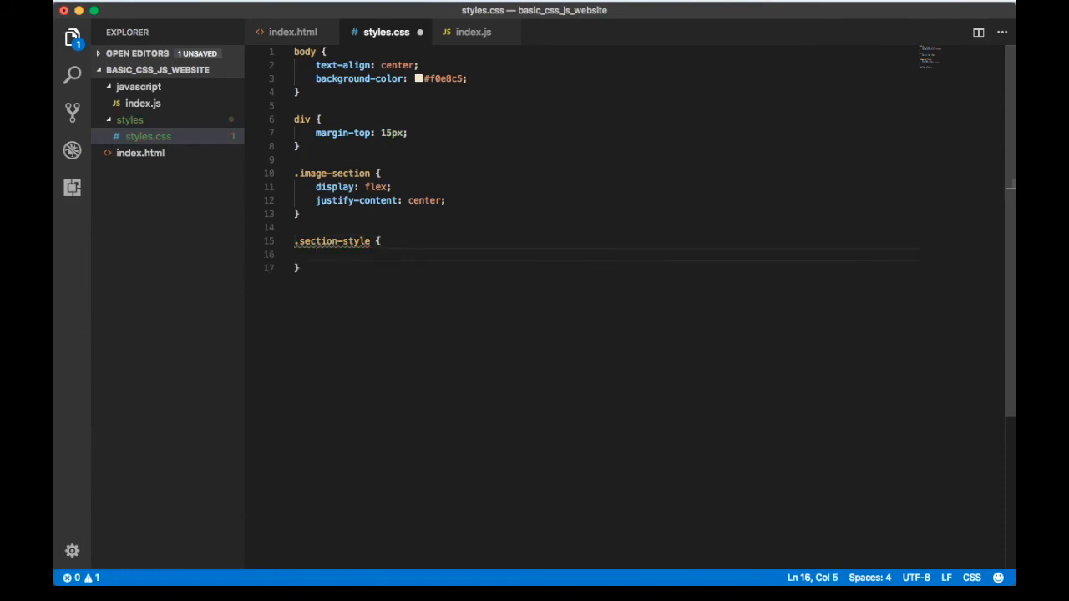
type("m")
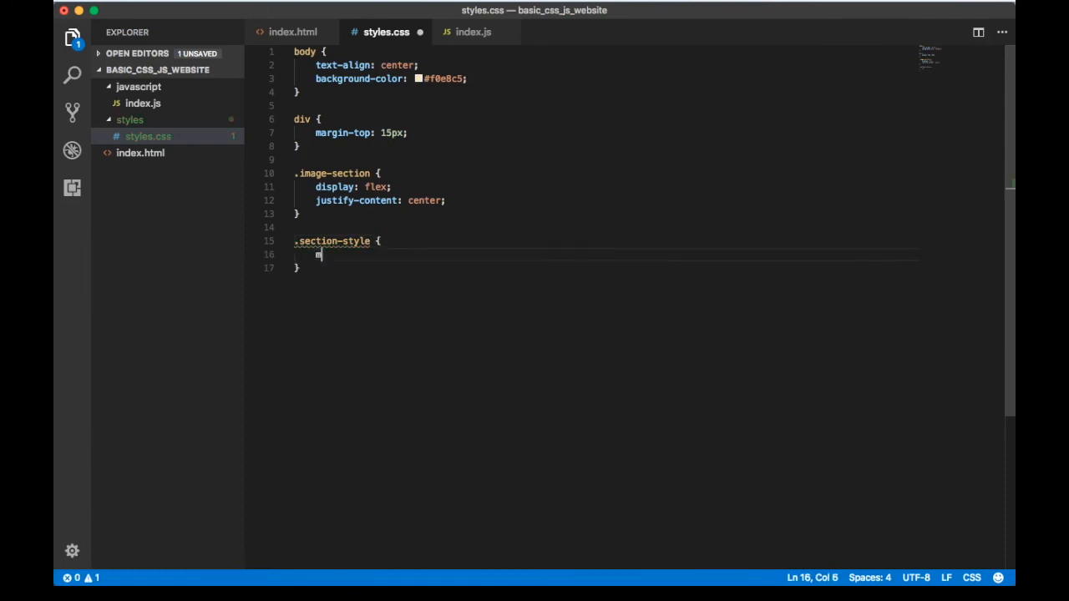
type("argin-right")
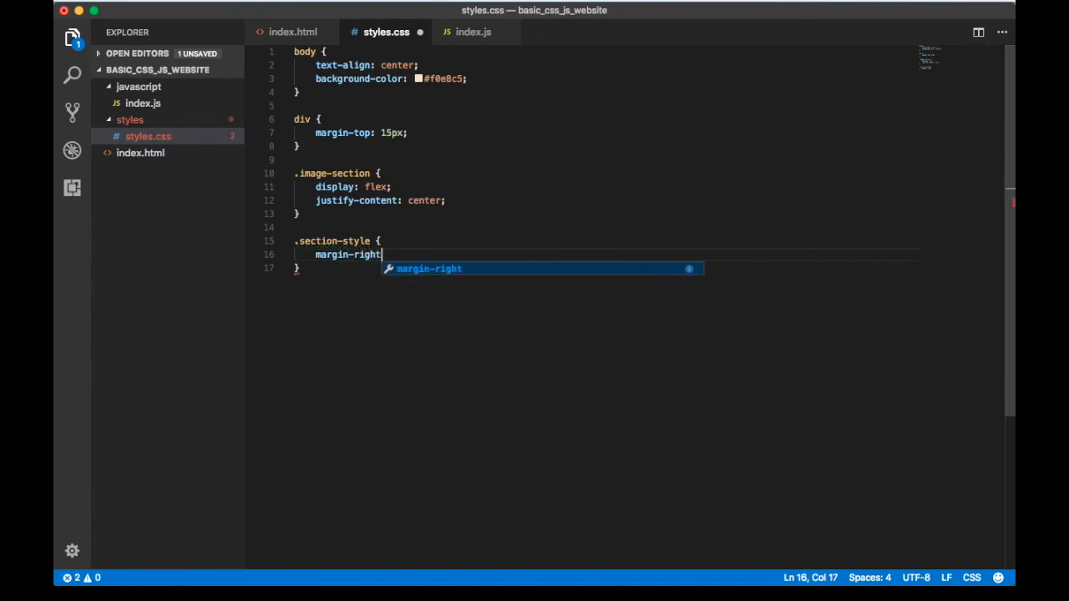
type(":")
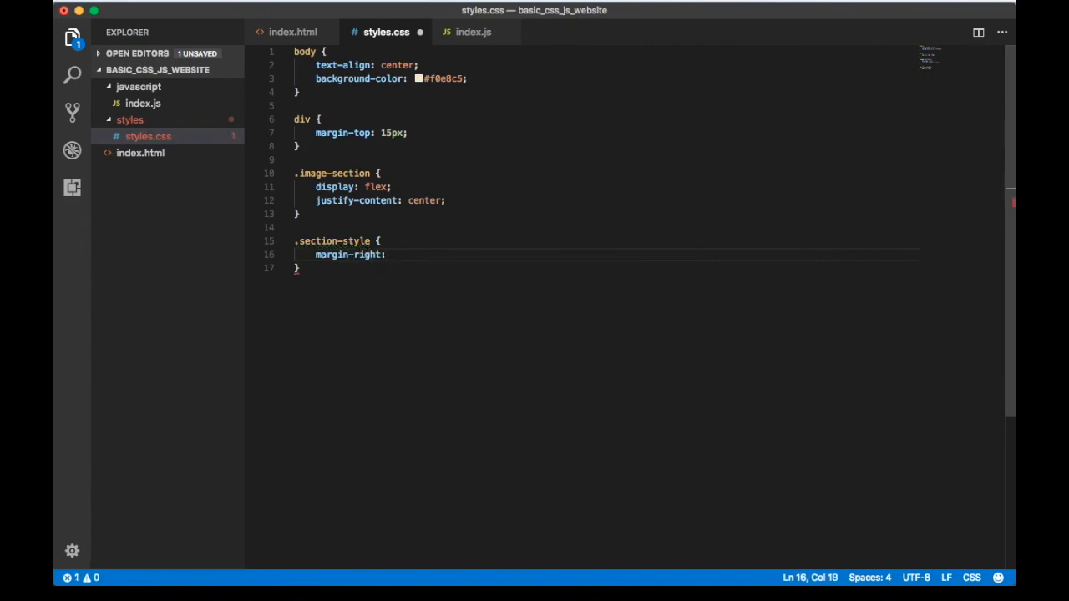
type("25px;")
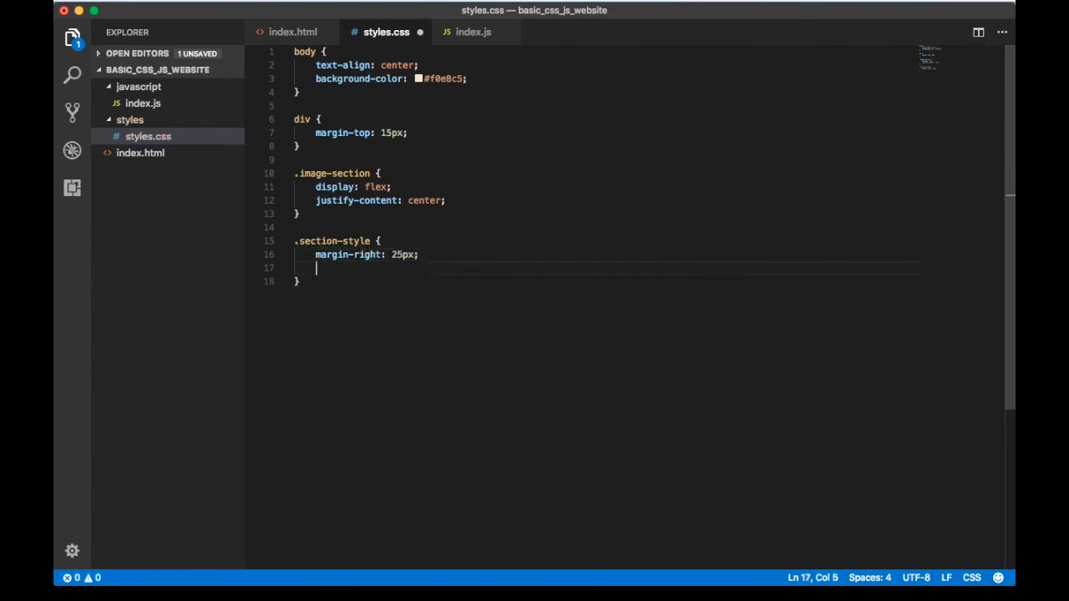
type("margin-left")
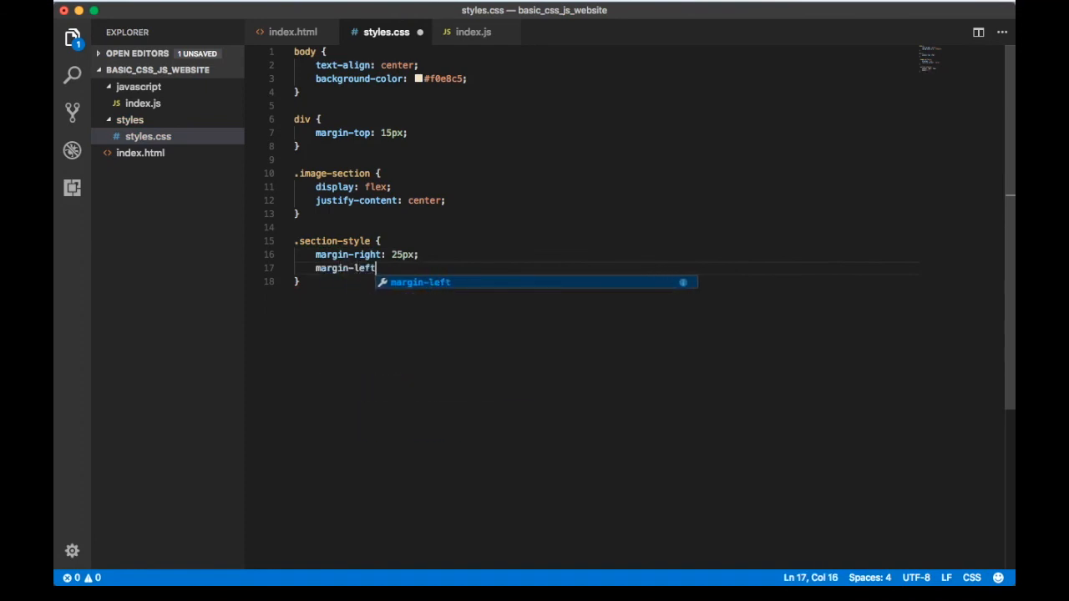
type(": 25px;")
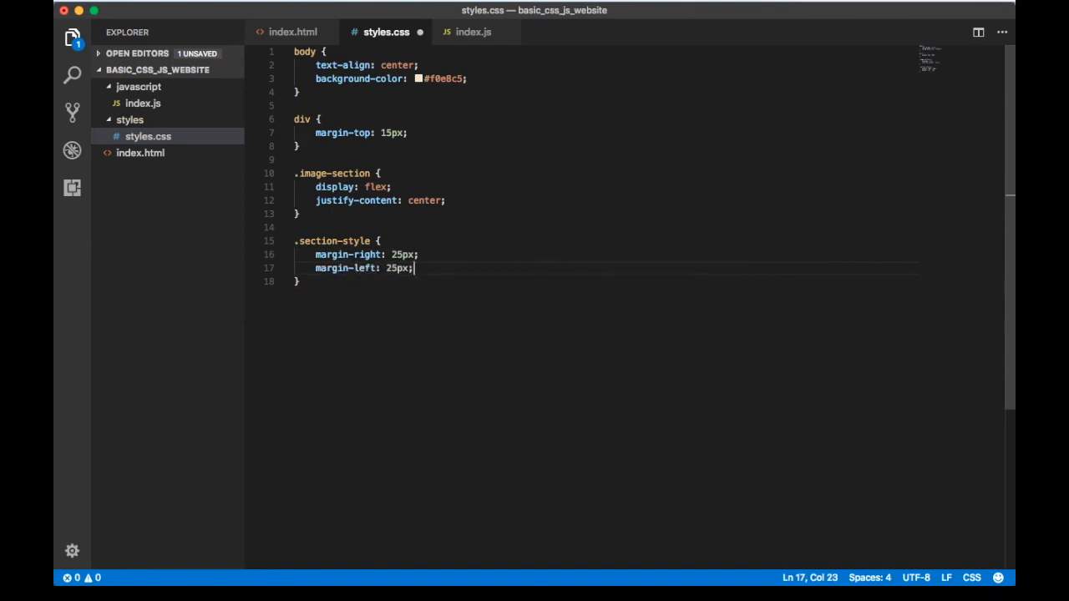
type("backgr")
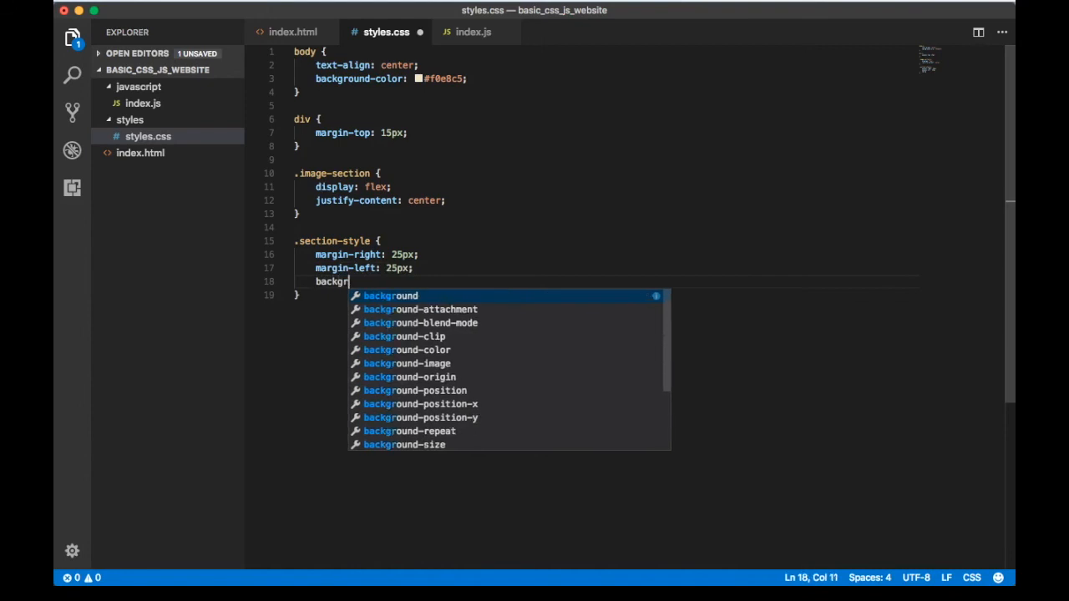
type("-c")
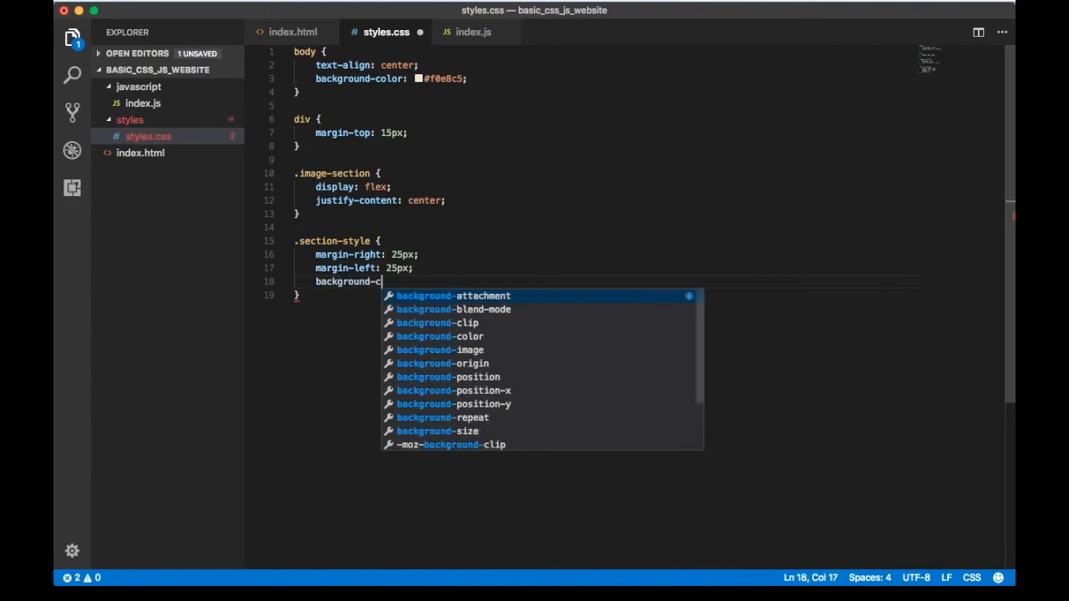
type("olor: wh")
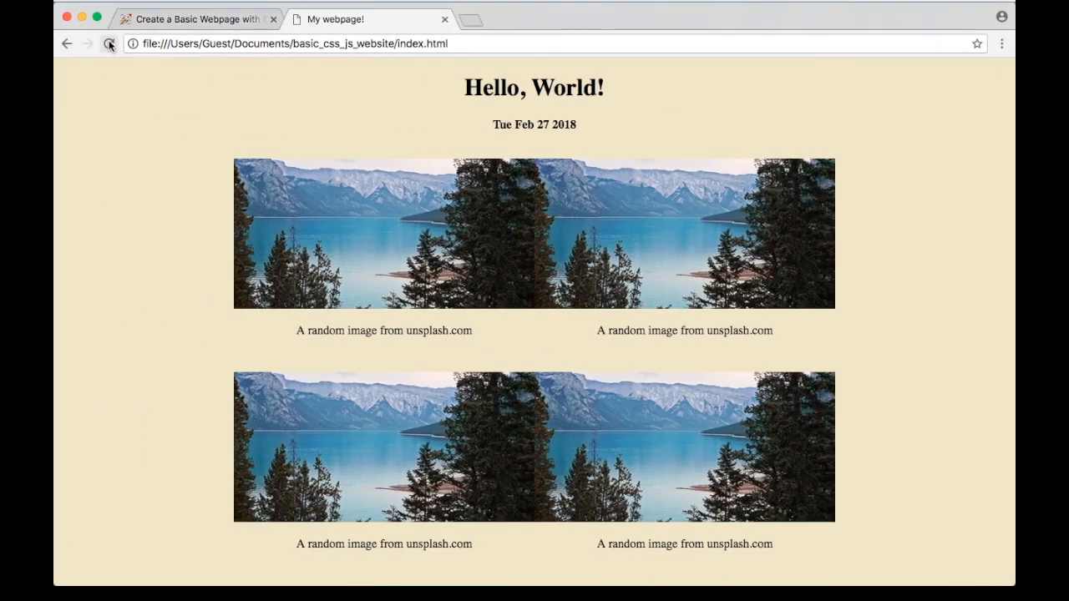
Reload the page to see spaced two-column cards with white caption backgrounds.
left_click(109, 43)
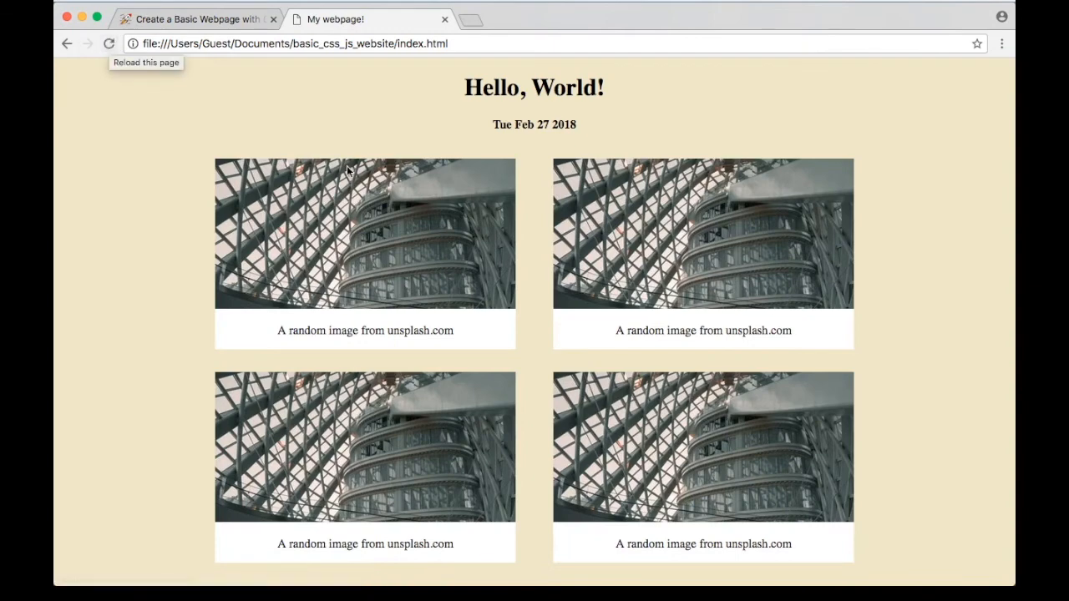
mouse_move(538, 357)
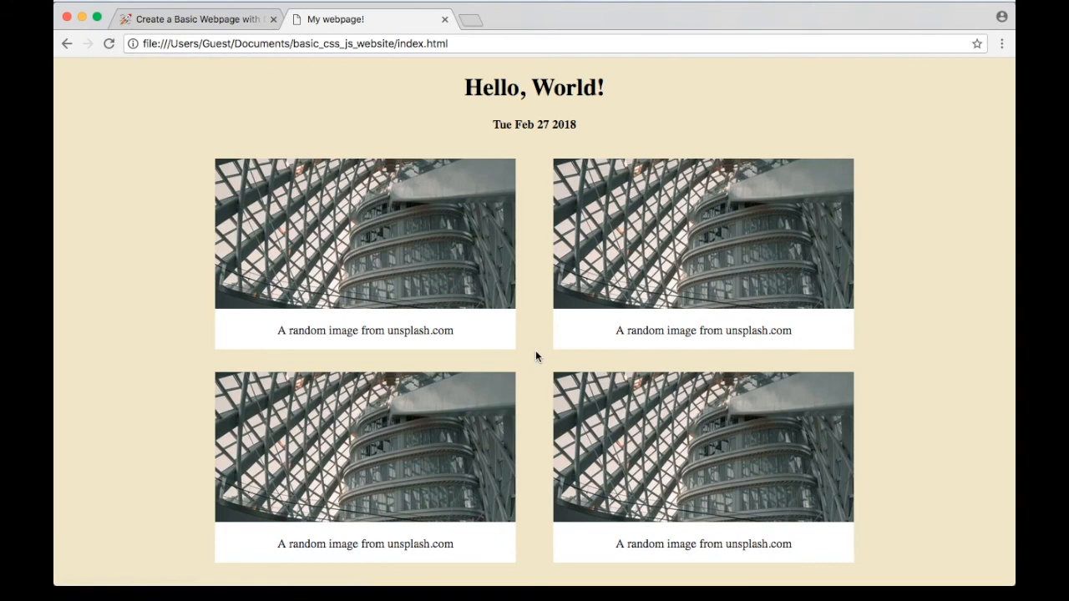
mouse_move(379, 255)
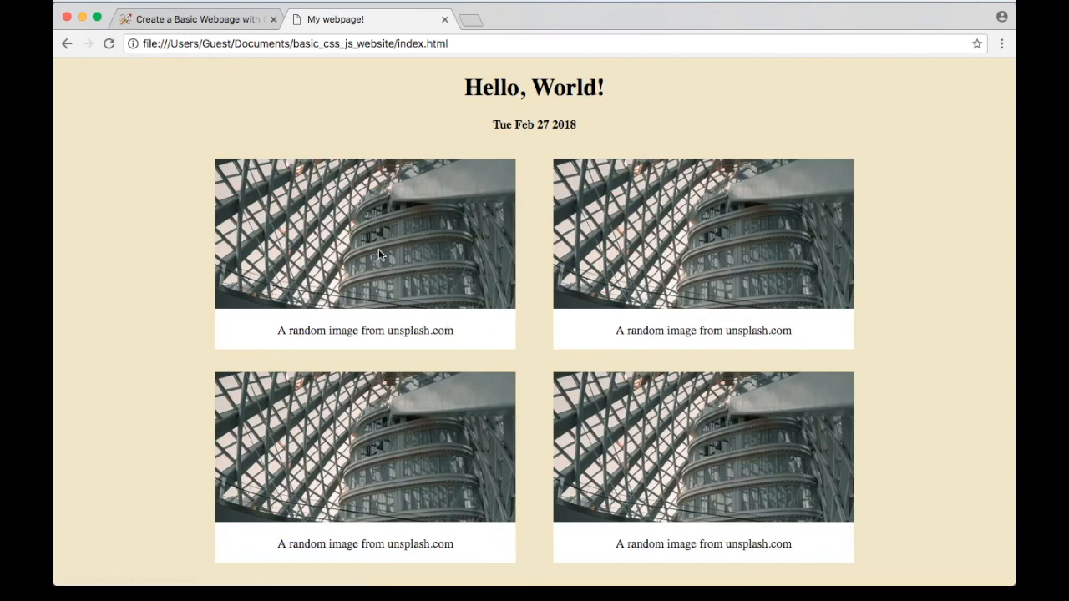
mouse_move(262, 290)
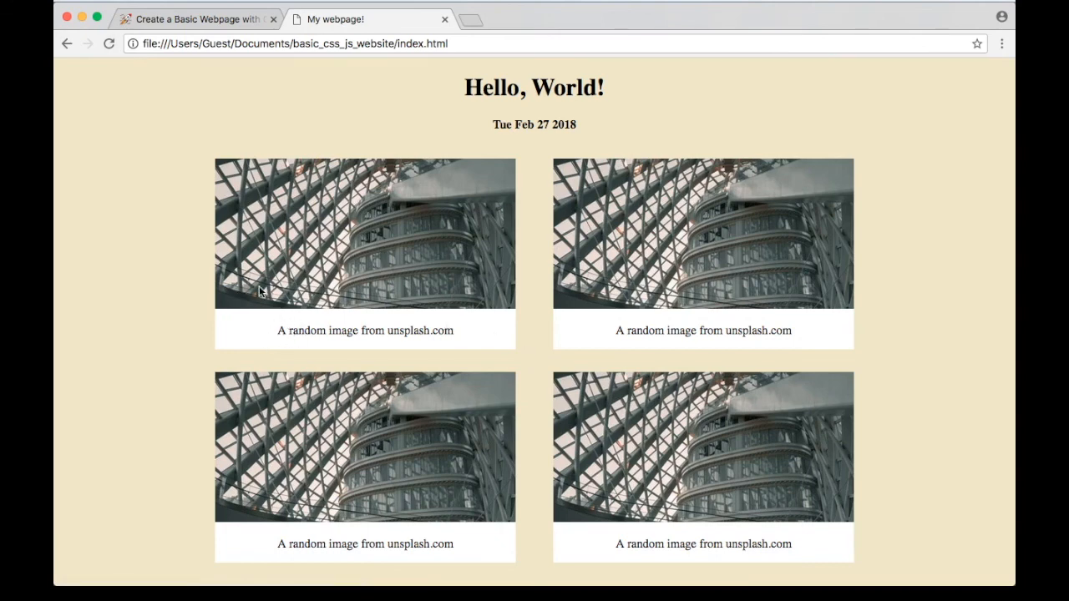
mouse_move(292, 236)
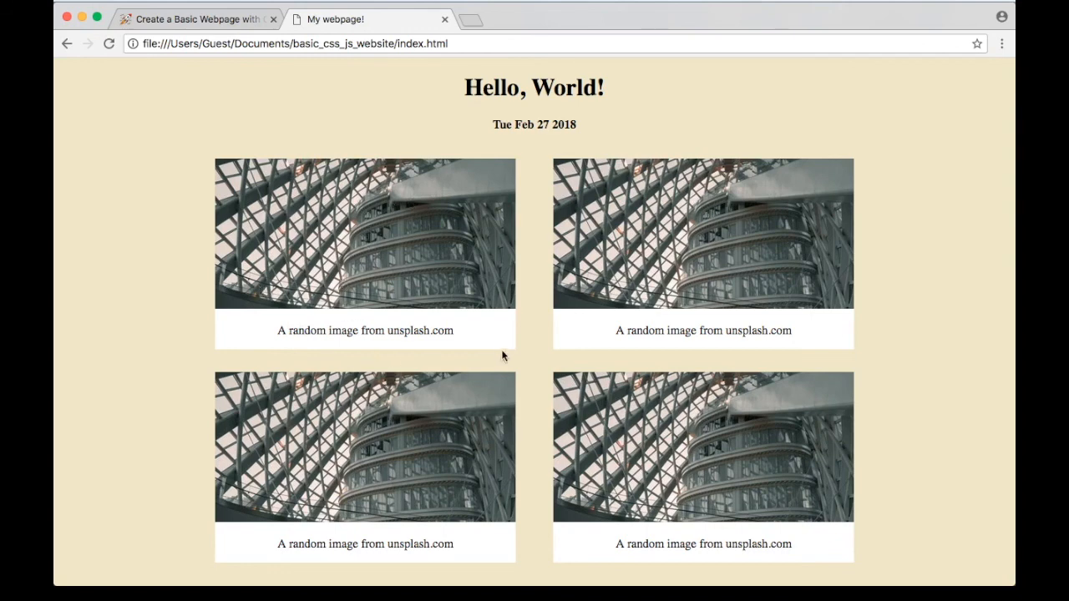
mouse_move(278, 326)
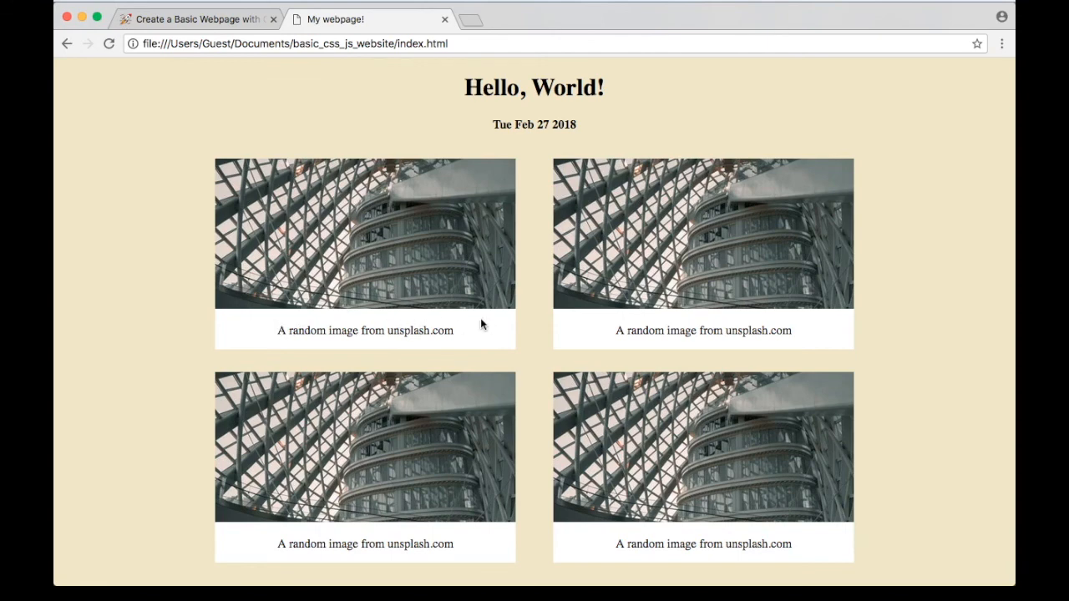
mouse_move(514, 296)
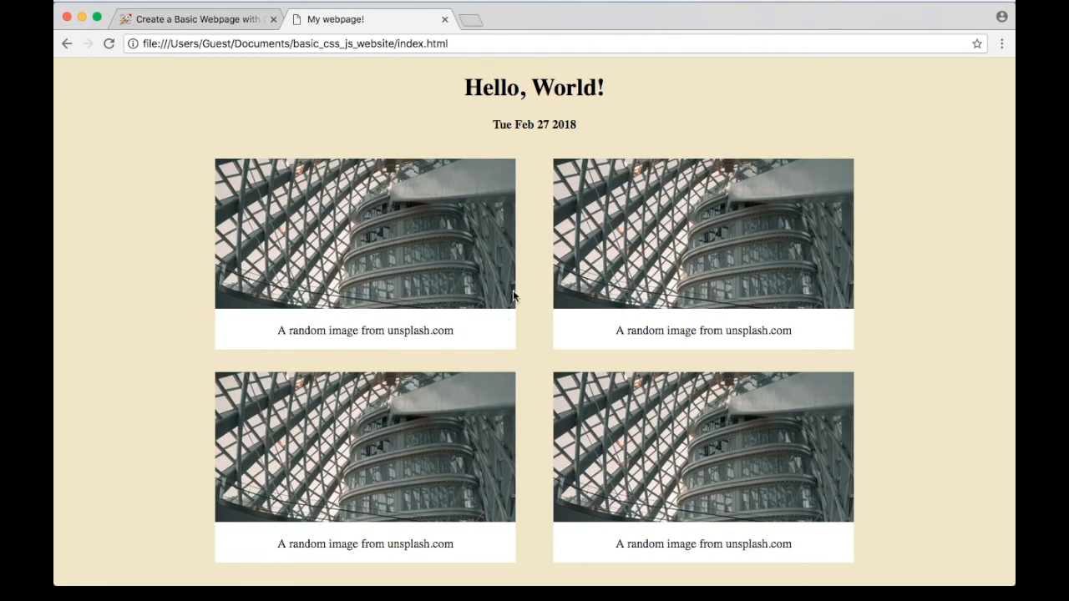
mouse_move(529, 296)
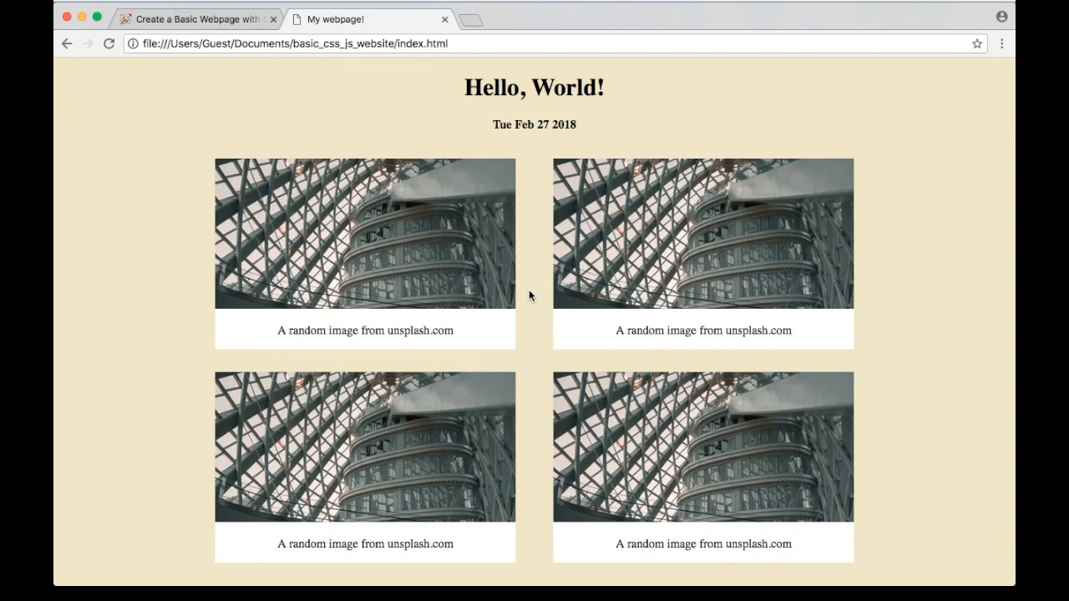
mouse_move(450, 75)
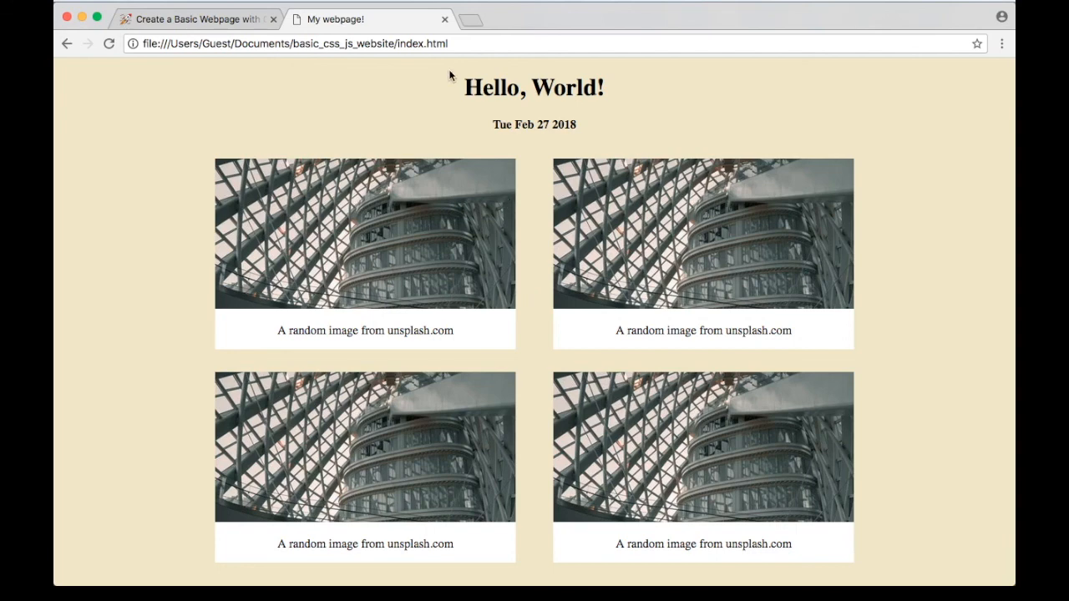
Highlight the local file URL, then return to the 'Create a Basic Webpage' tutorial tab.
left_click(388, 43)
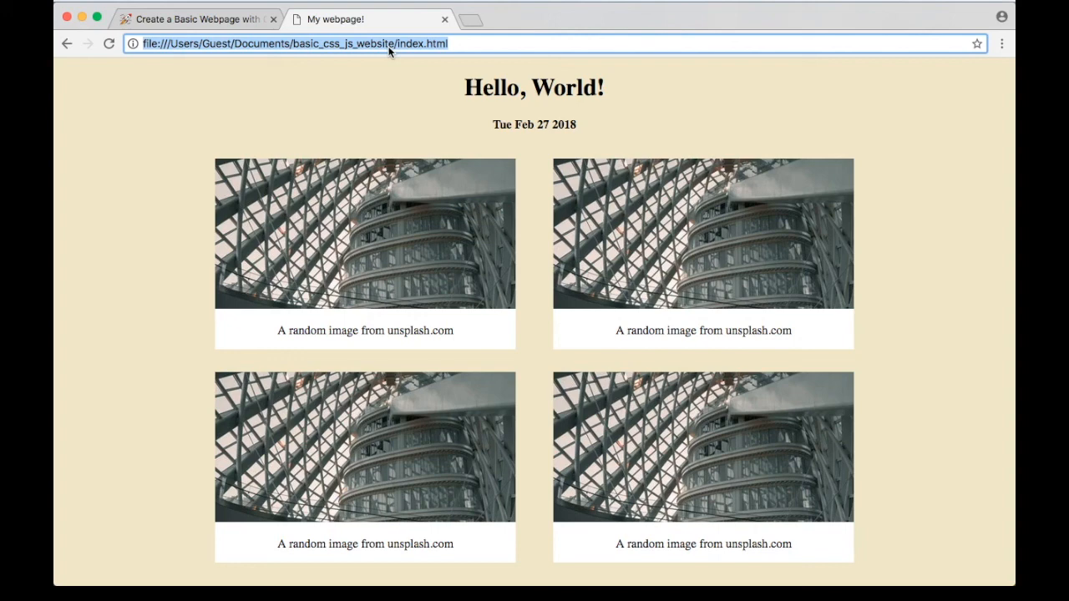
left_click(196, 19)
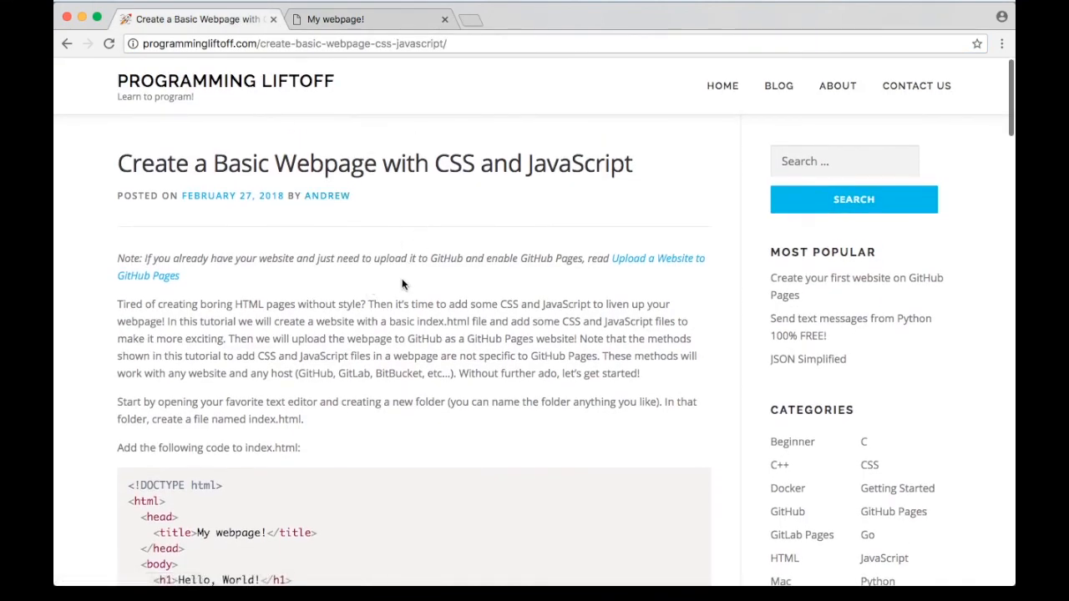
Scroll through the tutorial article, then go to the Programming Liftoff home page.
scroll("down", 3)
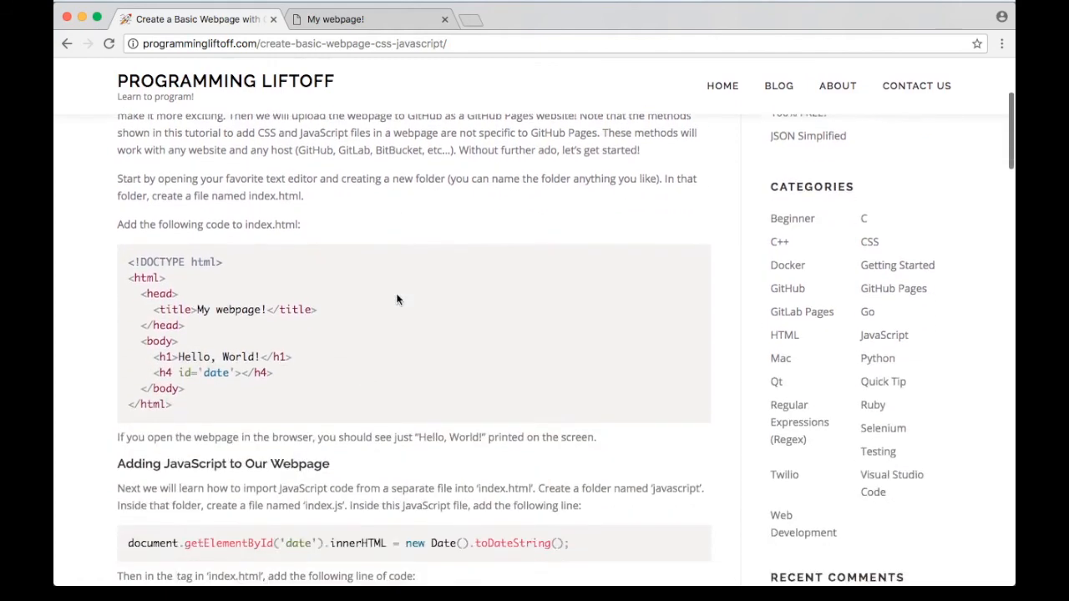
scroll("down", 3)
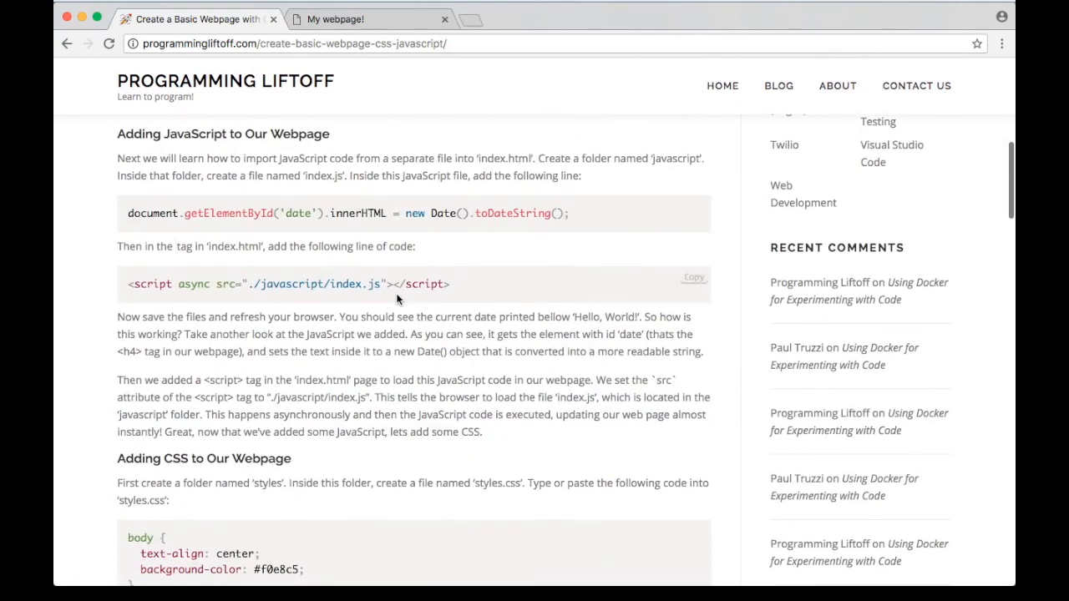
scroll("down", 3)
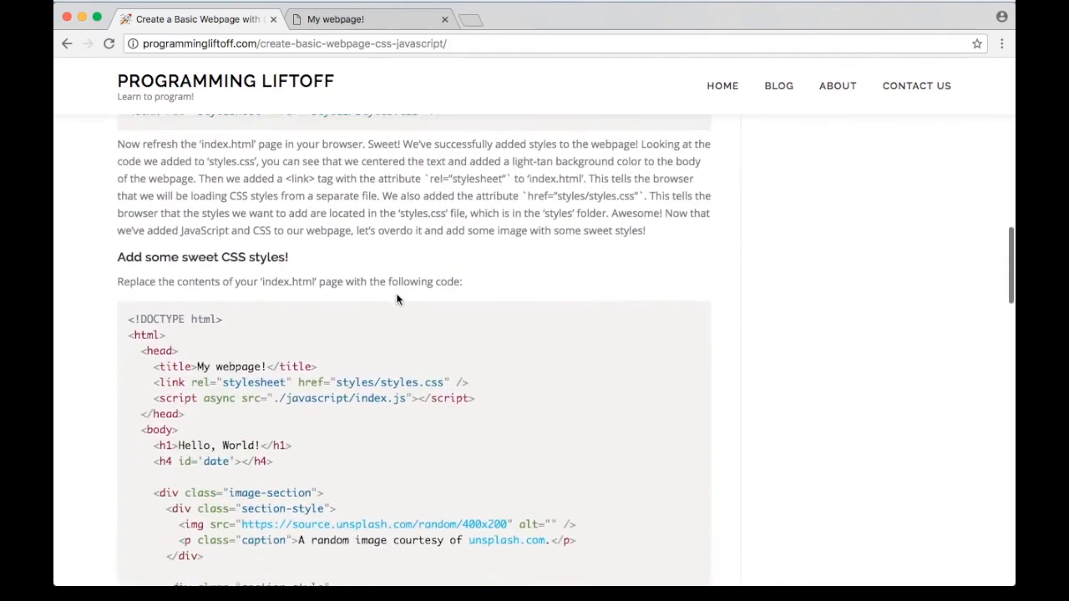
scroll("up", 3)
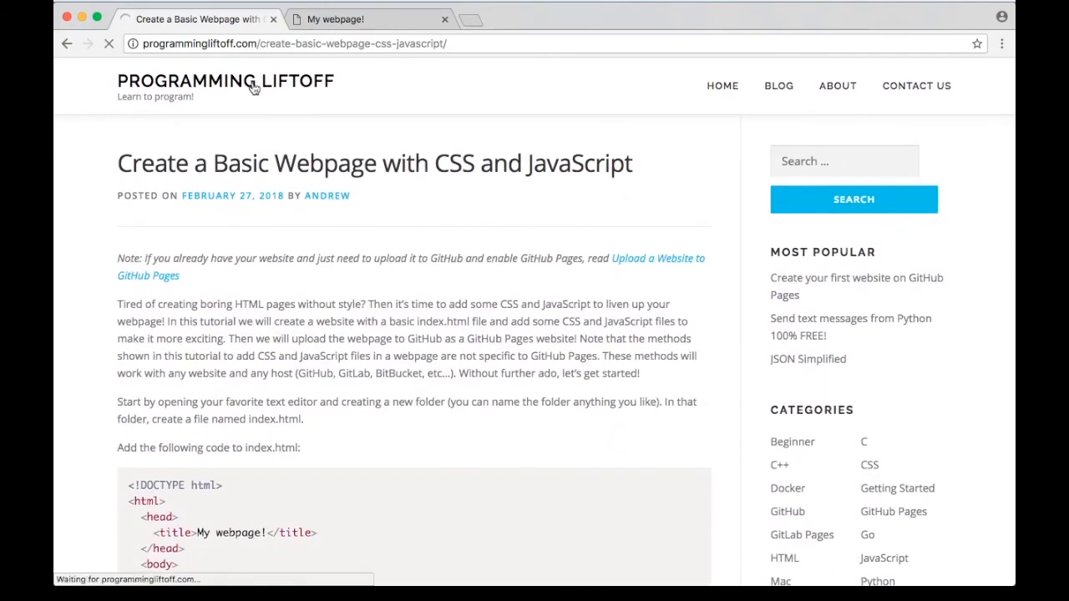
left_click(226, 80)
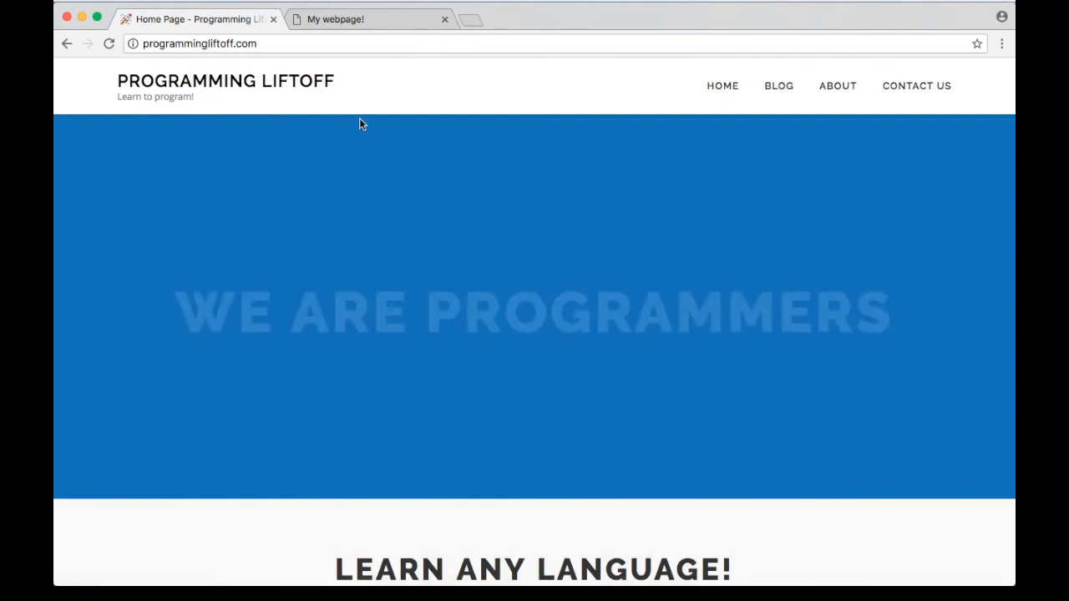